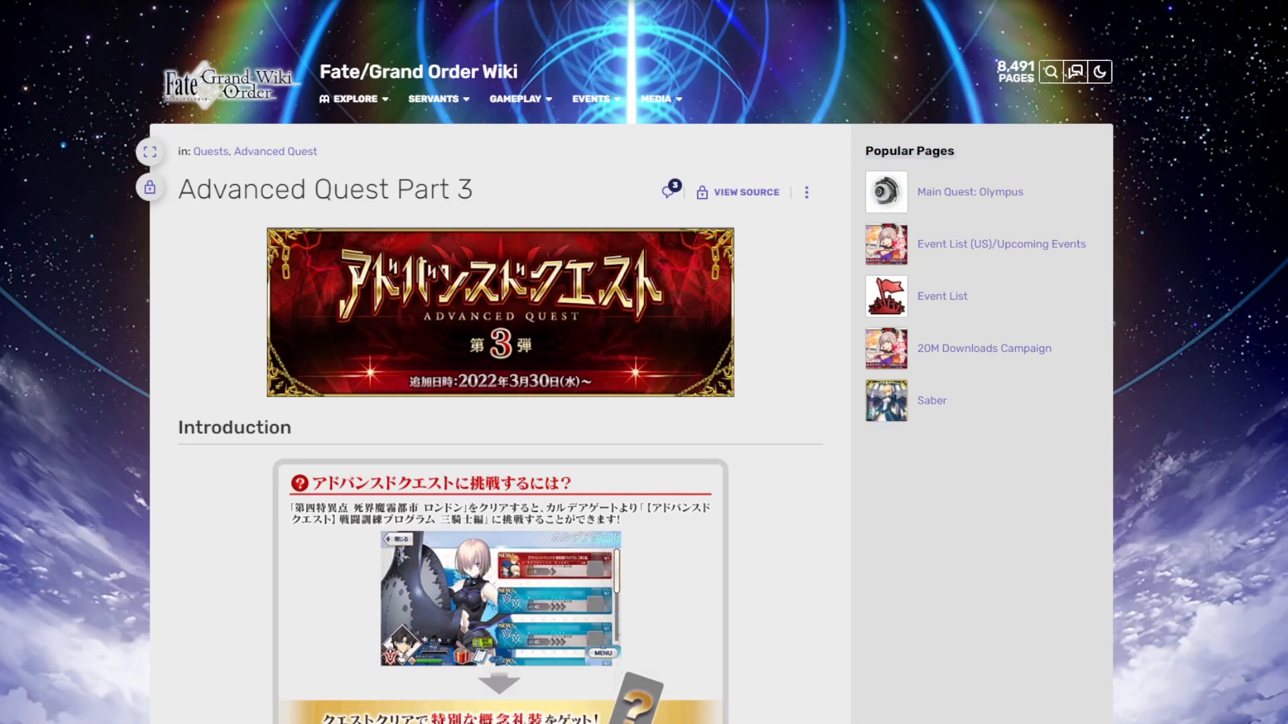
# - Scroll down the Advanced Quest Part 3 page to the Inexhaustible Pile of Dust link
pyautogui.scroll(-3)
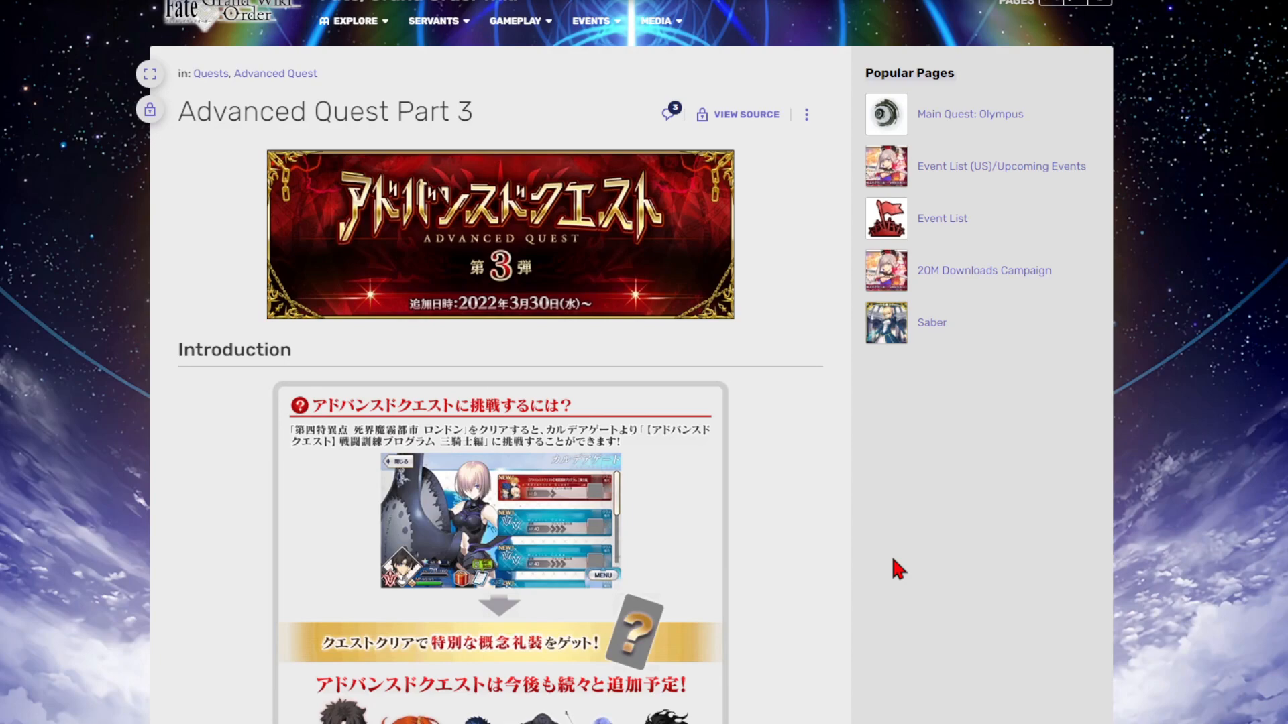
pyautogui.scroll(-3)
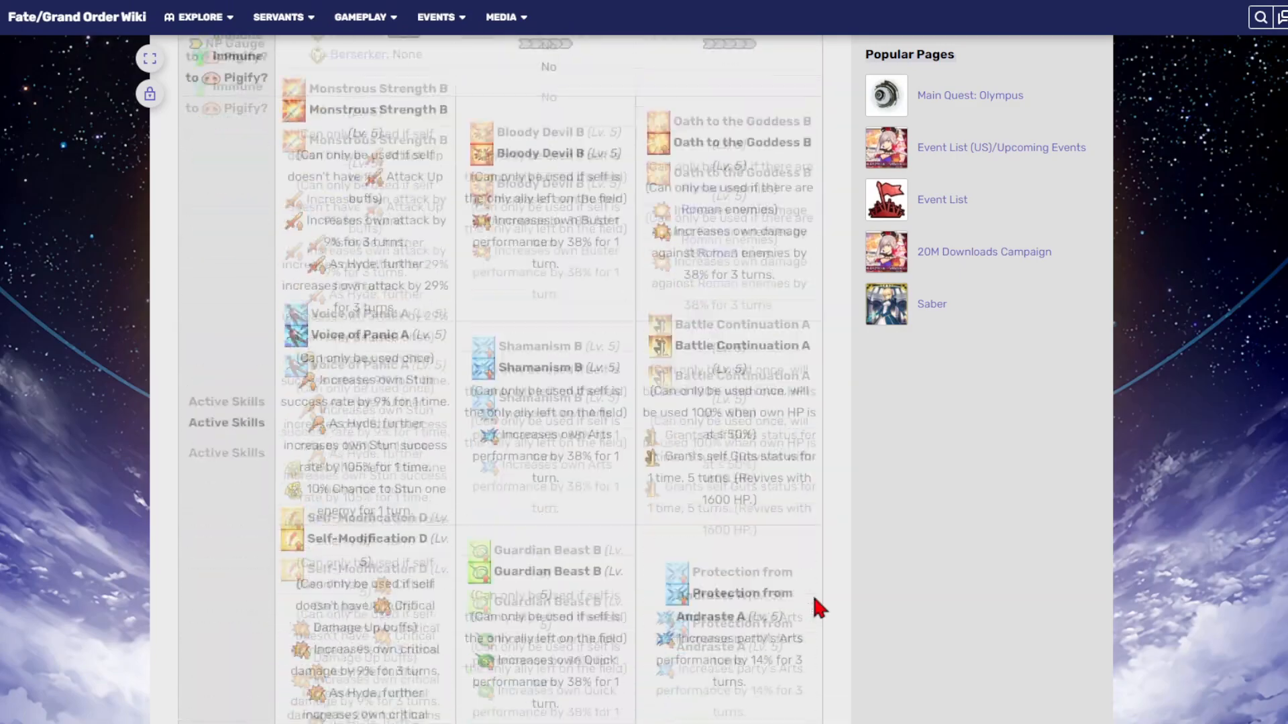
pyautogui.scroll(-3)
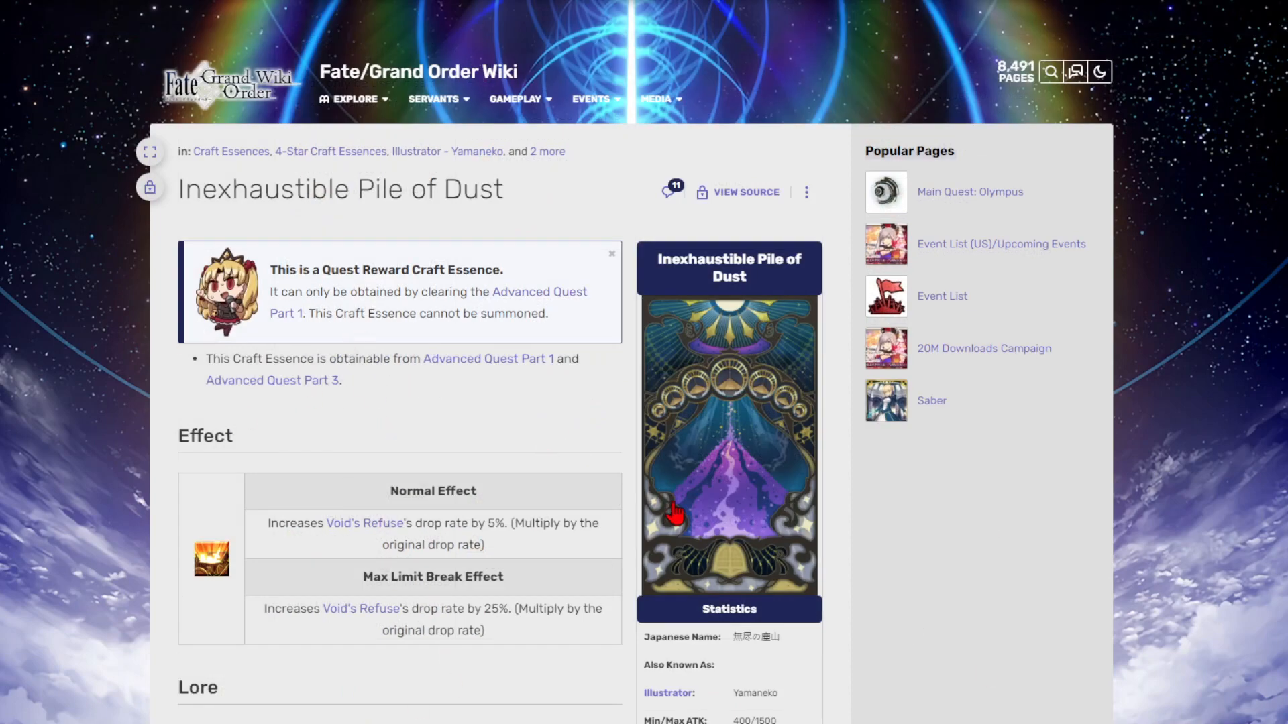
# - Scroll the Inexhaustible Pile of Dust page to its effect details and lore
pyautogui.scroll(-3)
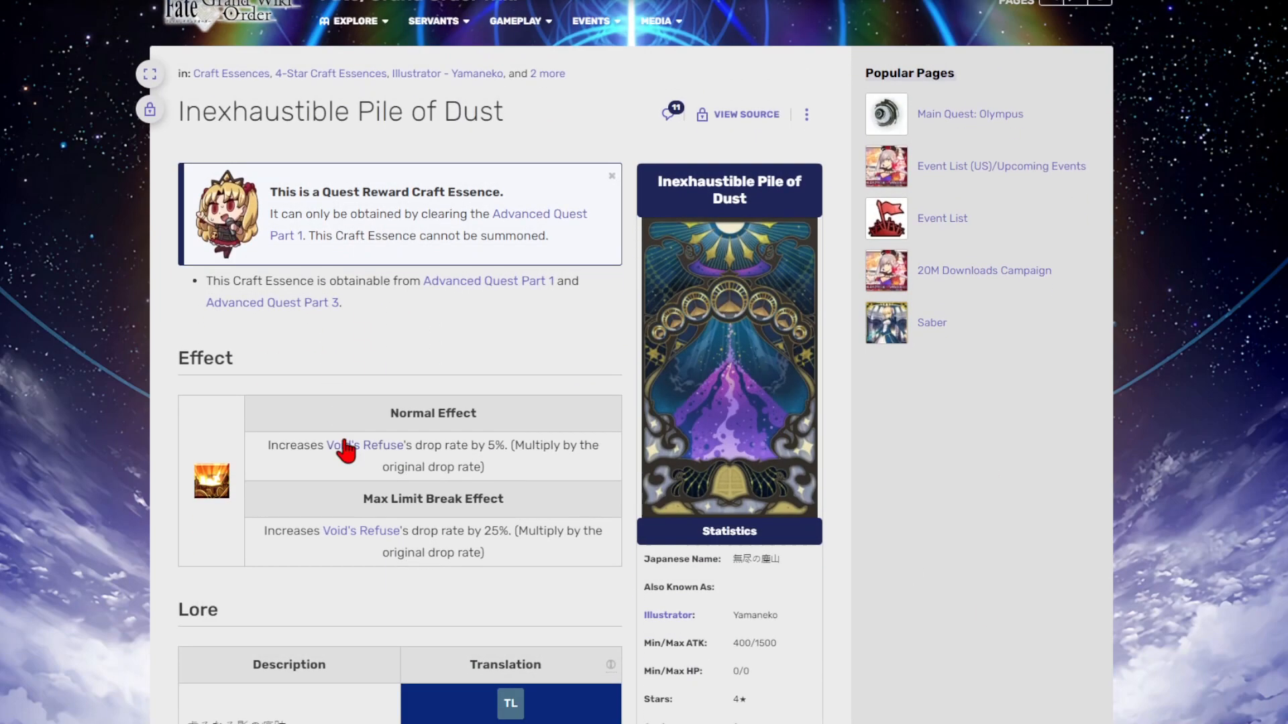
pyautogui.moveTo(347, 449)
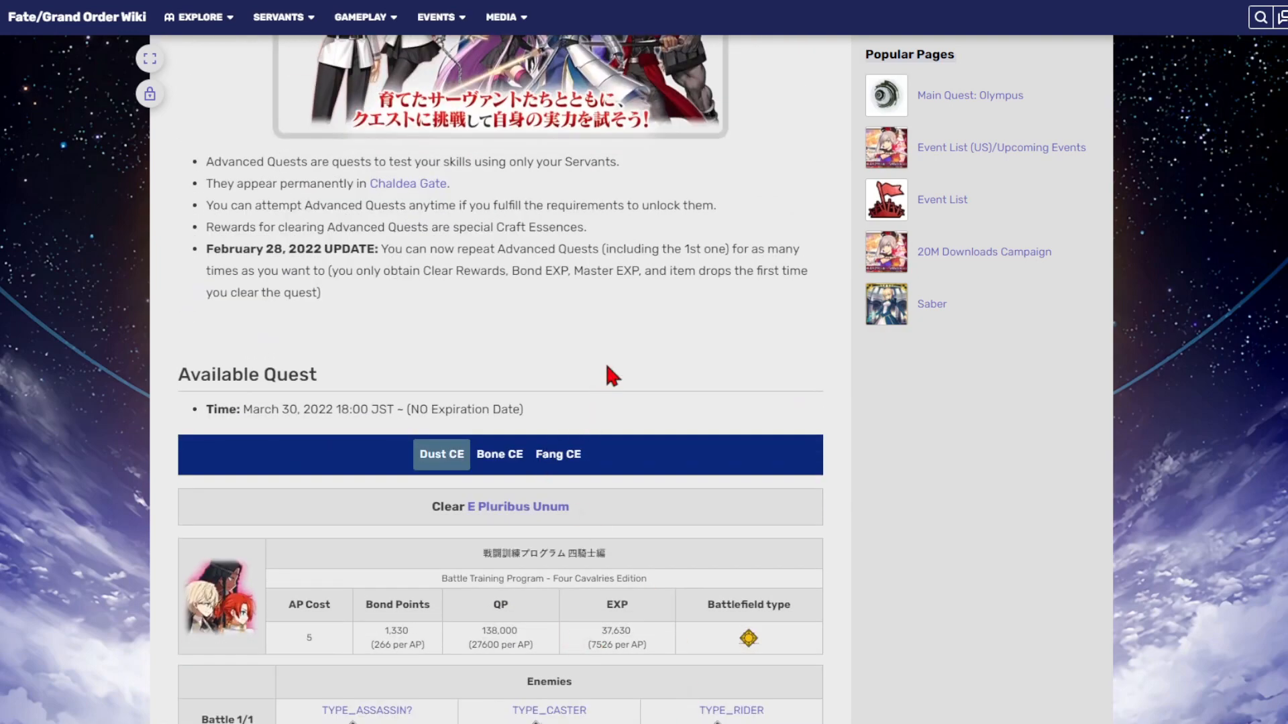
# - Scroll through the Available Quest section's Dust CE quest enemies and drops
pyautogui.scroll(-3)
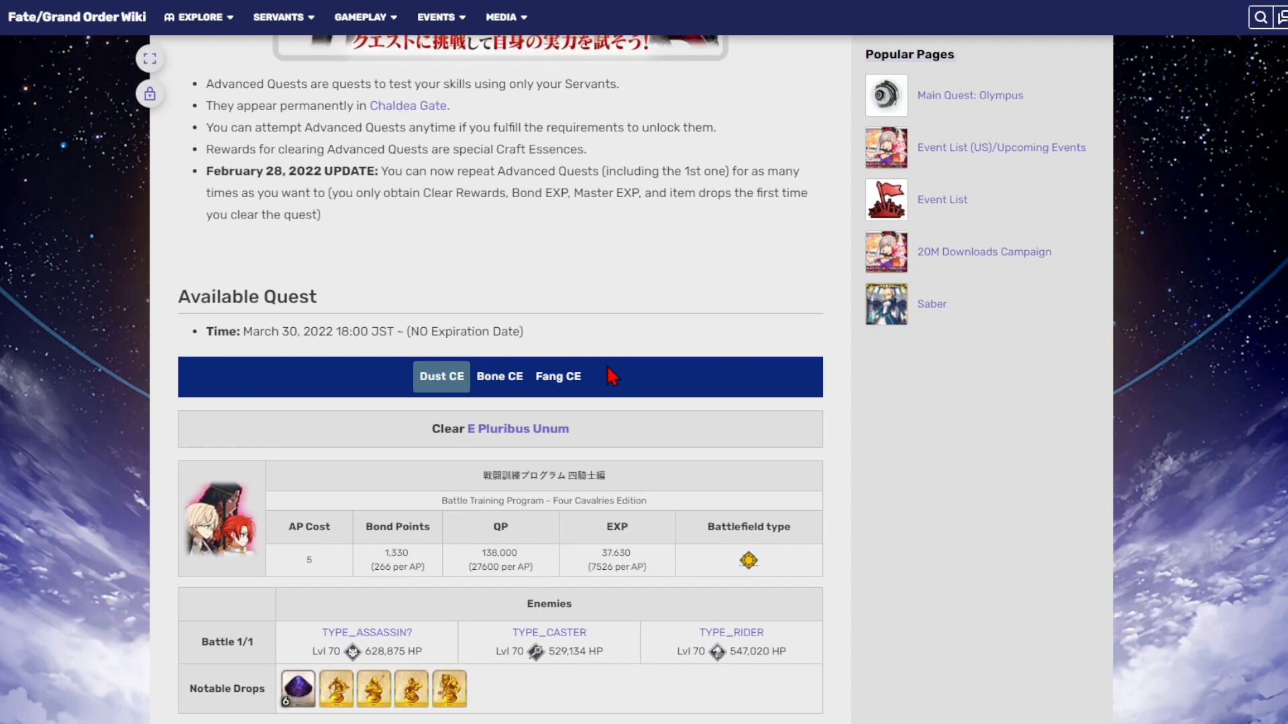
pyautogui.moveTo(630, 375)
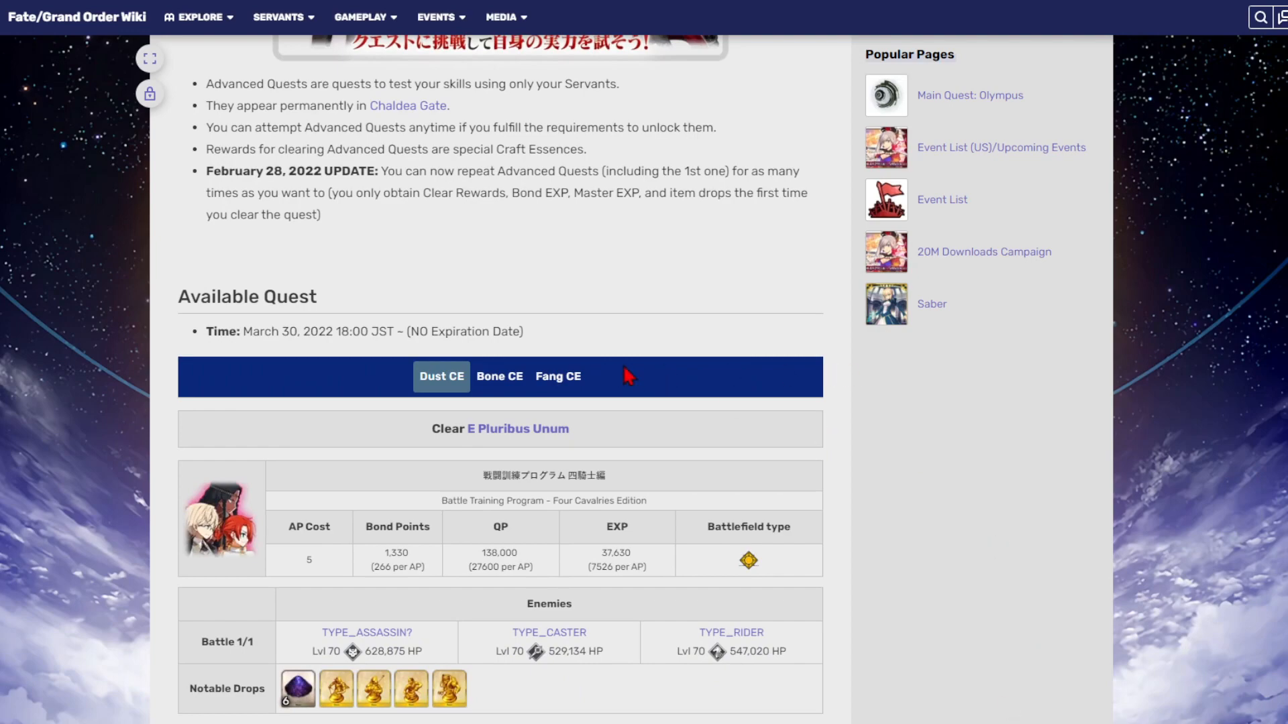
pyautogui.scroll(-3)
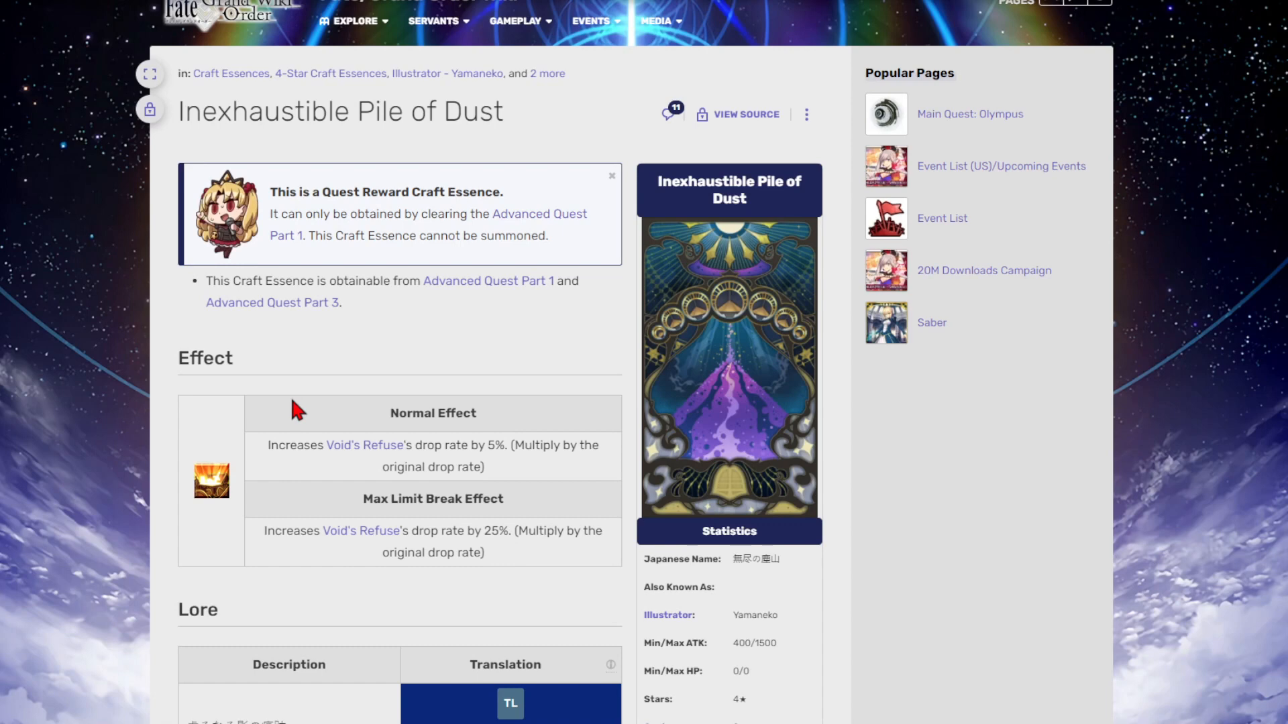
pyautogui.moveTo(468, 360)
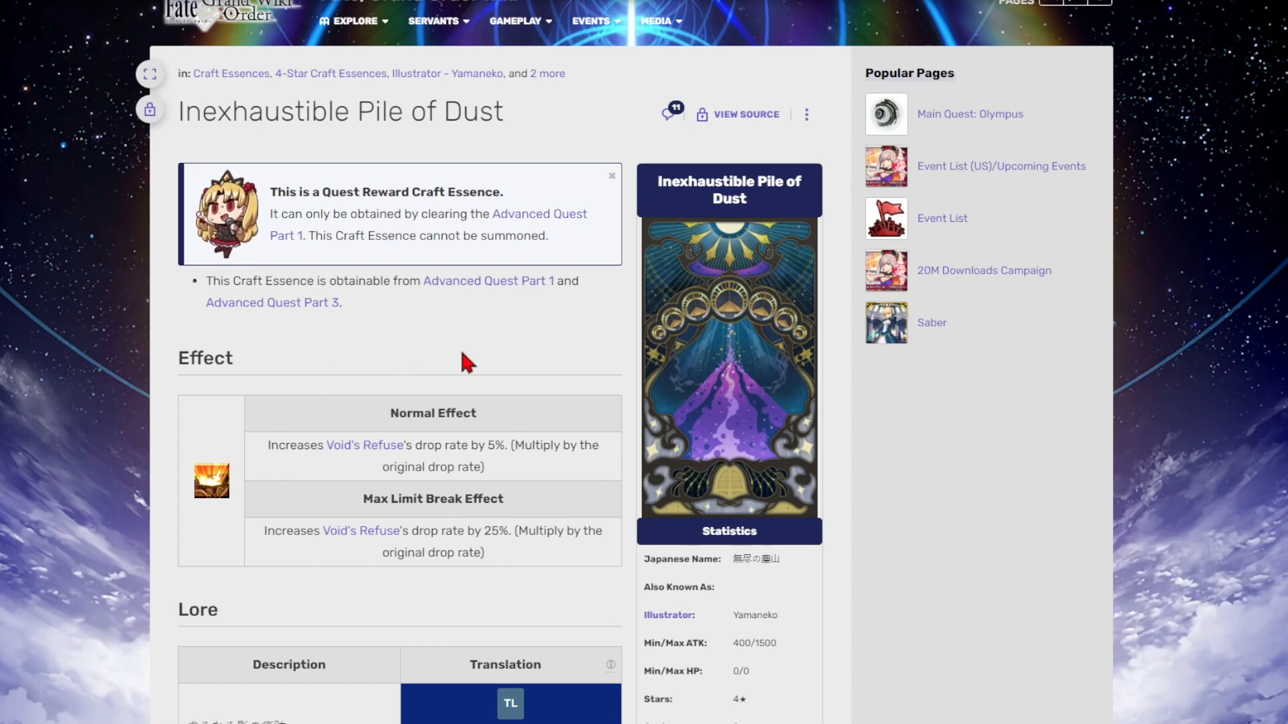
pyautogui.moveTo(427, 398)
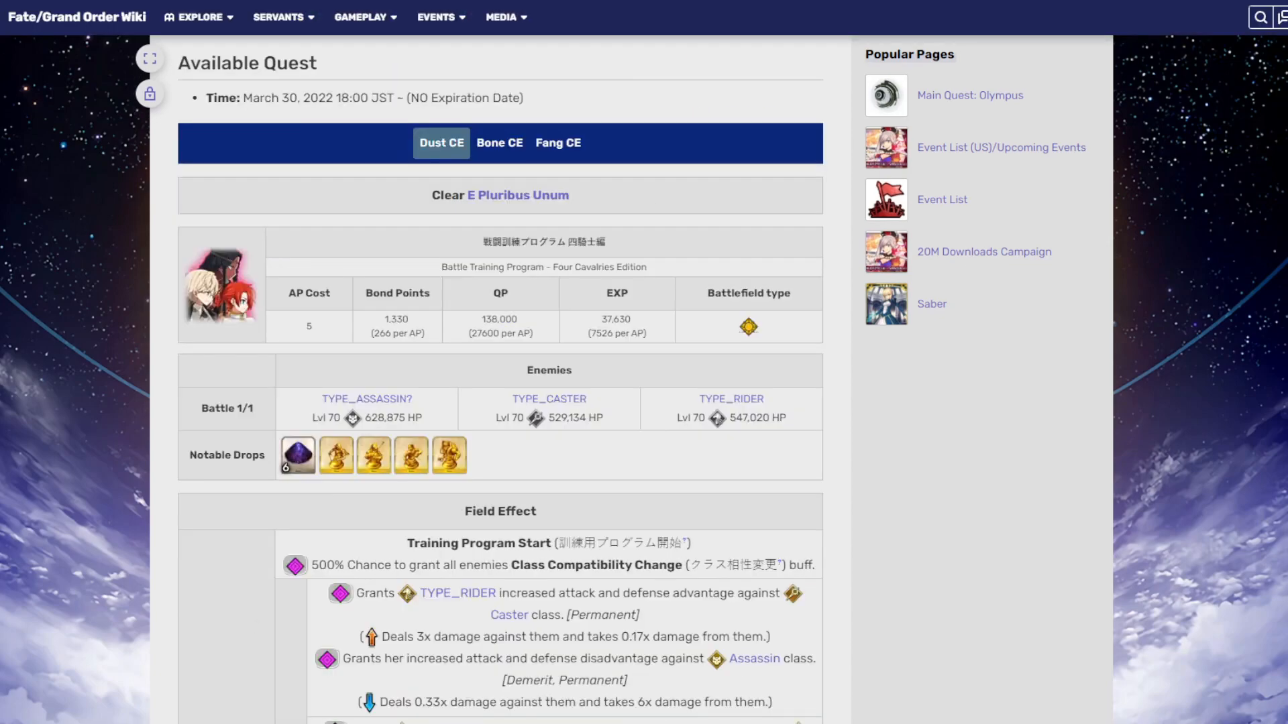
pyautogui.scroll(-3)
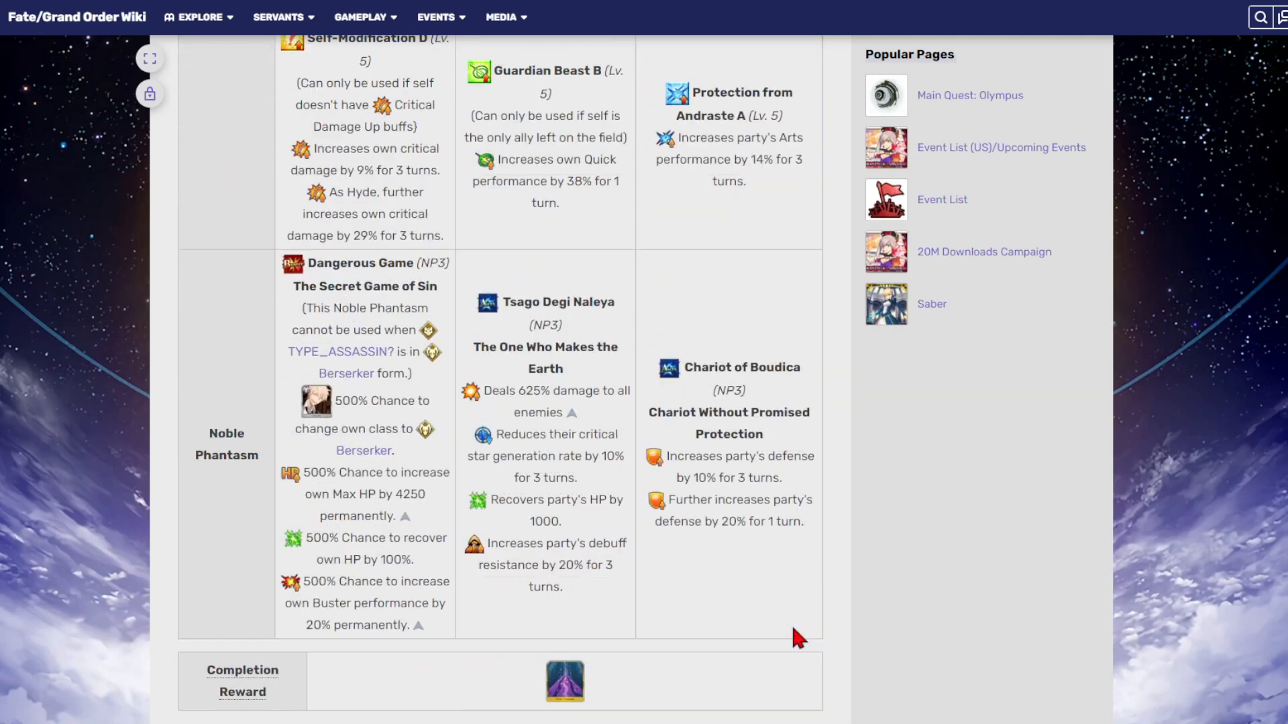
pyautogui.scroll(-3)
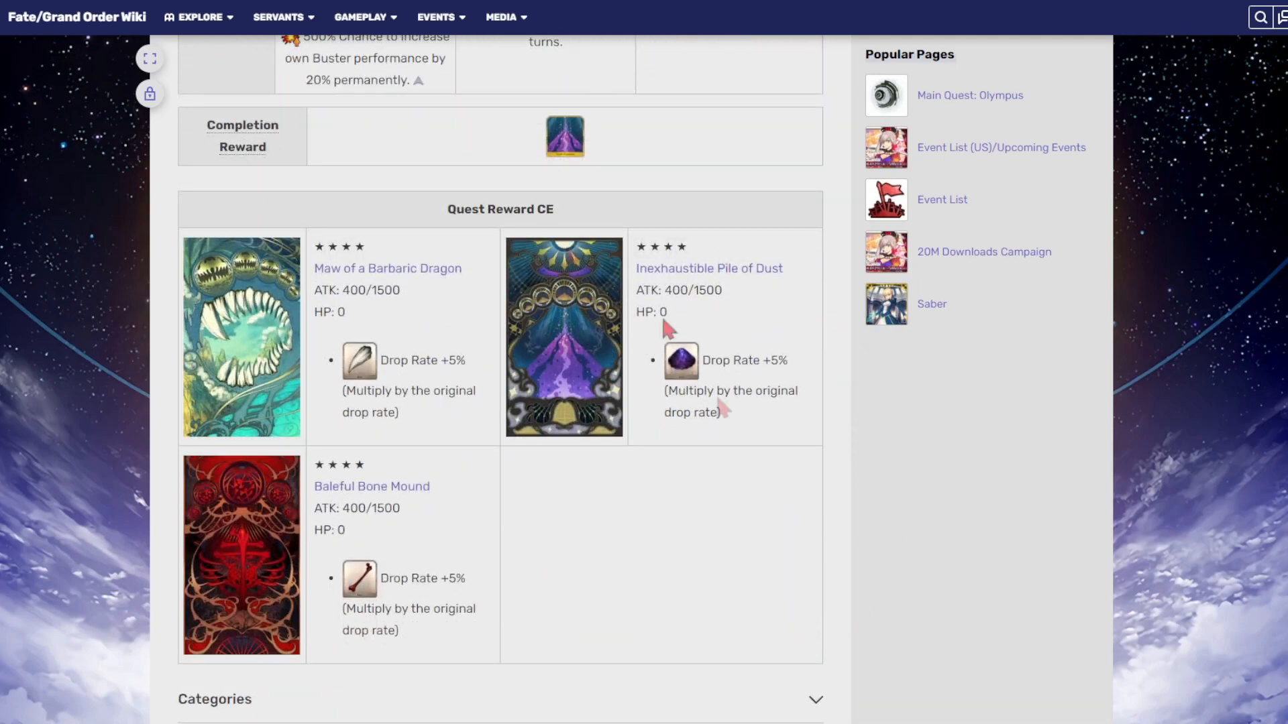
pyautogui.scroll(3)
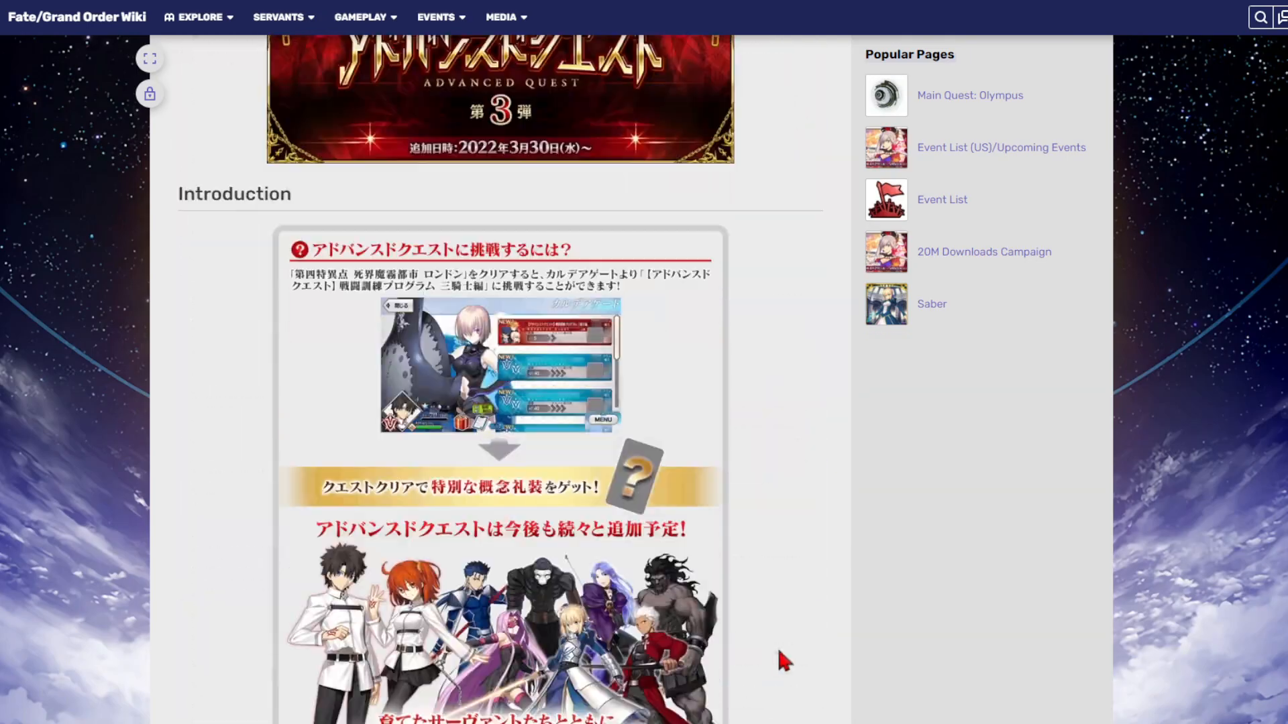
pyautogui.scroll(-3)
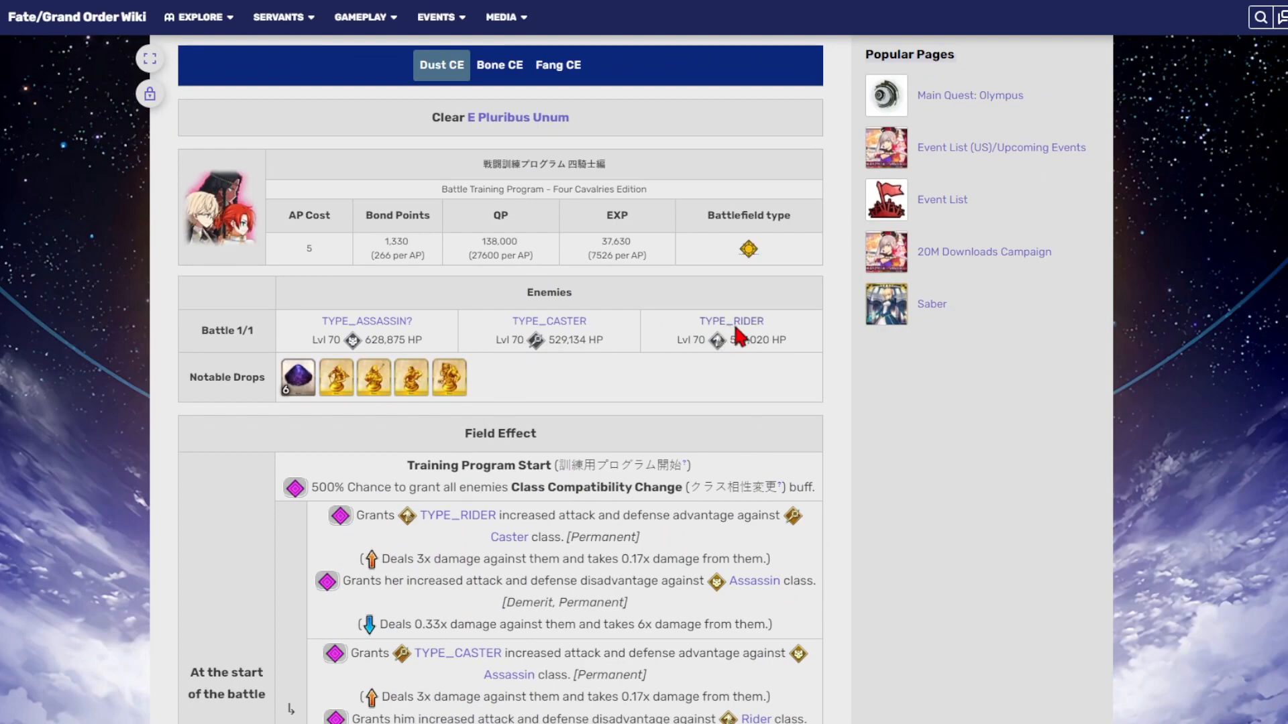
pyautogui.scroll(-3)
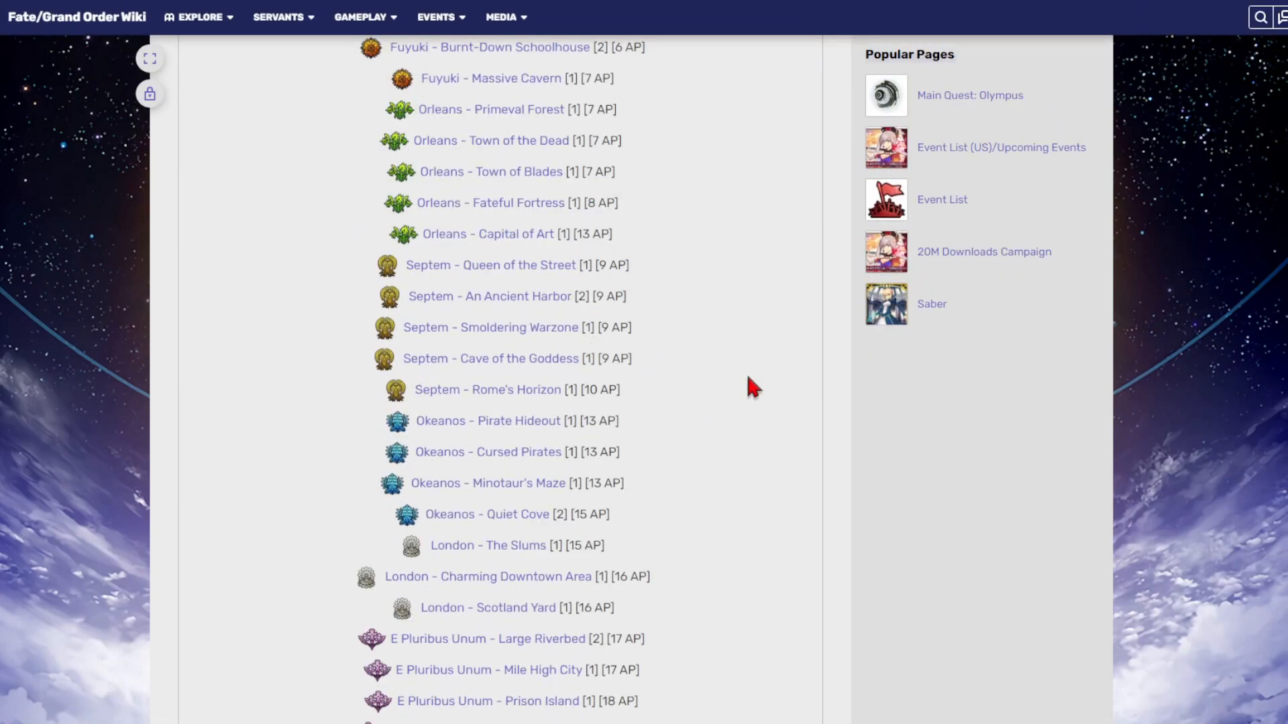
# - Review the material page's drop locations
pyautogui.scroll(-3)
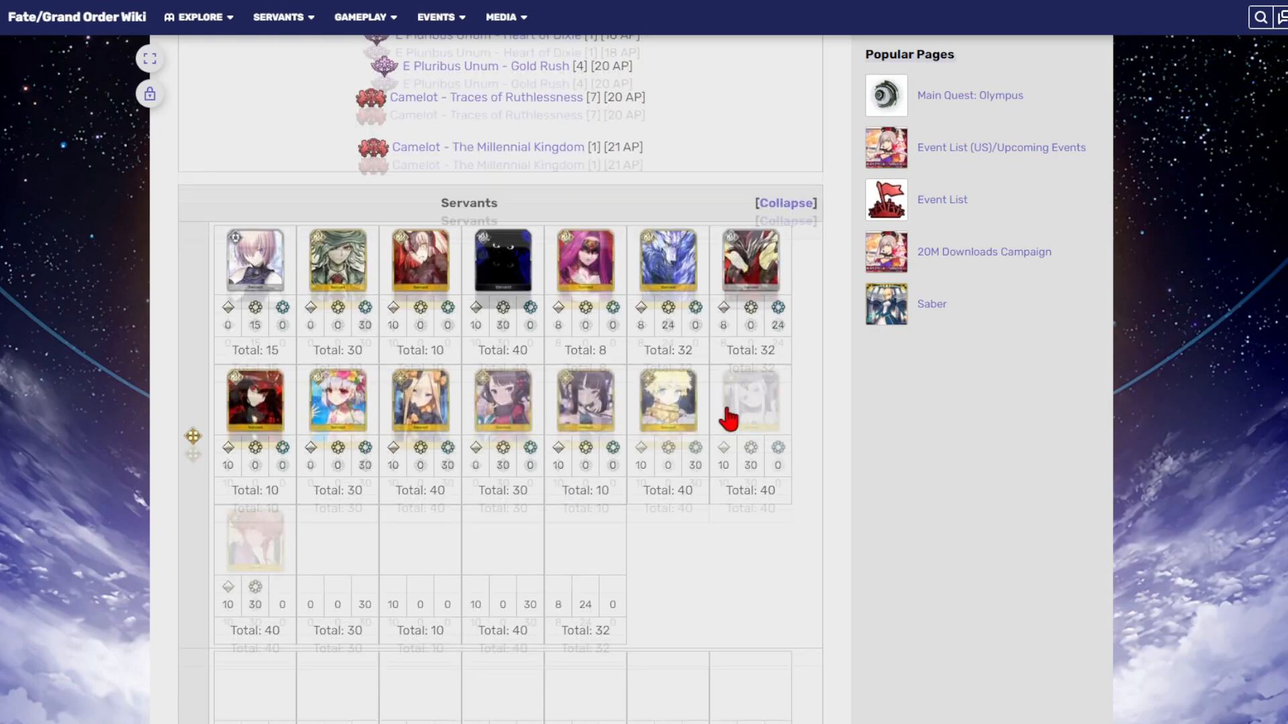
pyautogui.scroll(-3)
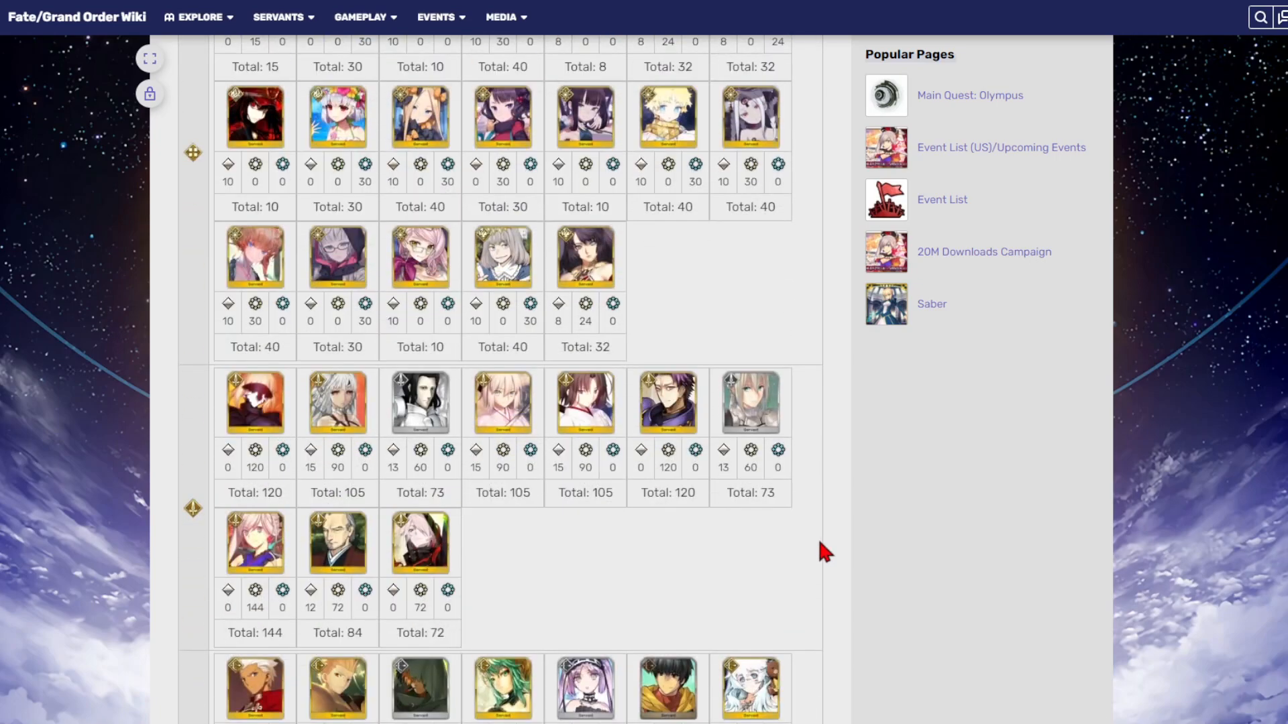
pyautogui.scroll(-3)
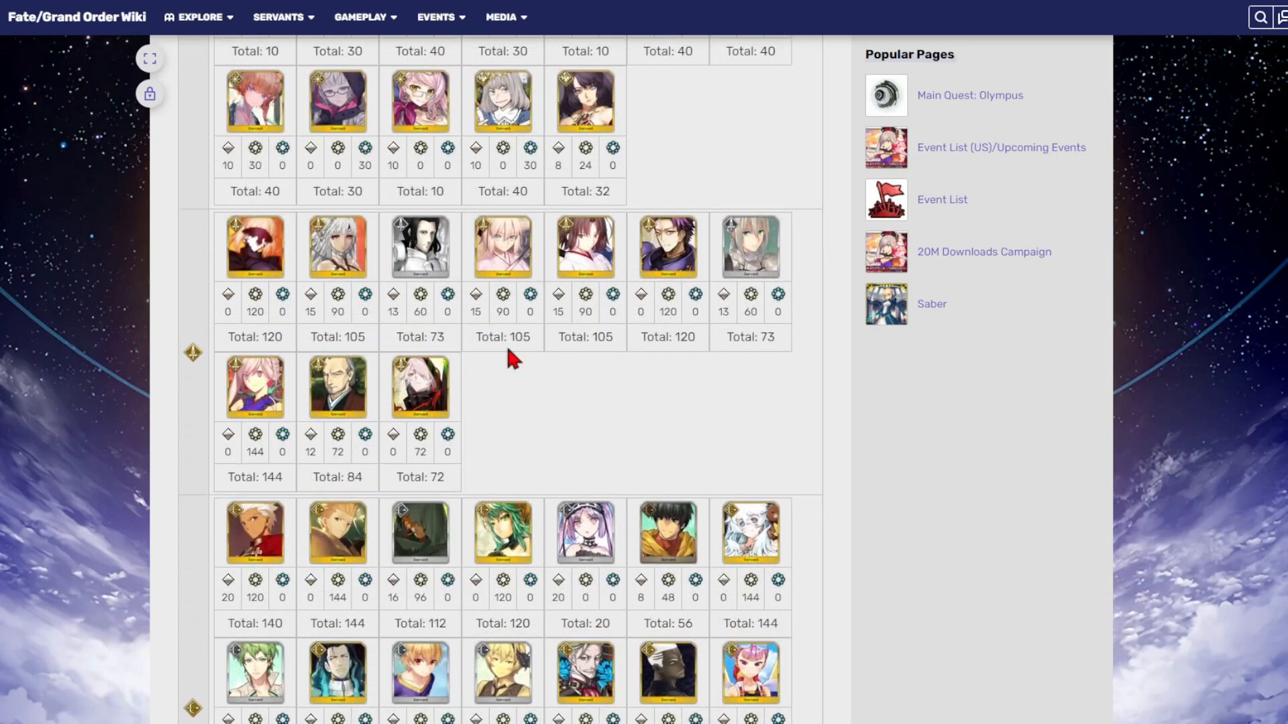
pyautogui.moveTo(720, 367)
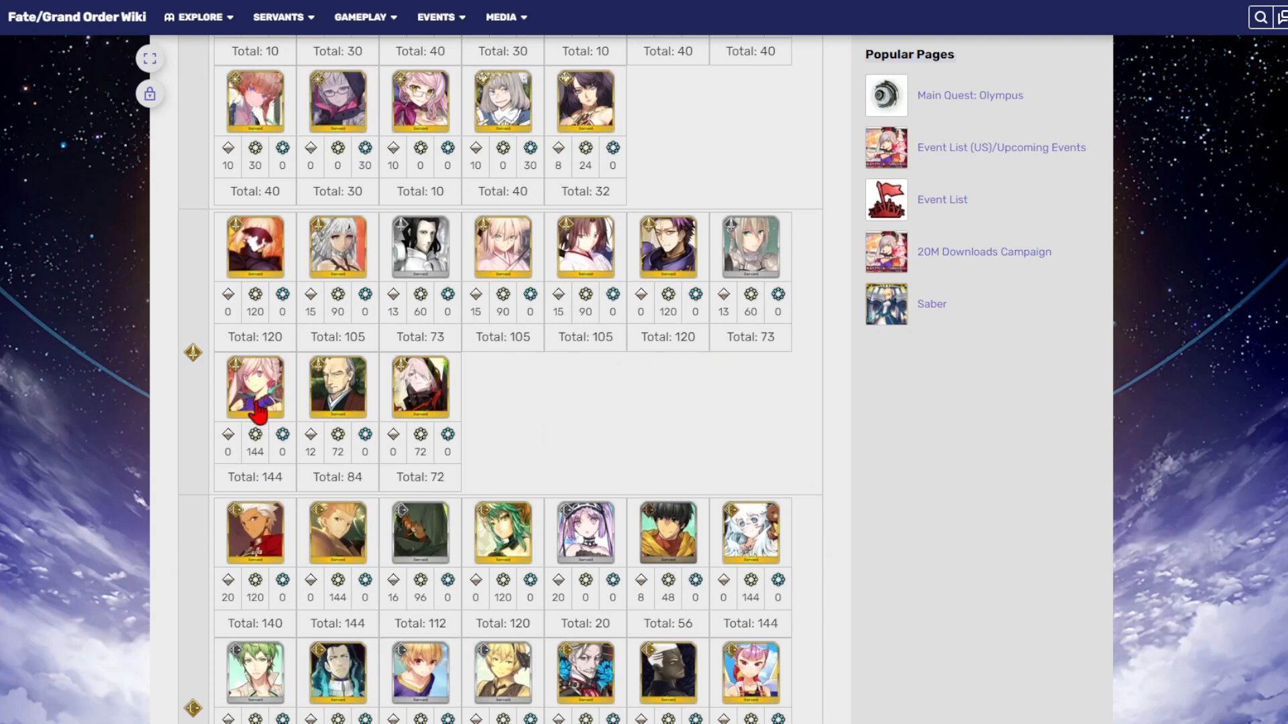
pyautogui.moveTo(245, 474)
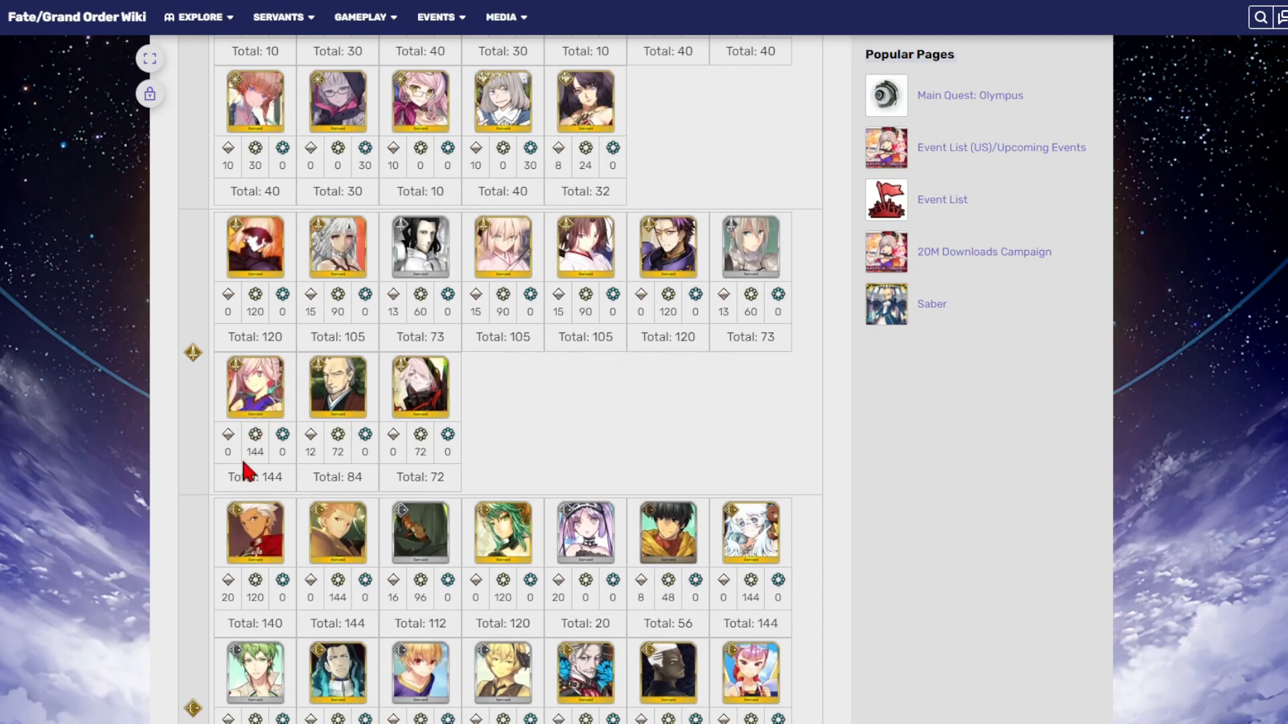
# - Browse the class-grouped Servants material totals table, then return to the wiki home page
pyautogui.scroll(-3)
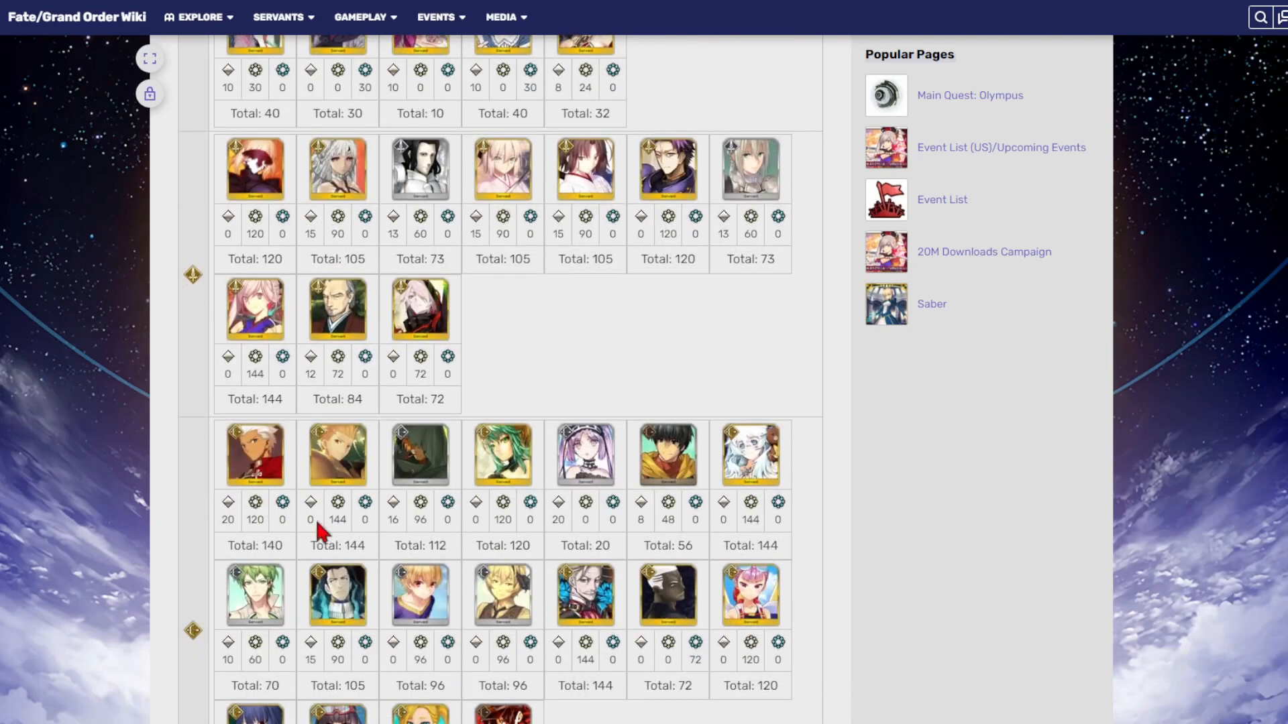
pyautogui.scroll(-3)
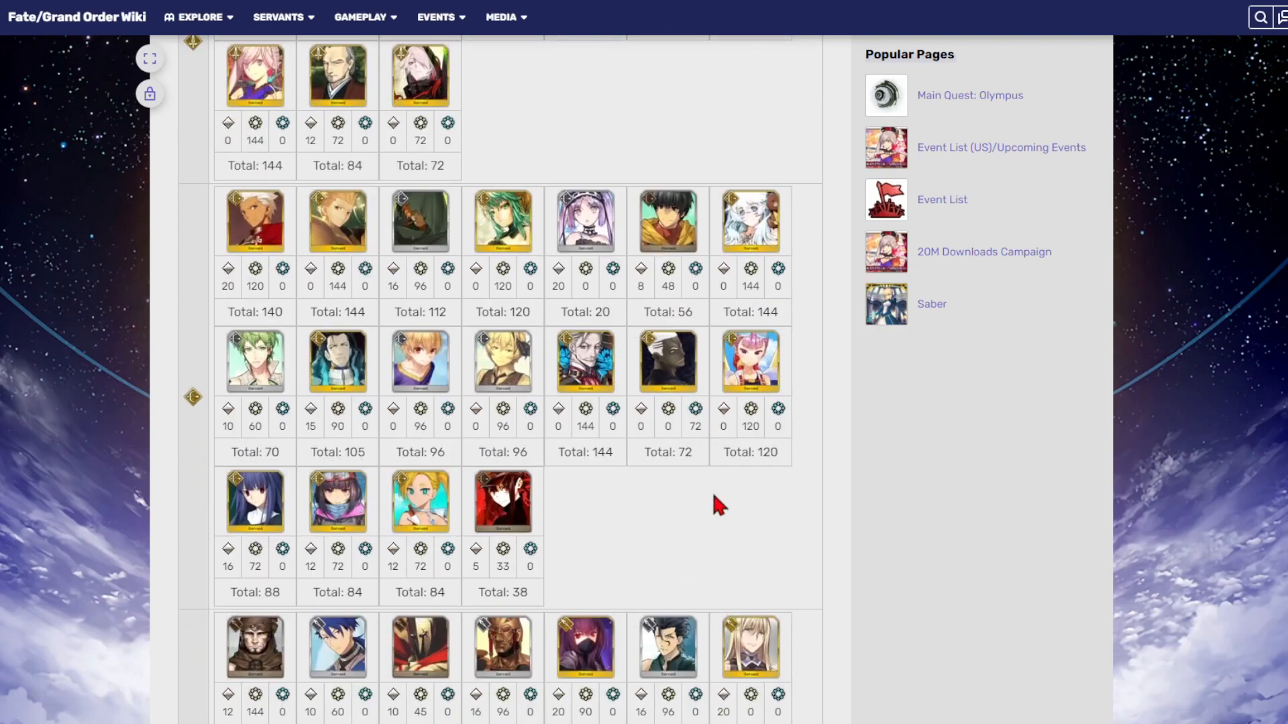
pyautogui.scroll(-3)
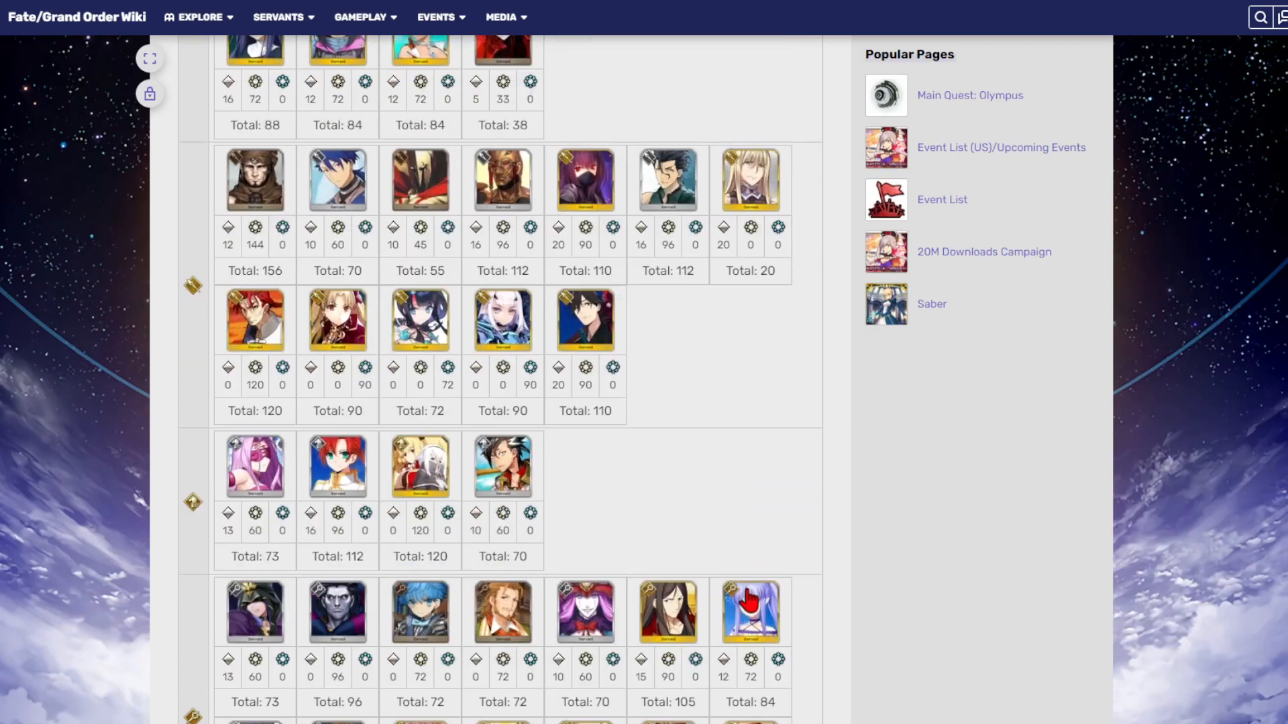
pyautogui.scroll(-3)
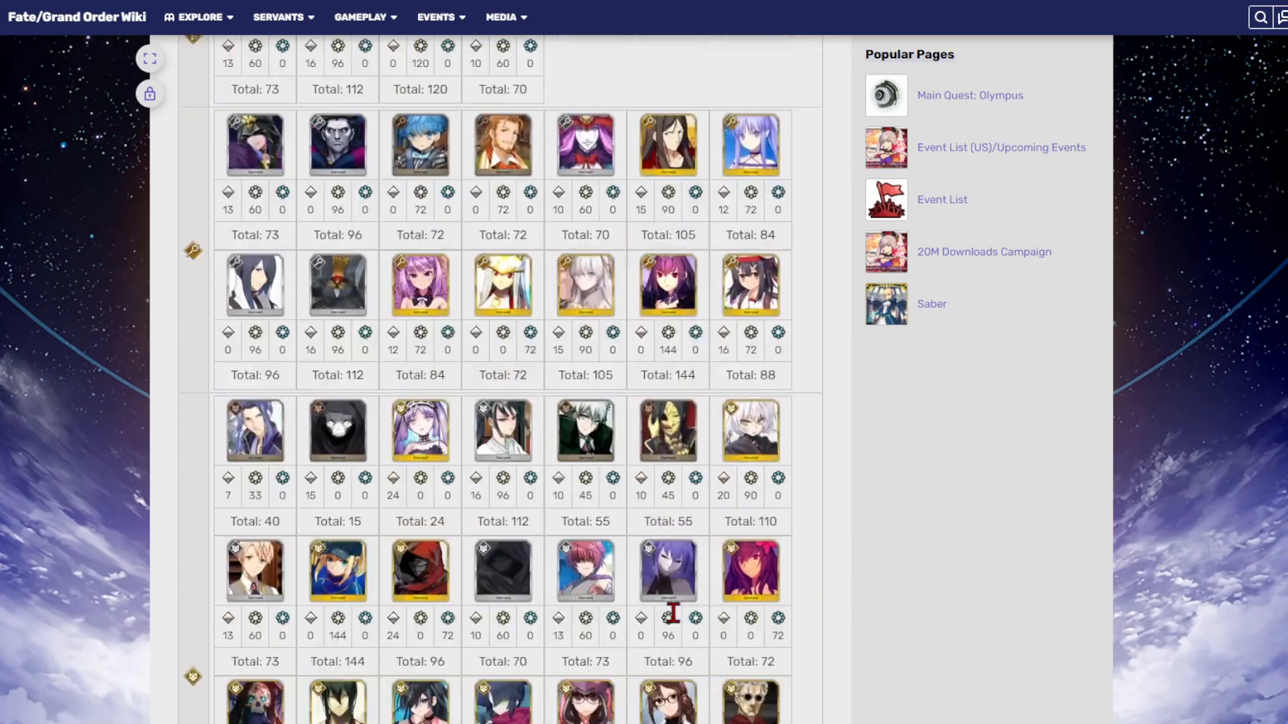
pyautogui.scroll(-3)
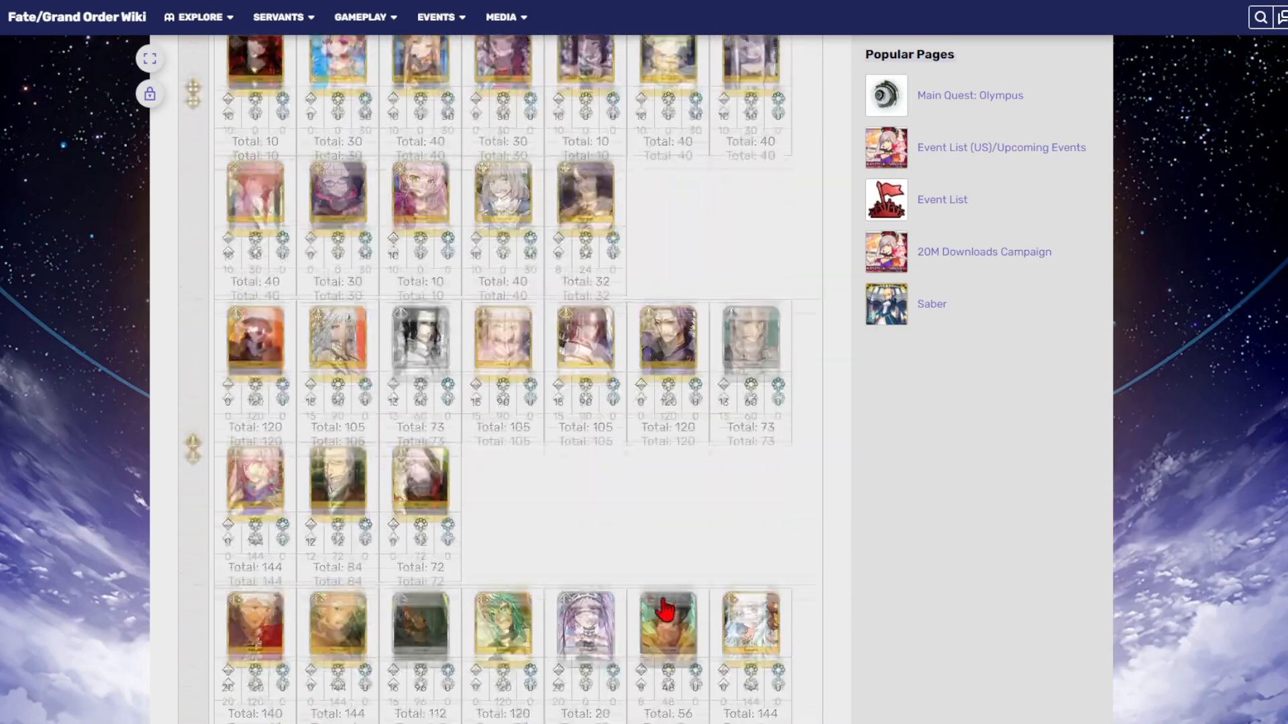
pyautogui.click(664, 628)
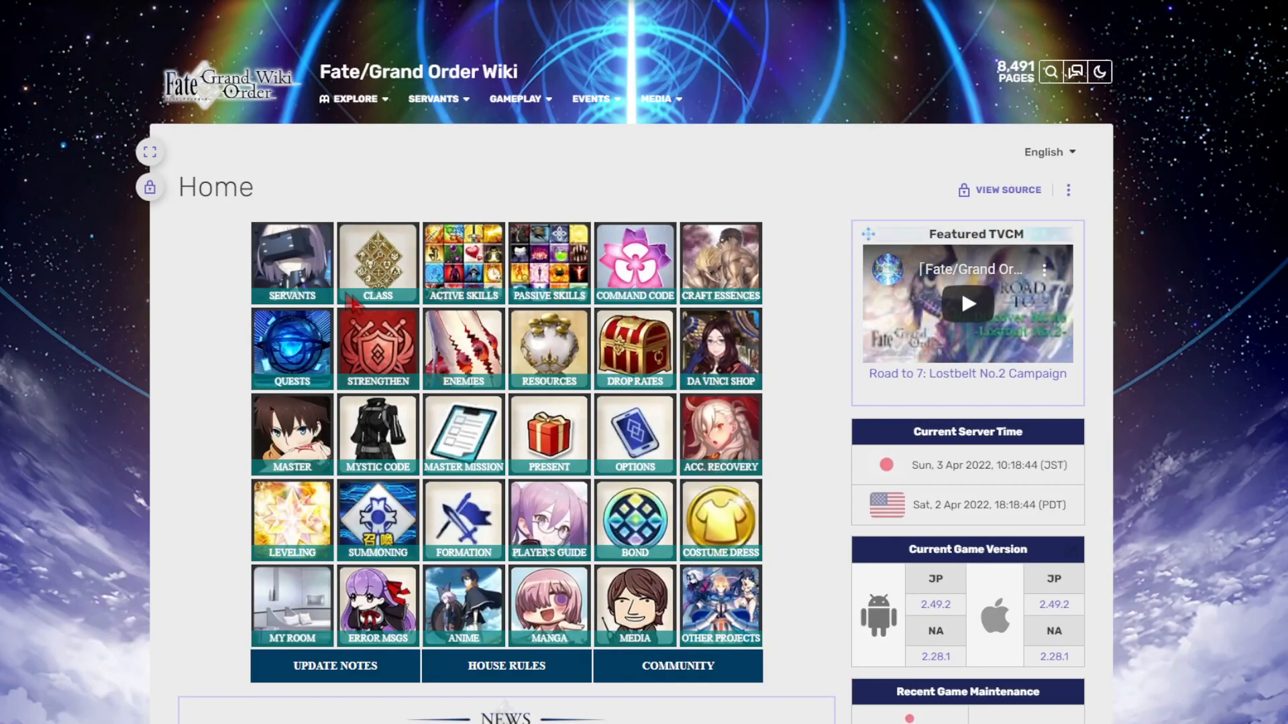
# - Go through Servants and the Rider list to Quetzalcoatl's Skill Reinforcement materials table
pyautogui.click(291, 262)
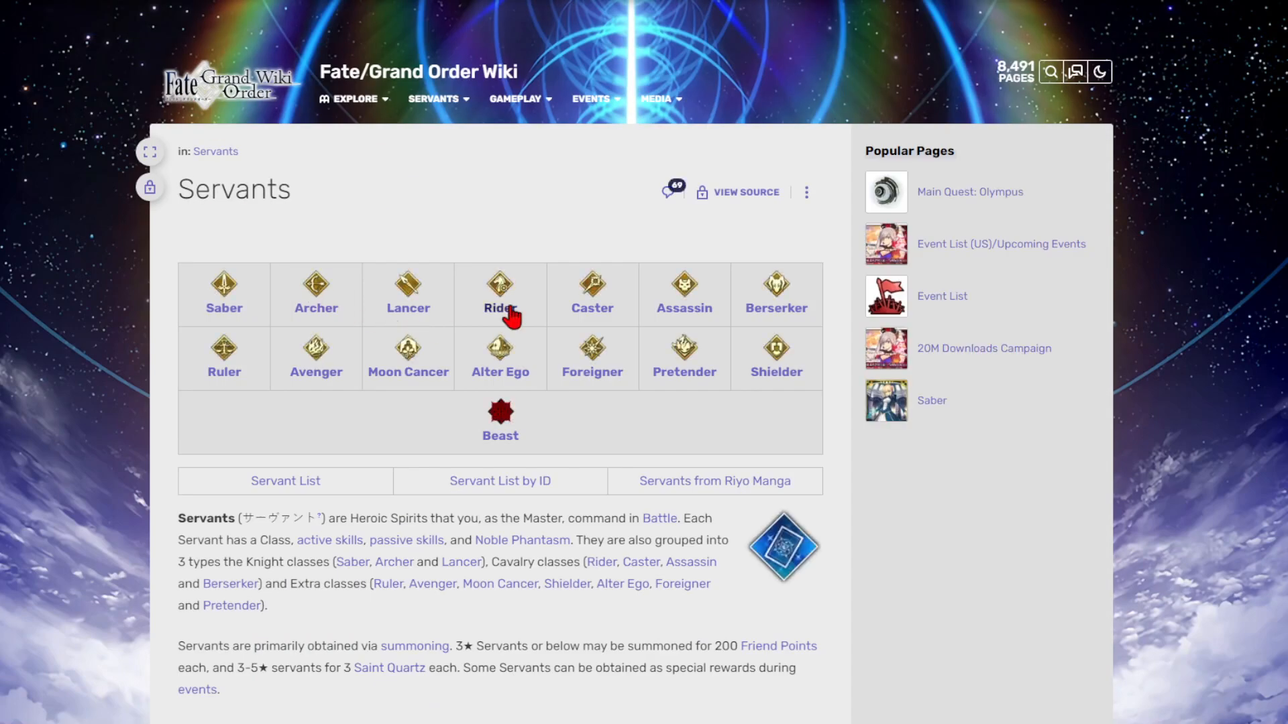
pyautogui.click(500, 286)
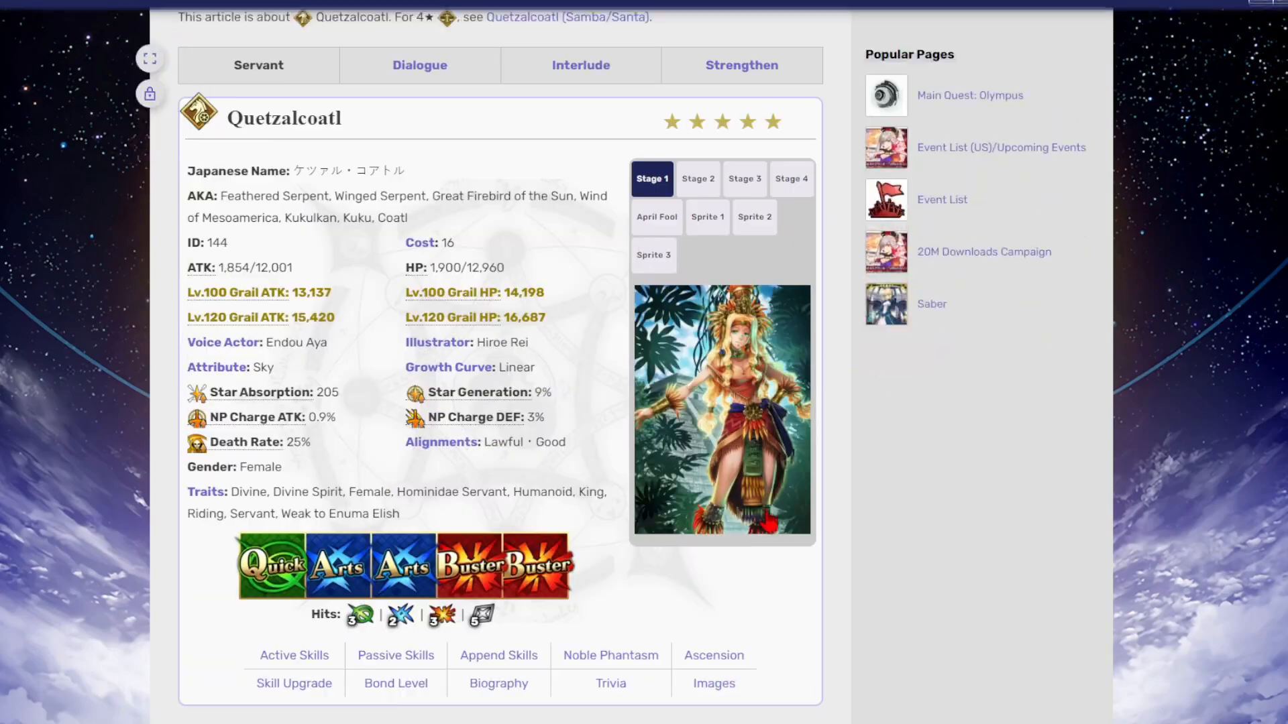
pyautogui.click(610, 655)
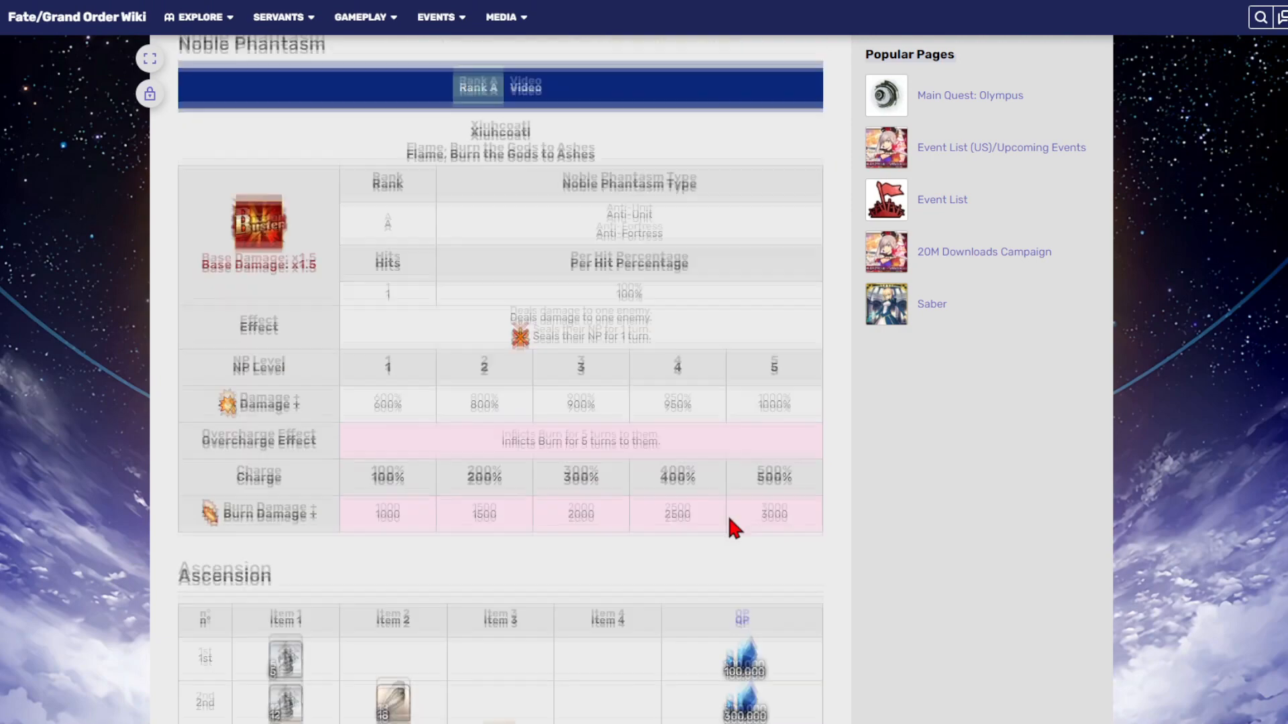
pyautogui.scroll(-3)
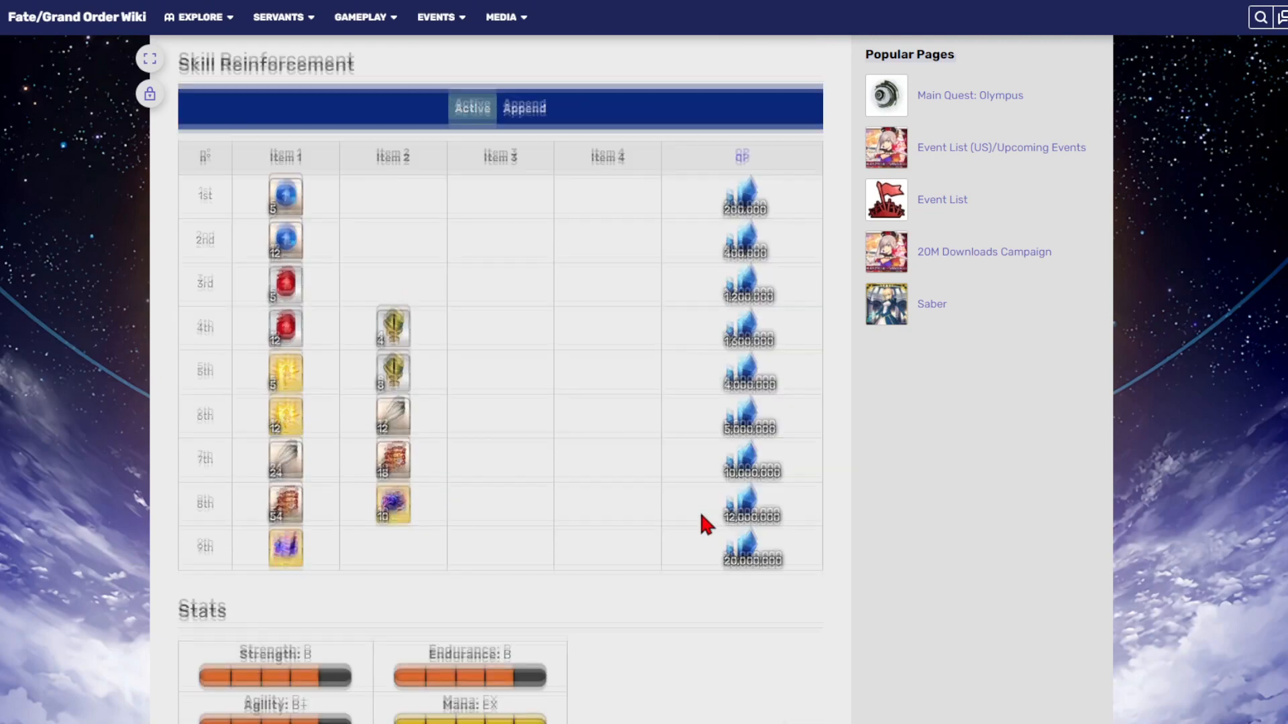
pyautogui.scroll(-3)
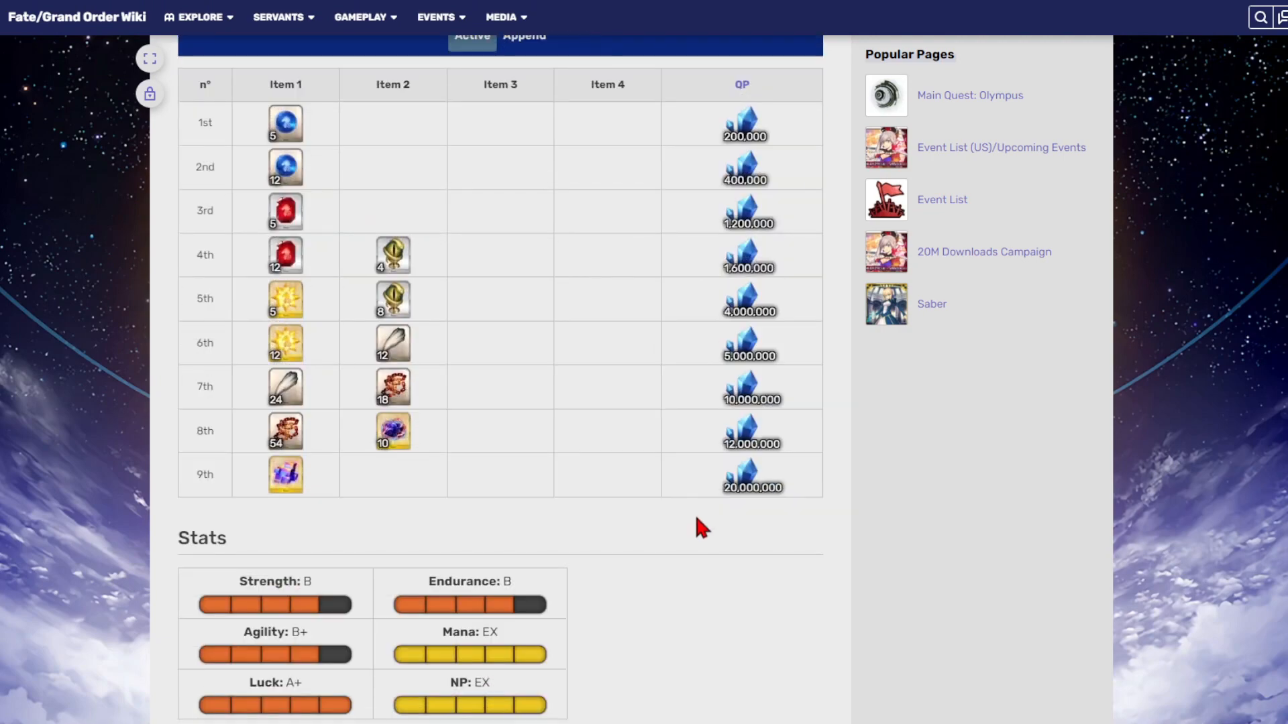
pyautogui.moveTo(330, 429)
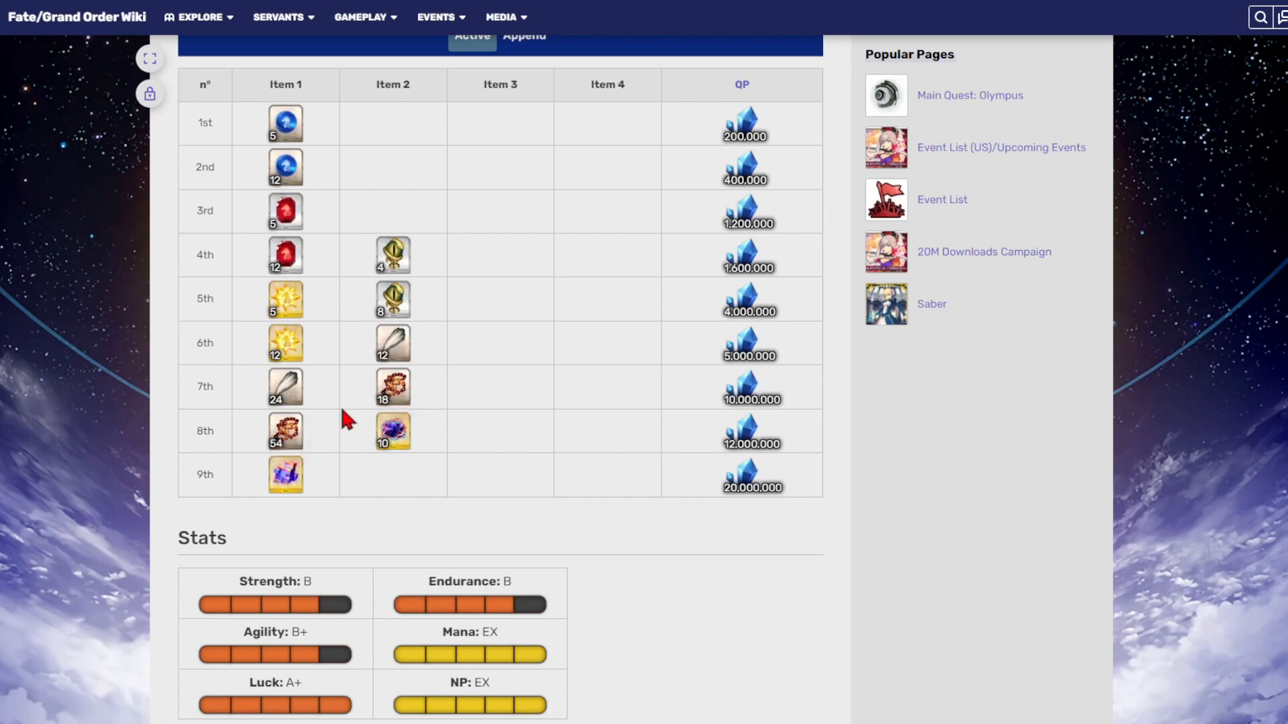
pyautogui.moveTo(325, 515)
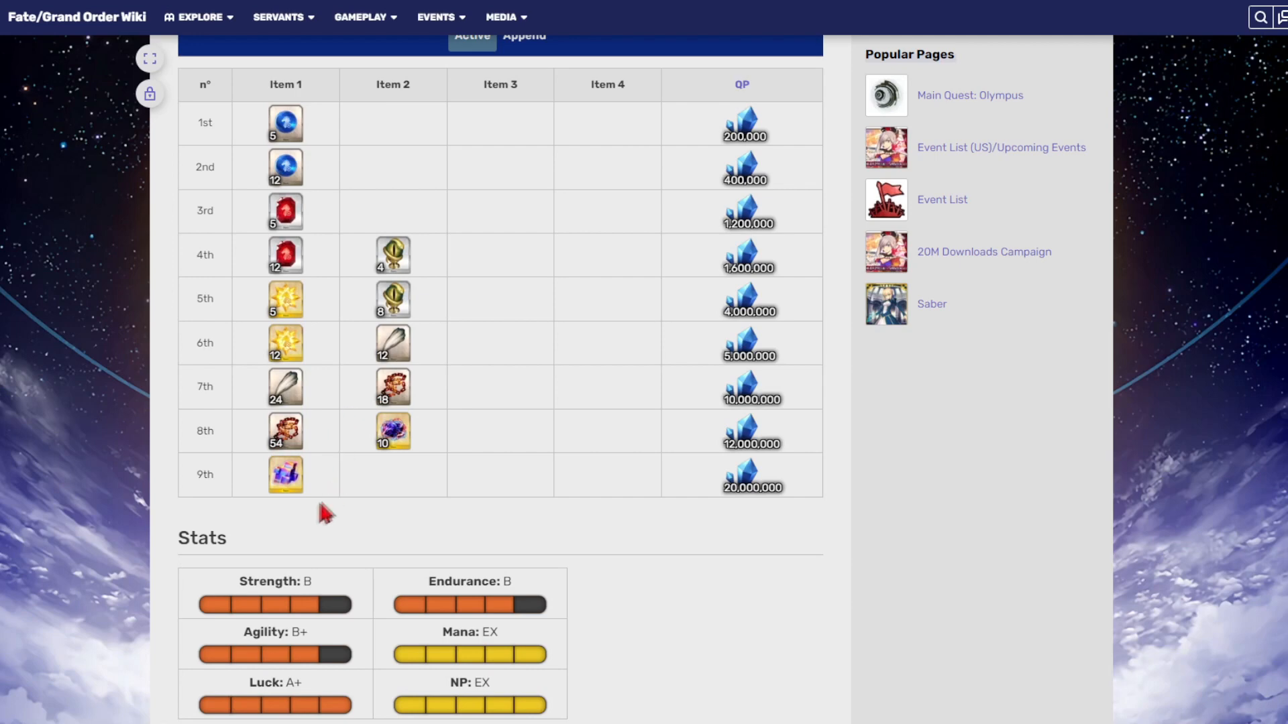
pyautogui.moveTo(328, 484)
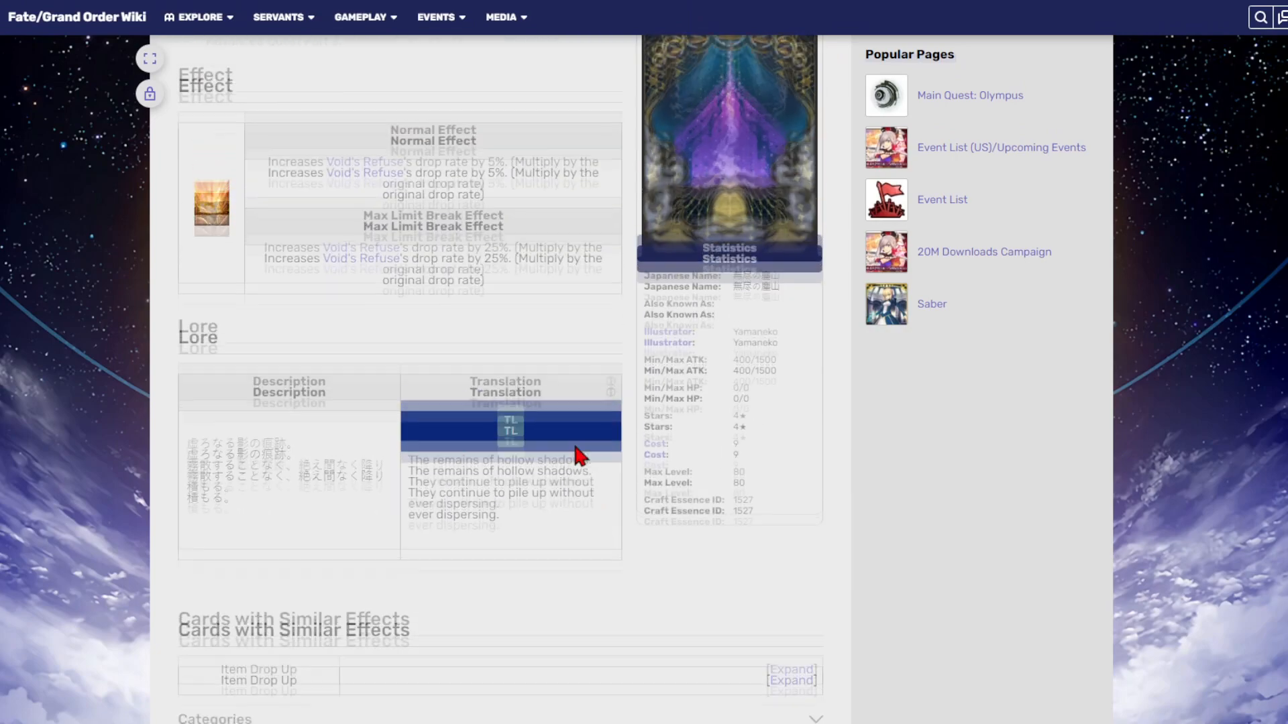
# - Scroll down the Inexhaustible Pile of Dust comments and back up to its effect
pyautogui.scroll(-3)
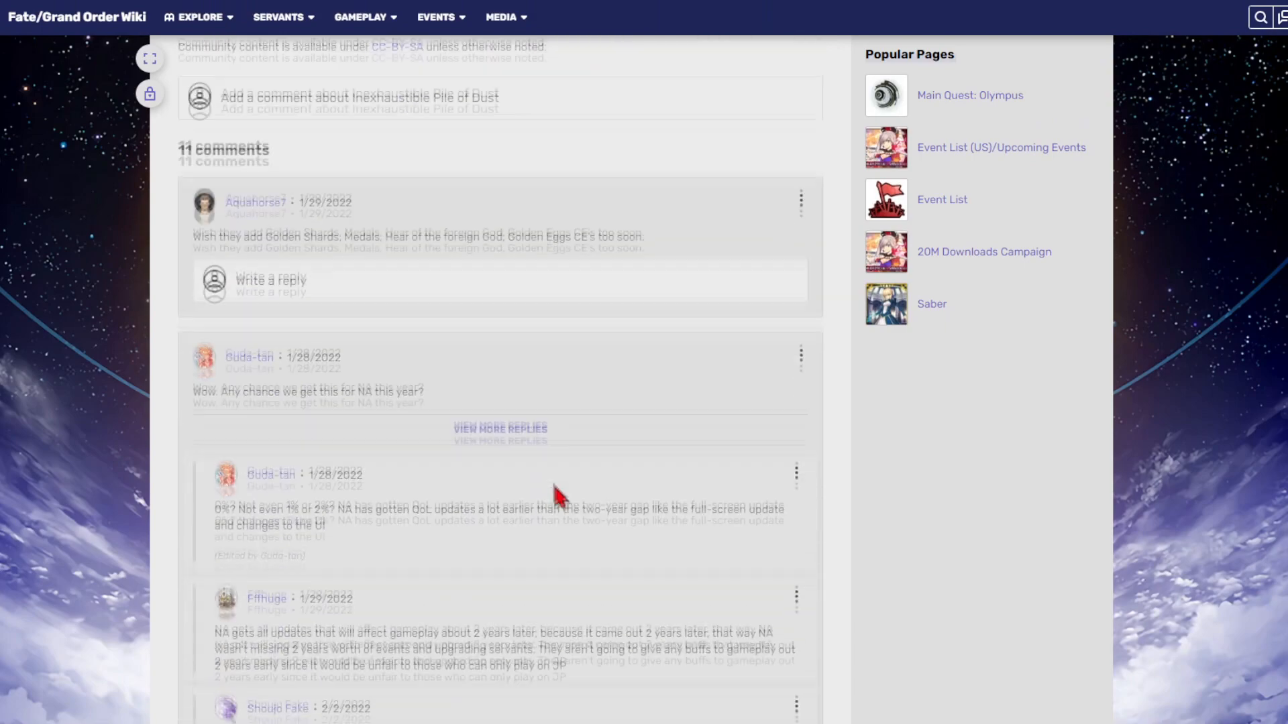
pyautogui.scroll(3)
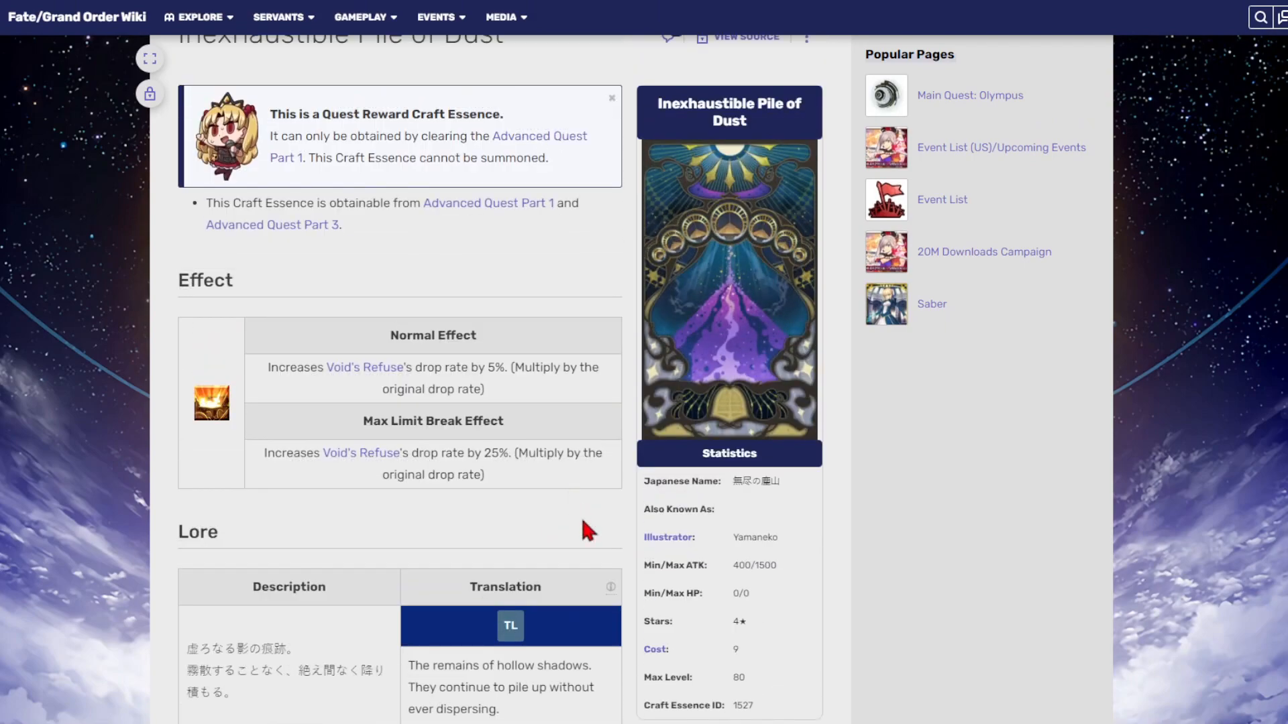
pyautogui.moveTo(591, 532)
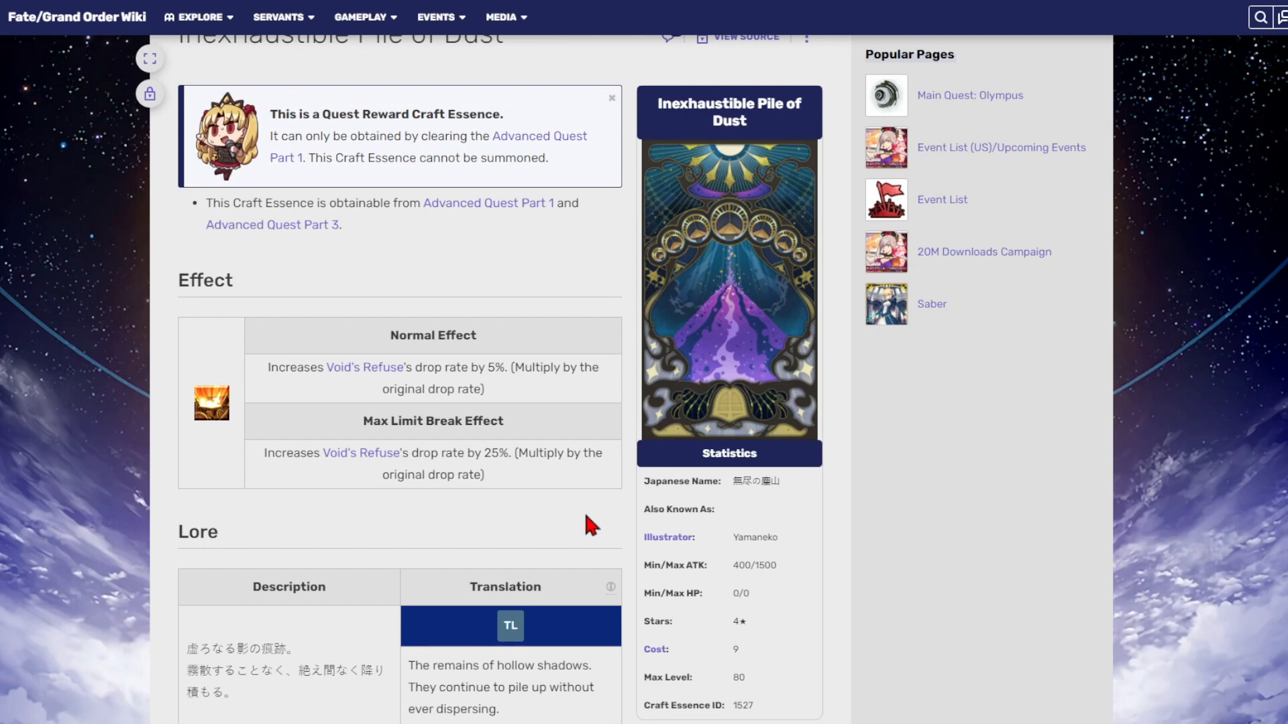
pyautogui.moveTo(611, 509)
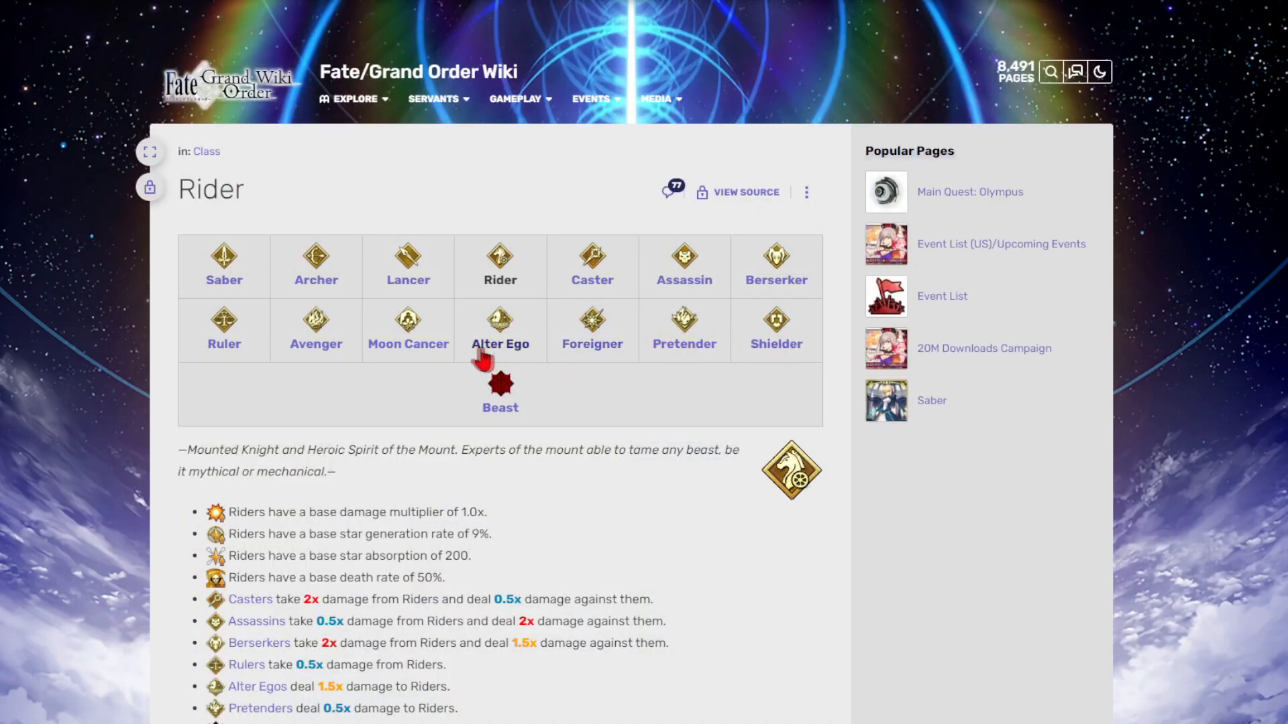
# - View Space Ishtar's Stage 4 artwork and her Second Skill details
pyautogui.scroll(-3)
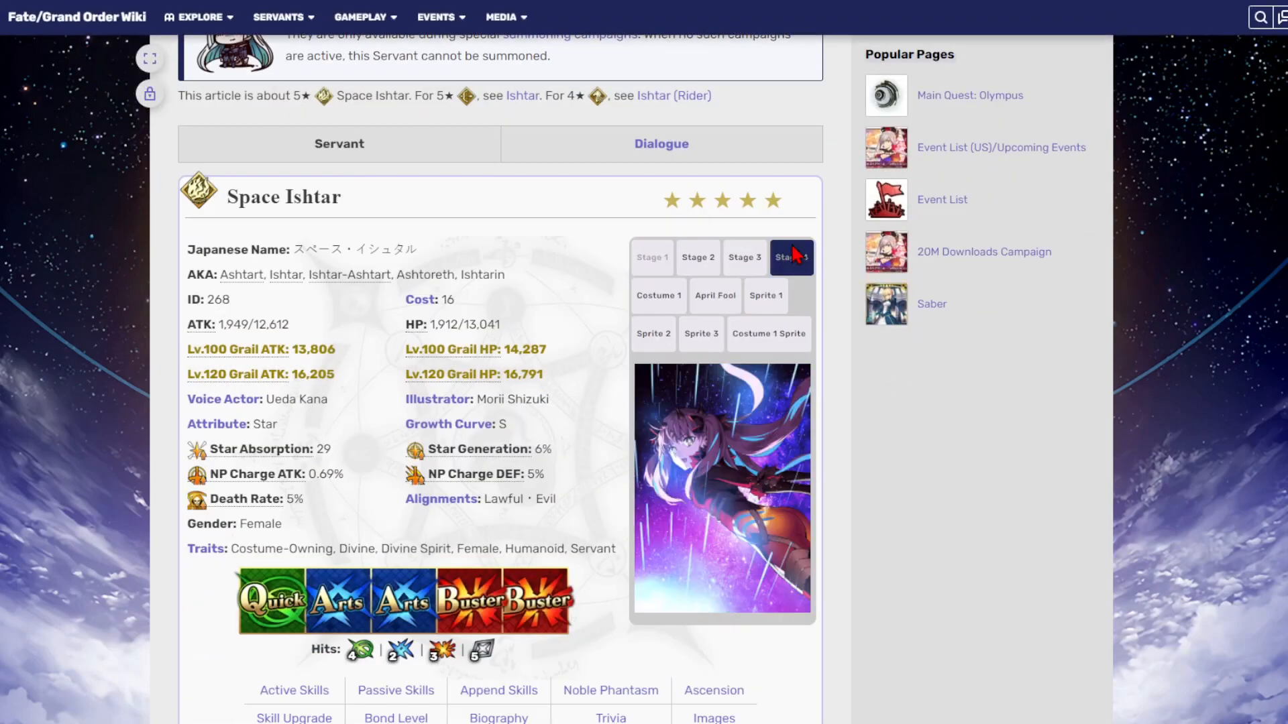
pyautogui.click(791, 257)
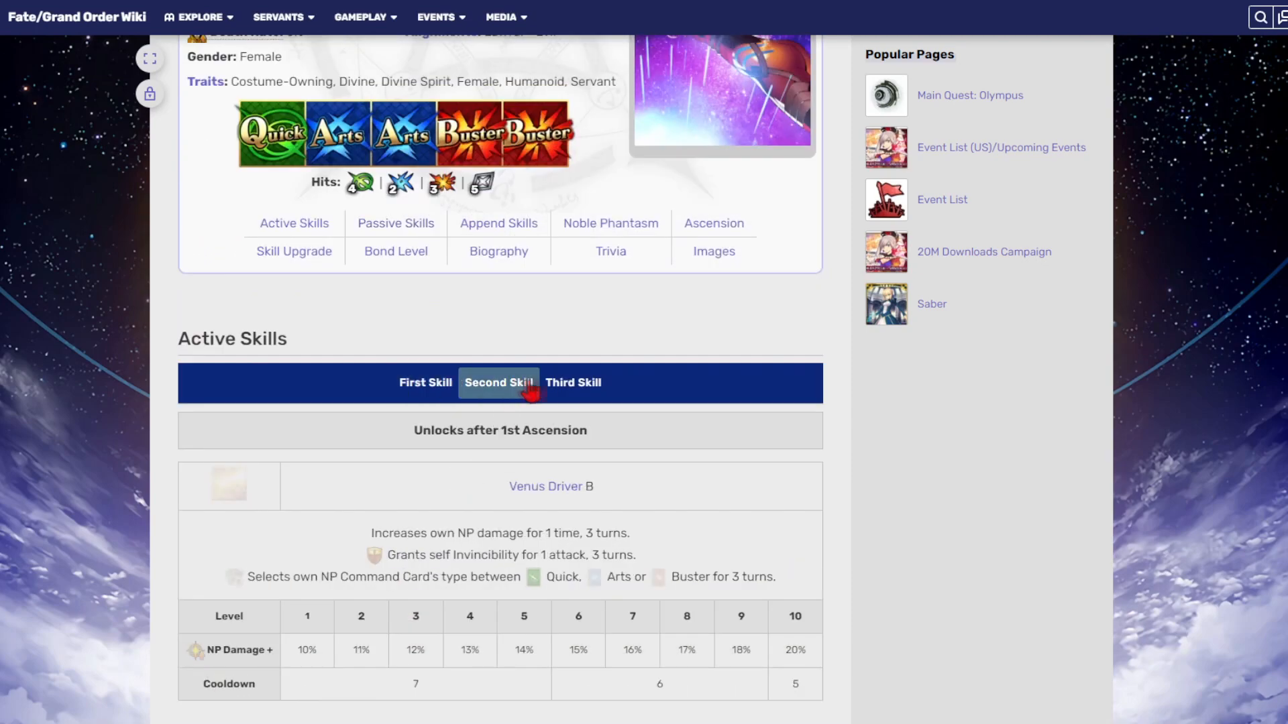
pyautogui.click(573, 382)
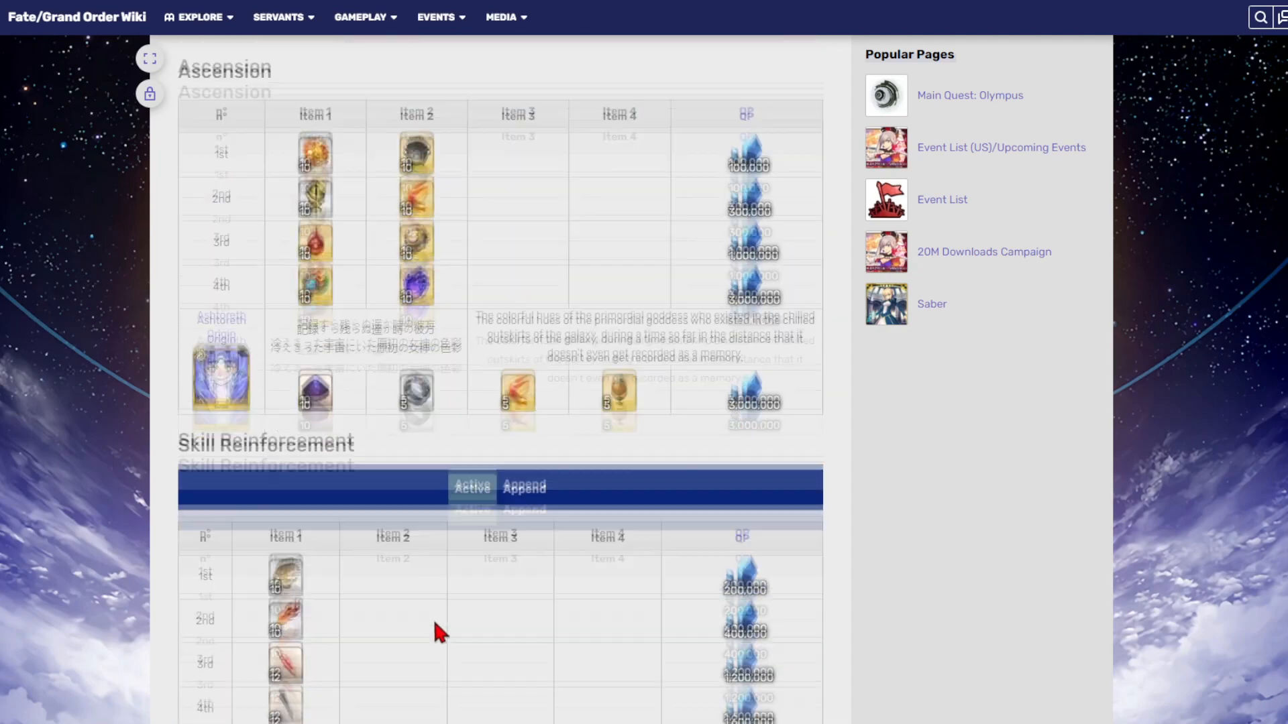
# - Check Space Ishtar's Skill Reinforcement materials, then return to her Active Skills
pyautogui.scroll(-3)
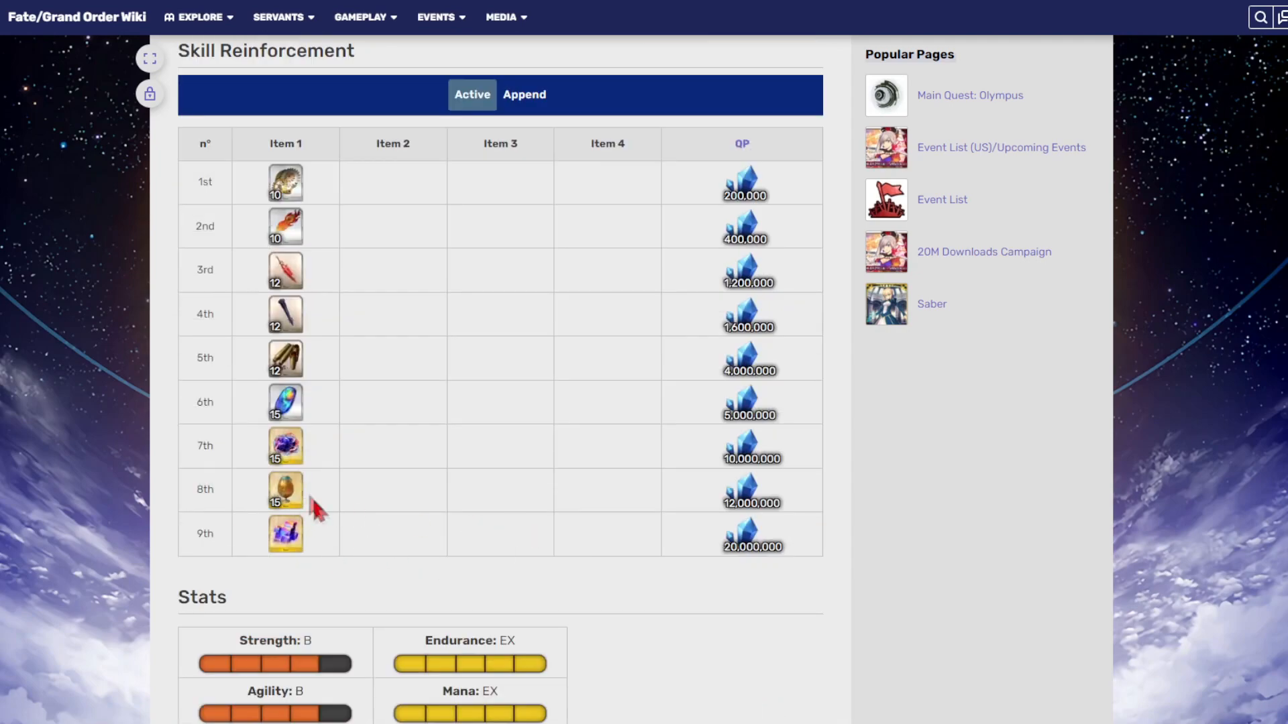
pyautogui.moveTo(325, 514)
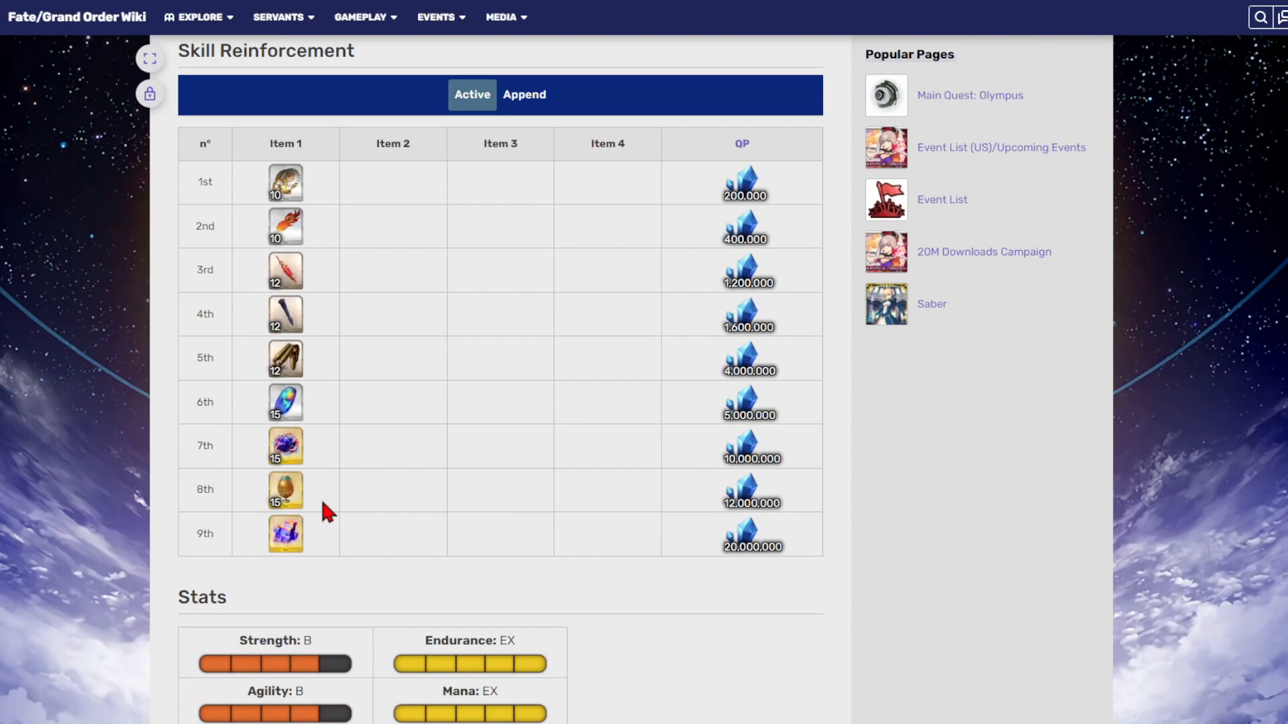
pyautogui.scroll(3)
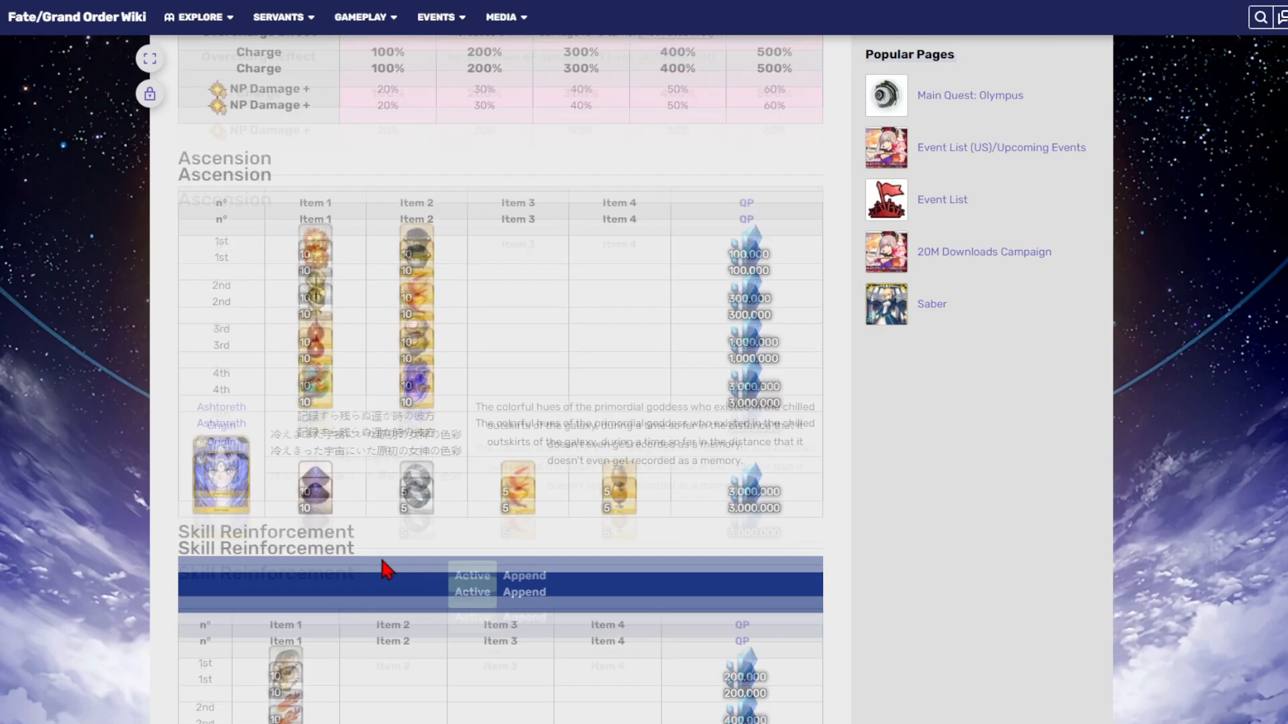
pyautogui.scroll(-3)
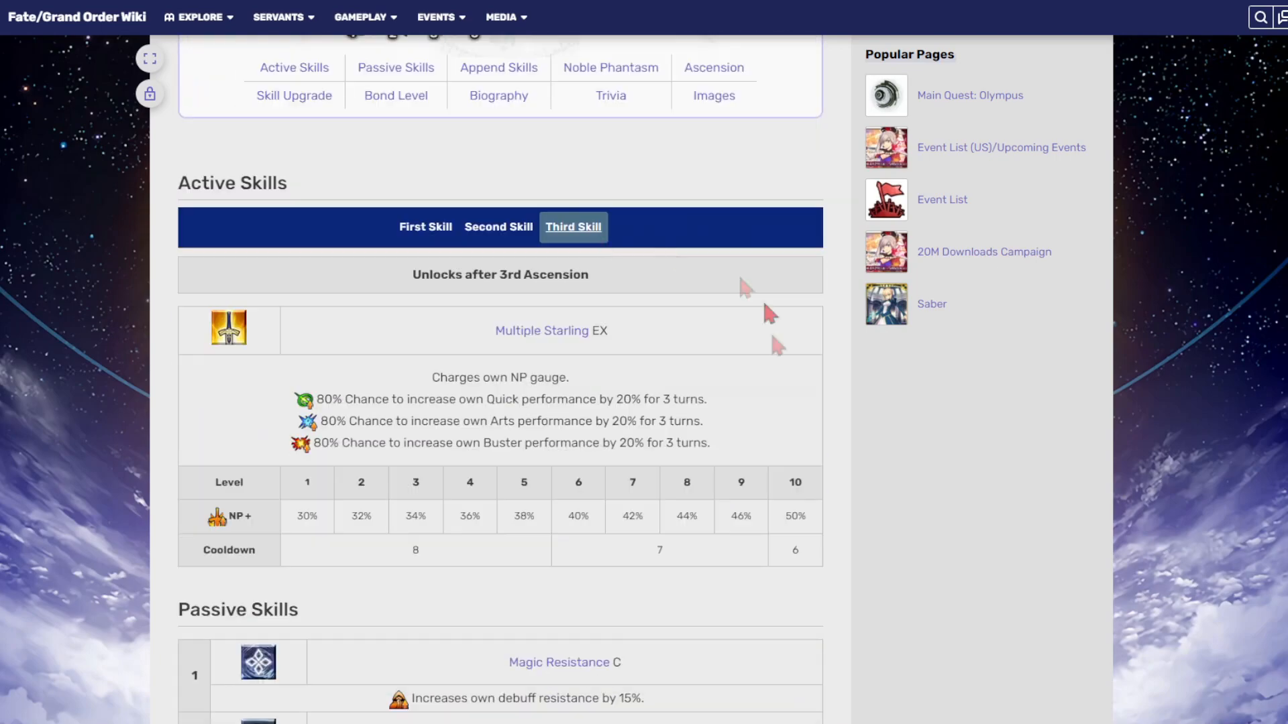
pyautogui.scroll(-3)
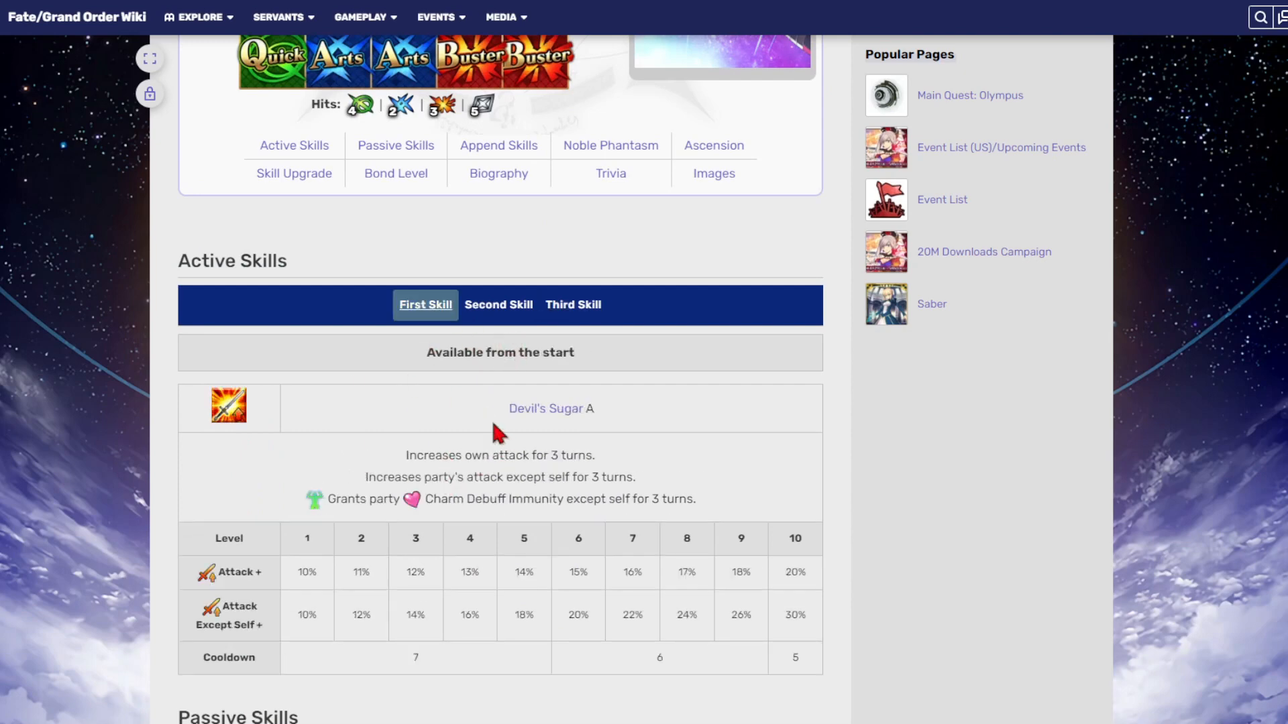
pyautogui.moveTo(571, 454)
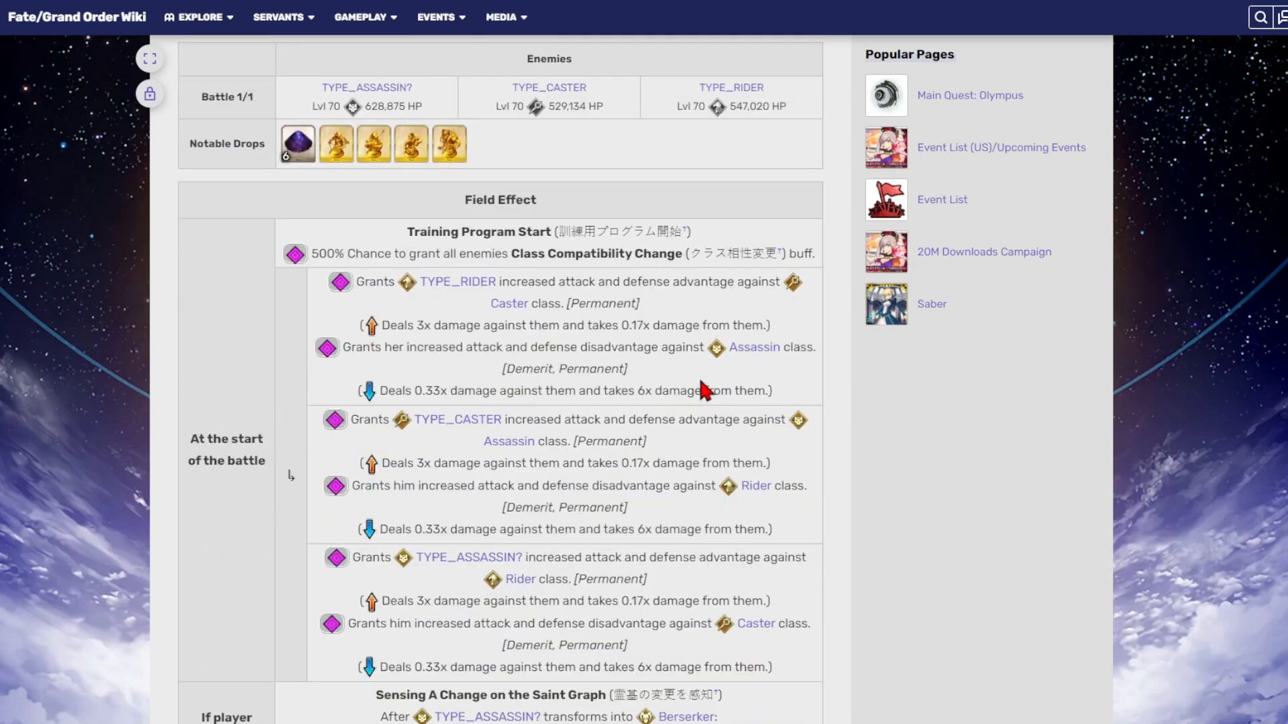
# - Scroll through the Dust CE quest's enemies, field effects and Quest Reward CE table
pyautogui.scroll(3)
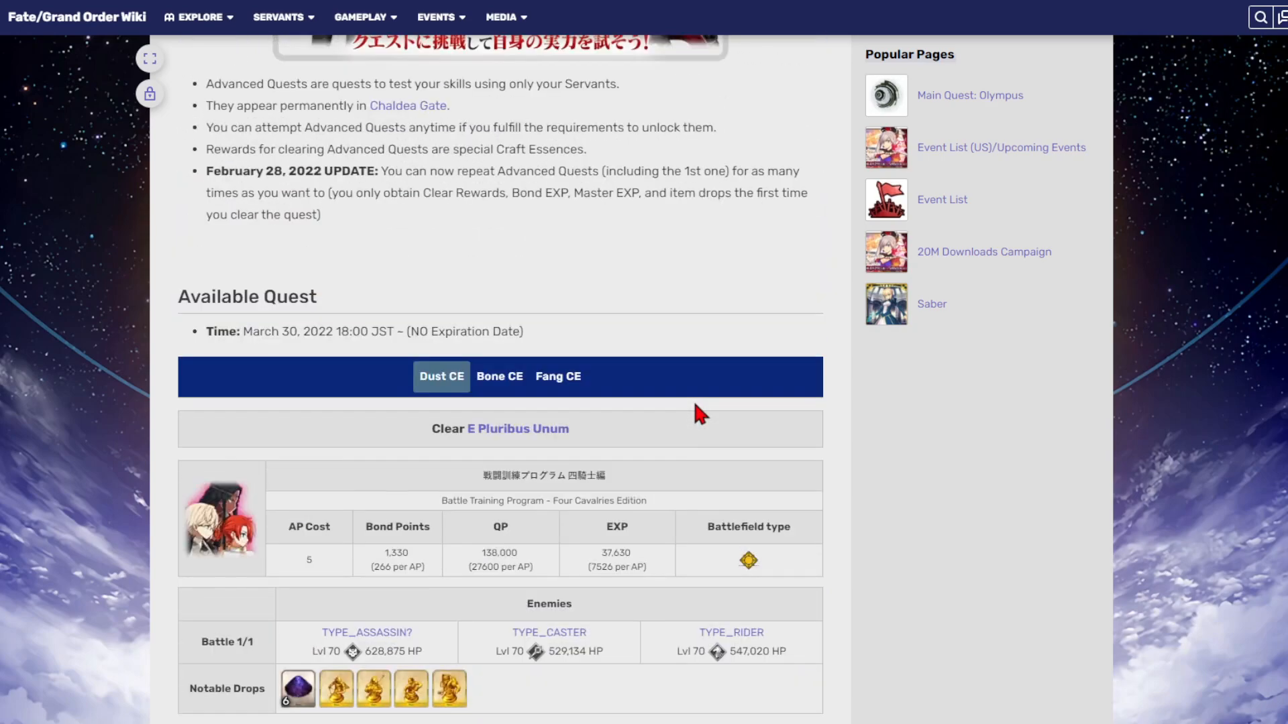
pyautogui.scroll(-3)
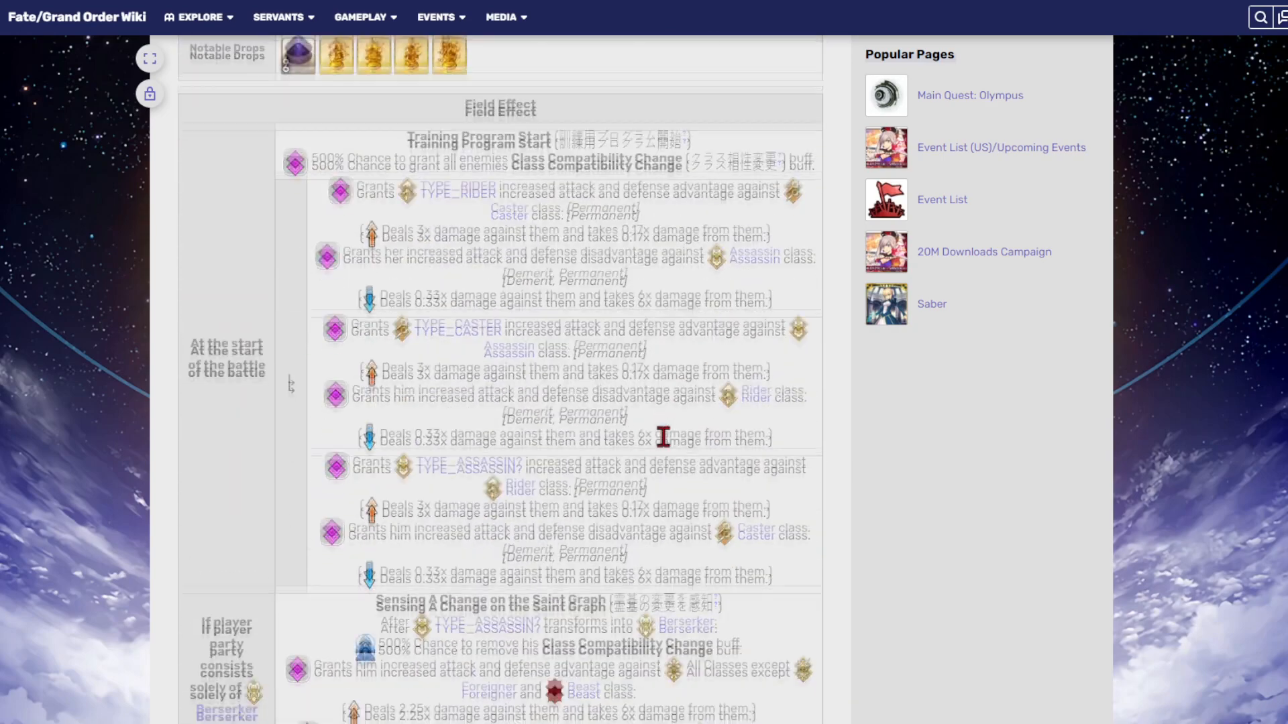
pyautogui.scroll(-3)
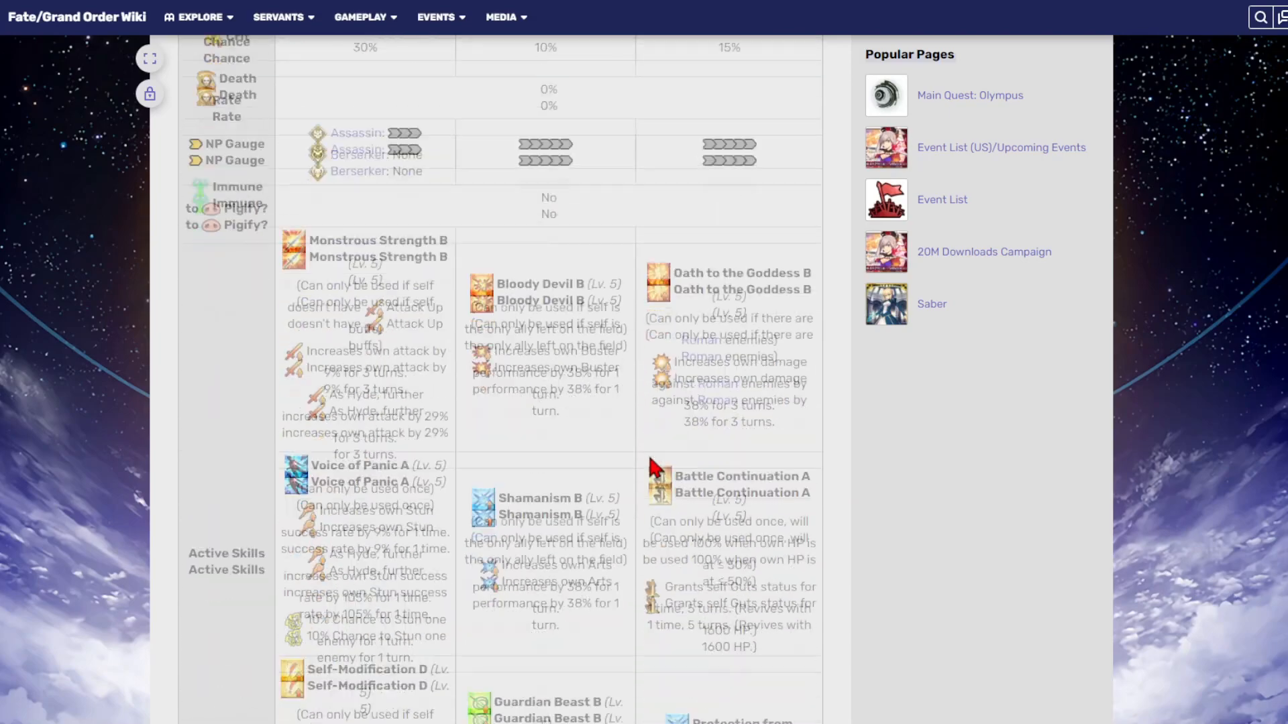
pyautogui.scroll(-3)
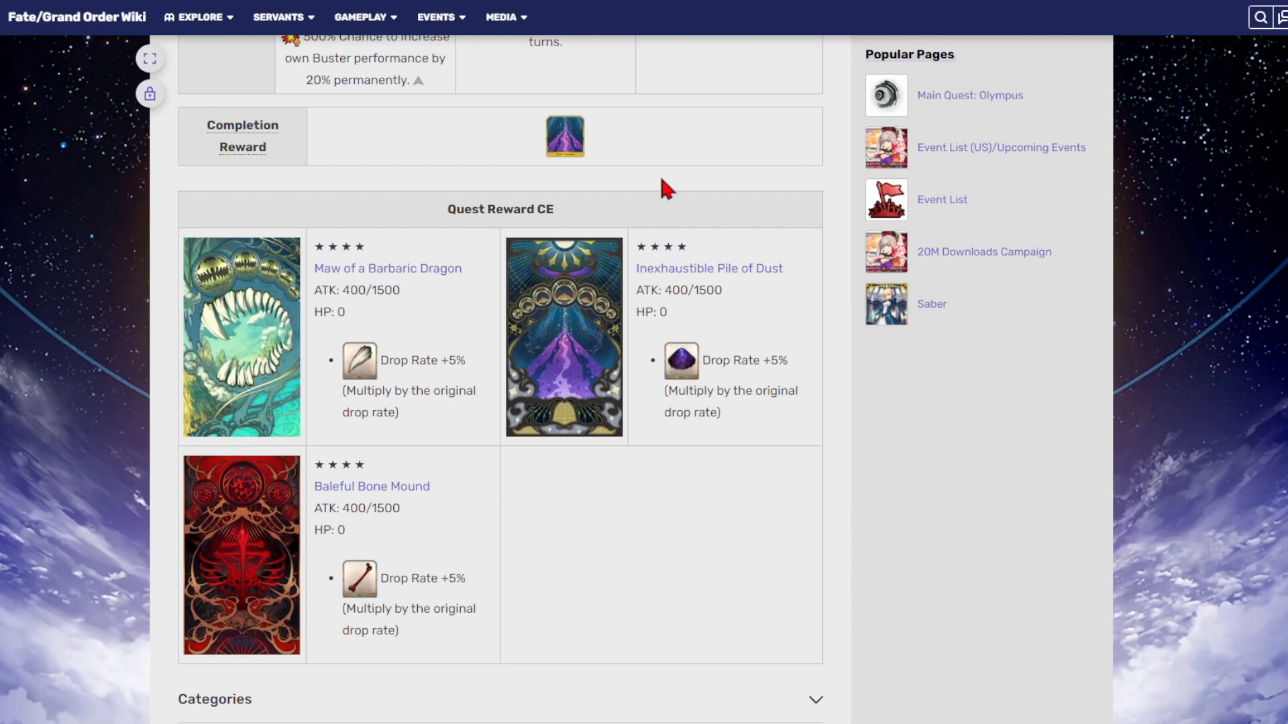
pyautogui.moveTo(669, 209)
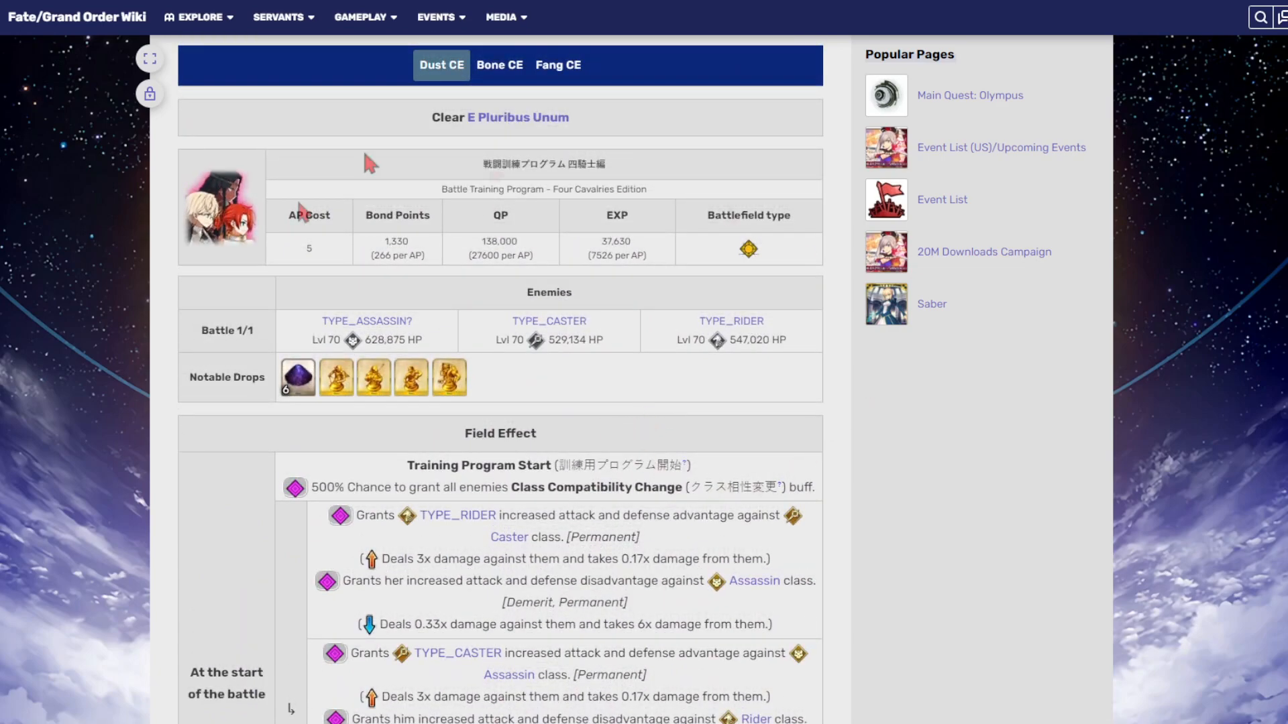
pyautogui.scroll(-3)
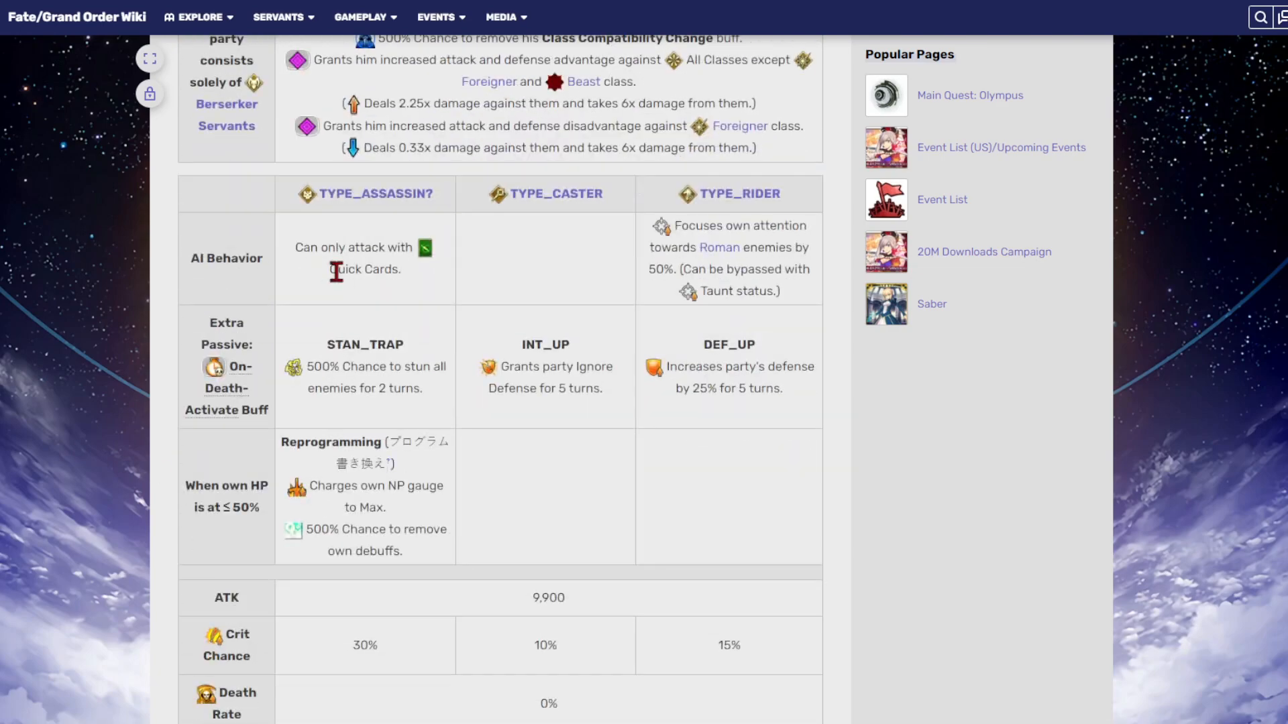
pyautogui.scroll(-3)
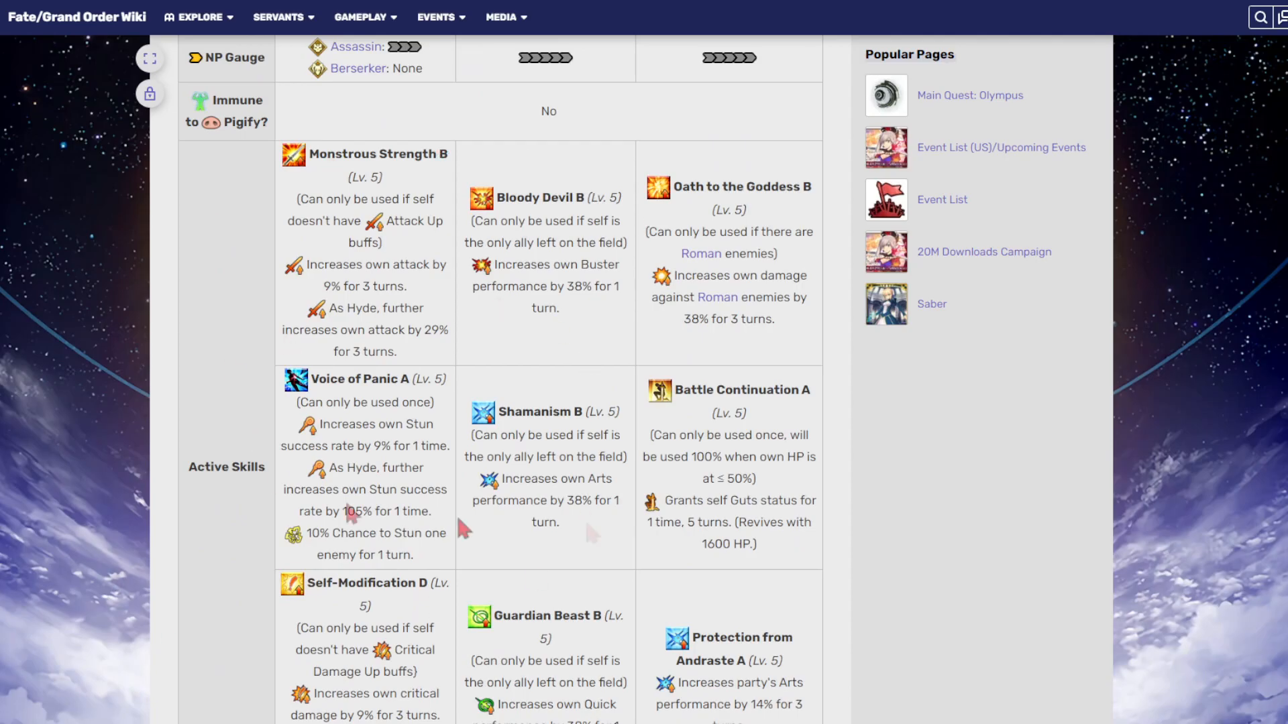
pyautogui.scroll(-3)
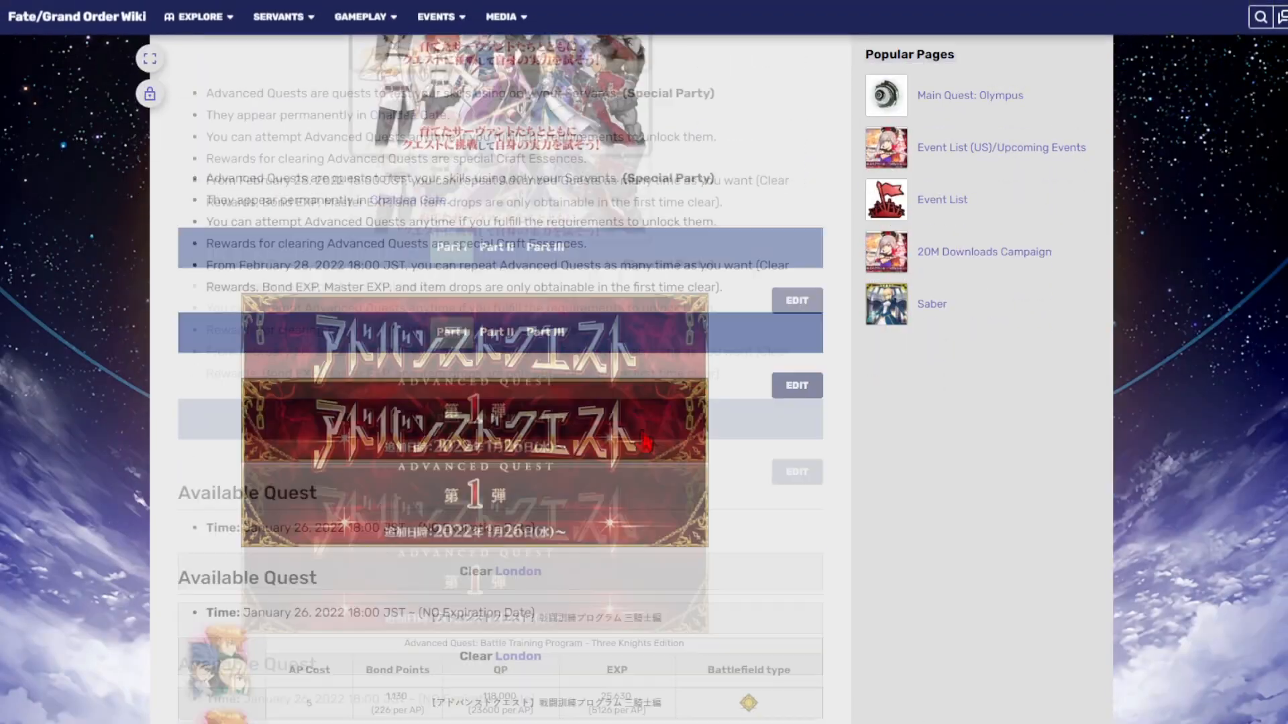
# - Scroll past Parts I and II to the Part III Dust CE quest for E Pluribus Unum
pyautogui.scroll(-3)
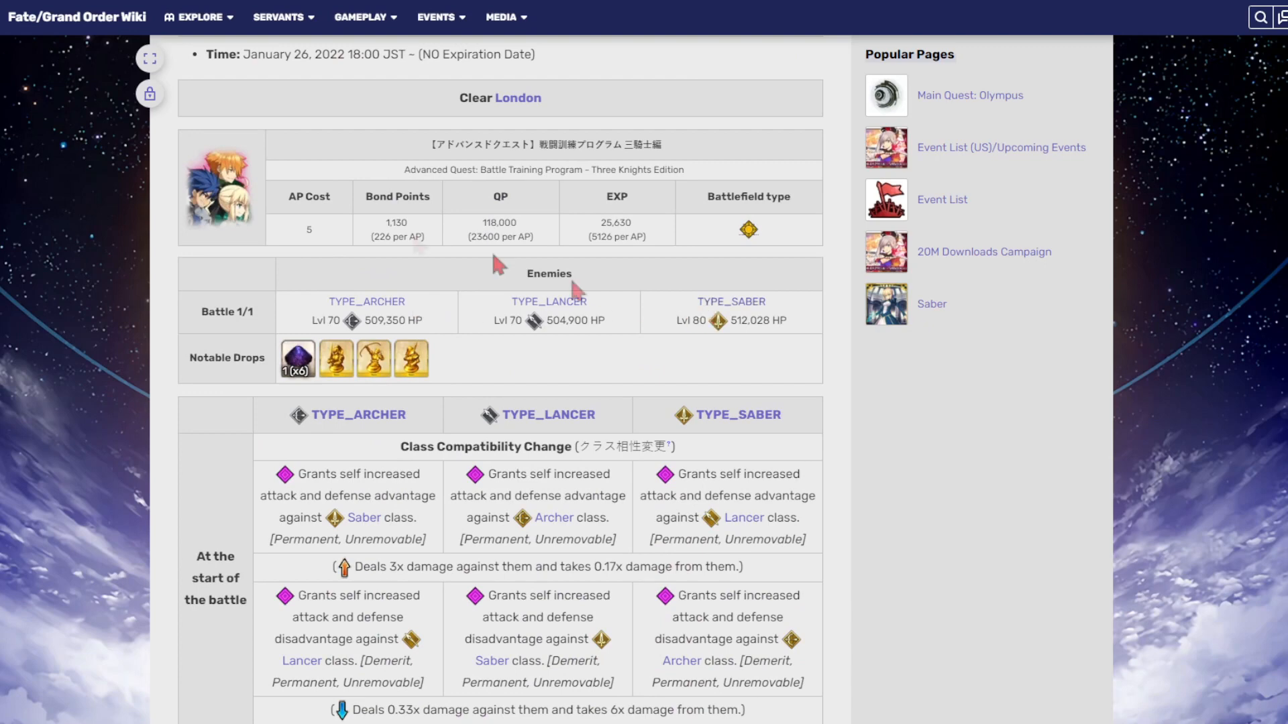
pyautogui.moveTo(334, 232)
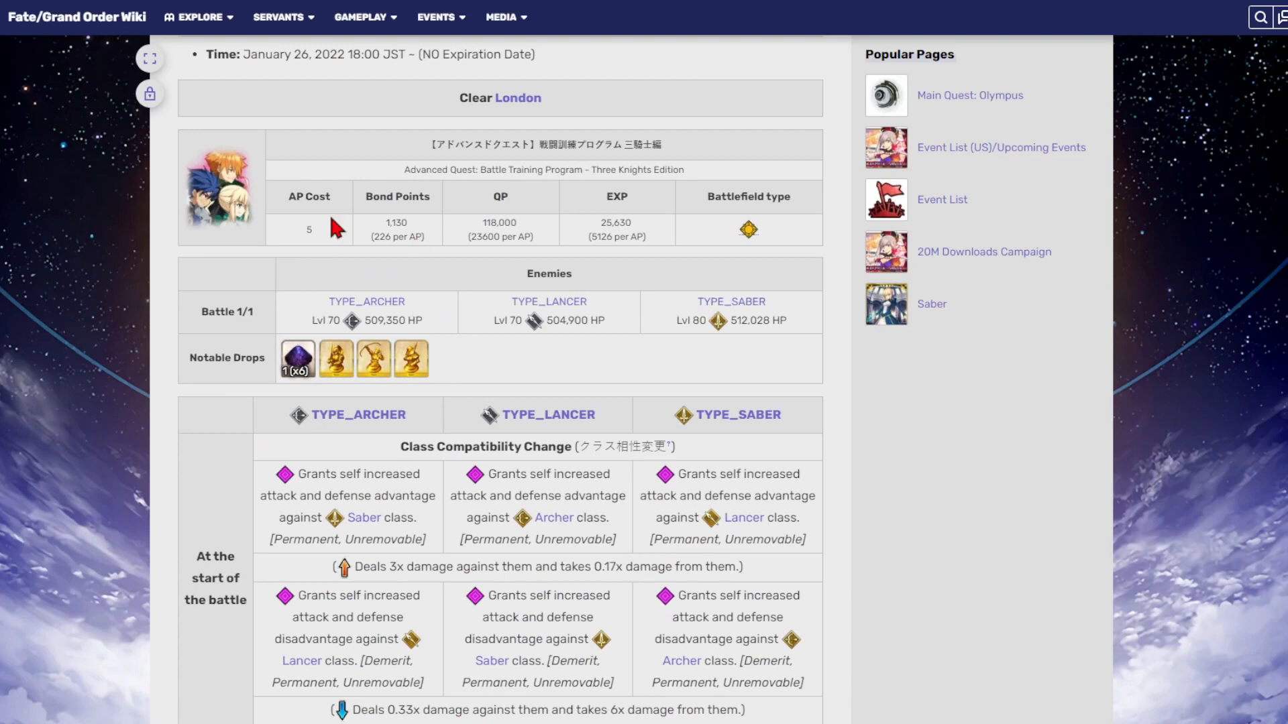
pyautogui.moveTo(622, 431)
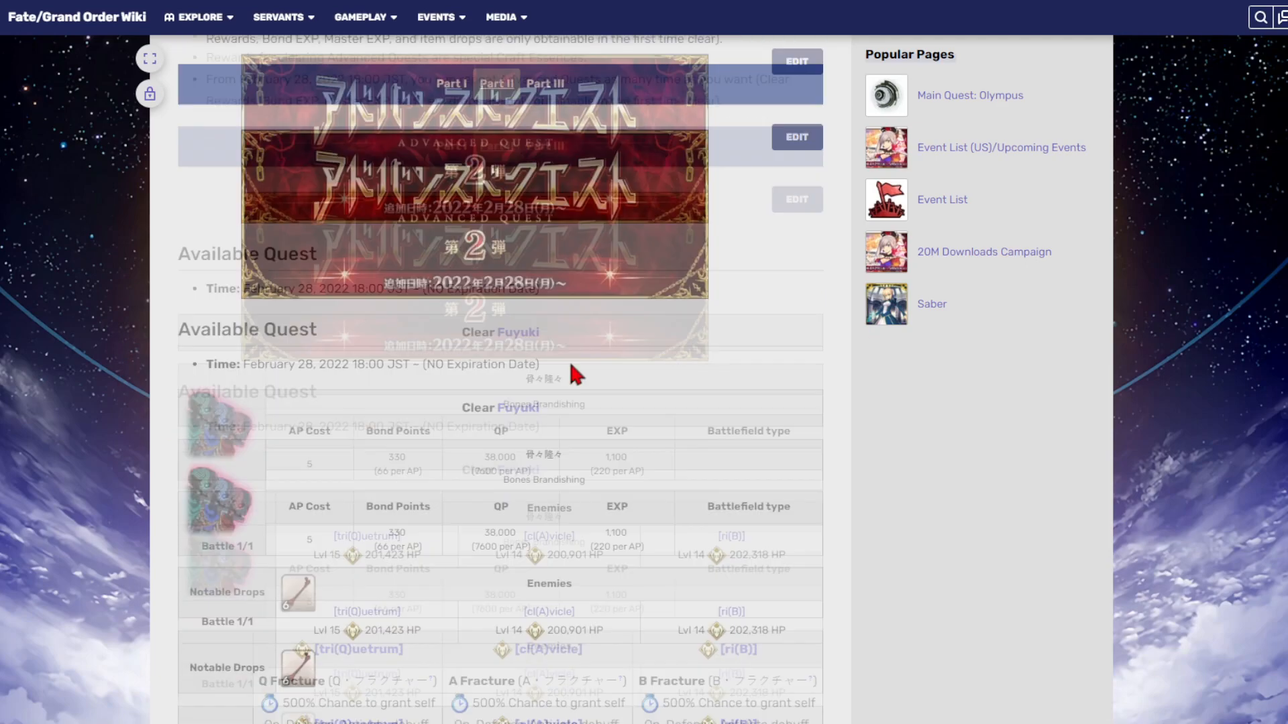
pyautogui.scroll(-3)
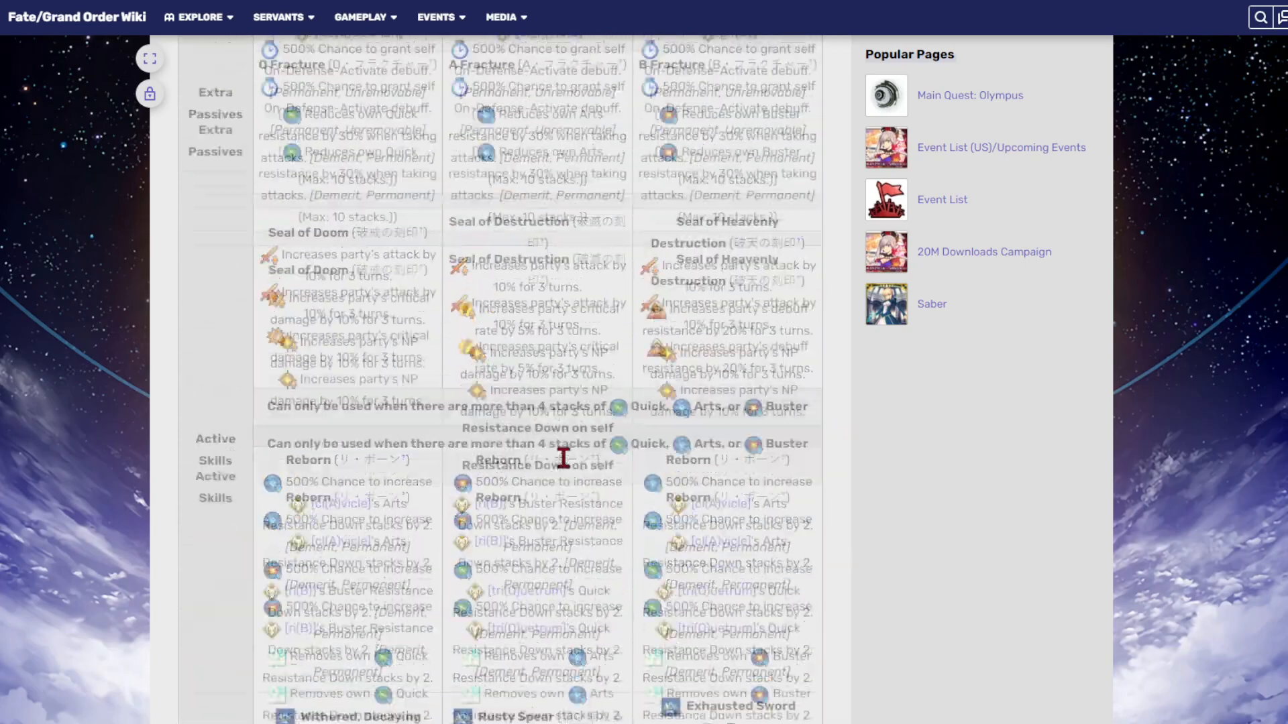
pyautogui.scroll(-3)
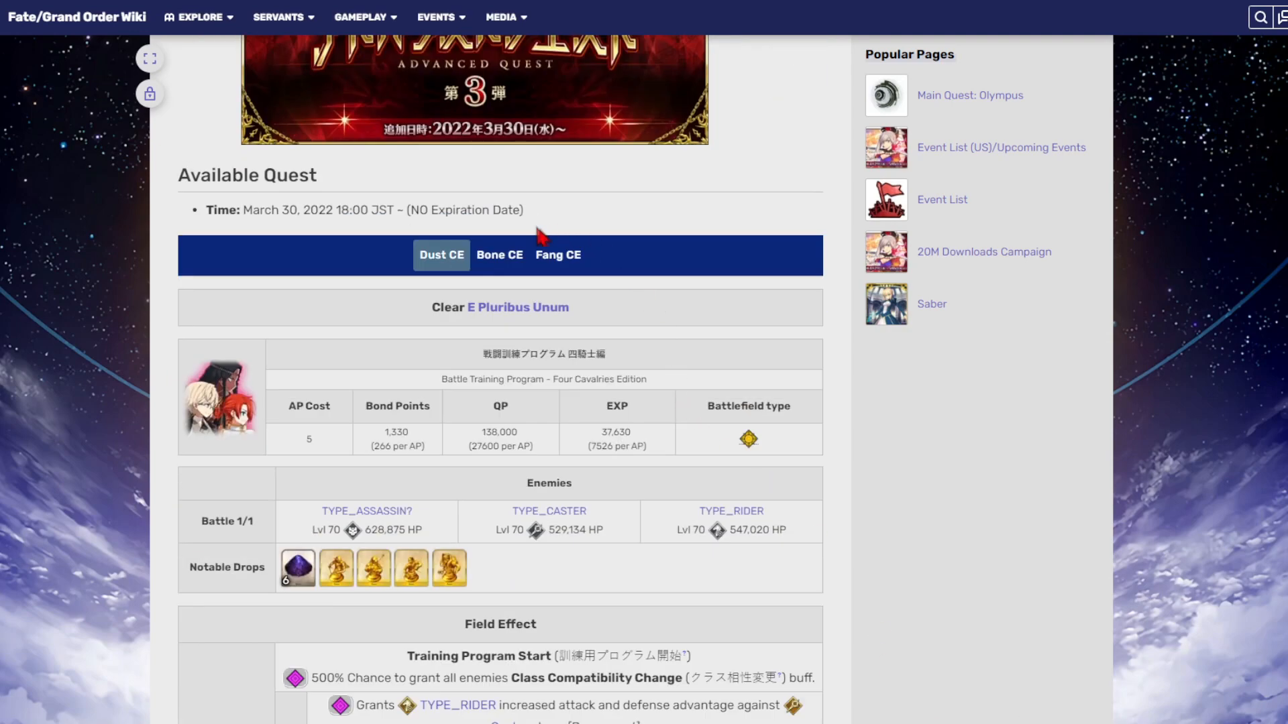
# - Review the Part III Bone CE quest and Quest Reward CEs, then scroll back up
pyautogui.click(499, 255)
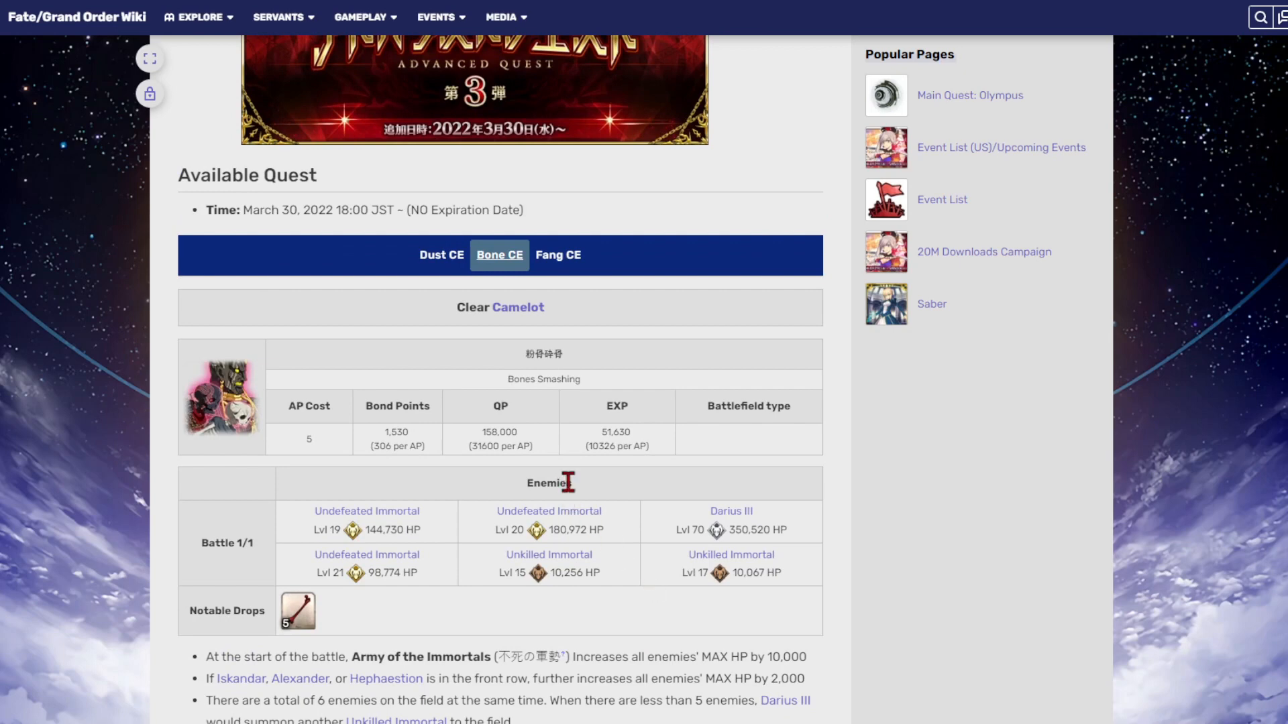
pyautogui.moveTo(674, 243)
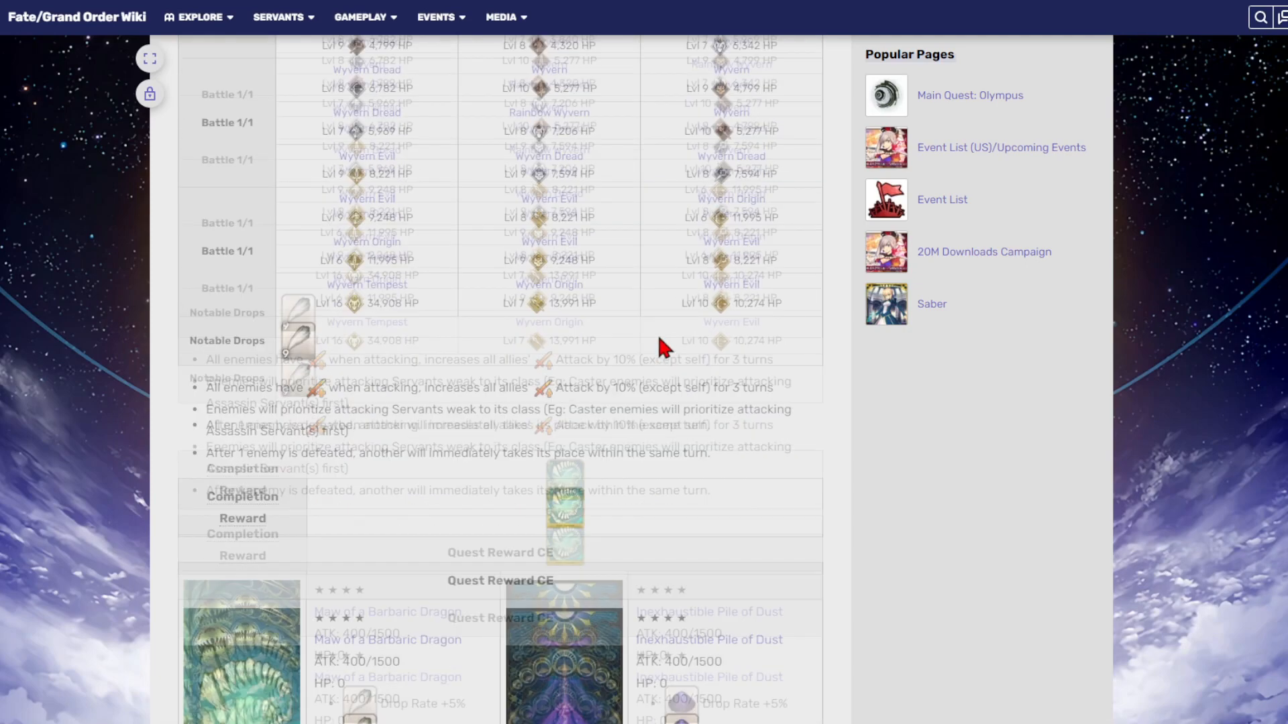
pyautogui.scroll(-3)
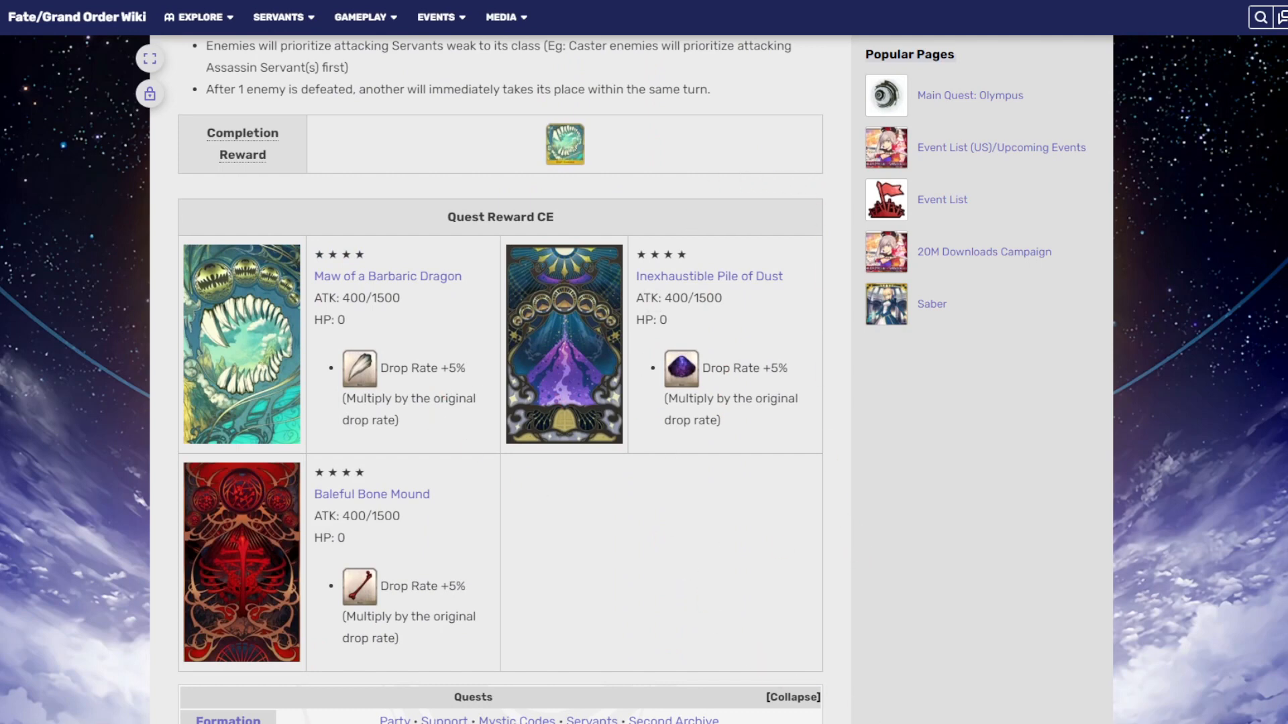
pyautogui.scroll(-3)
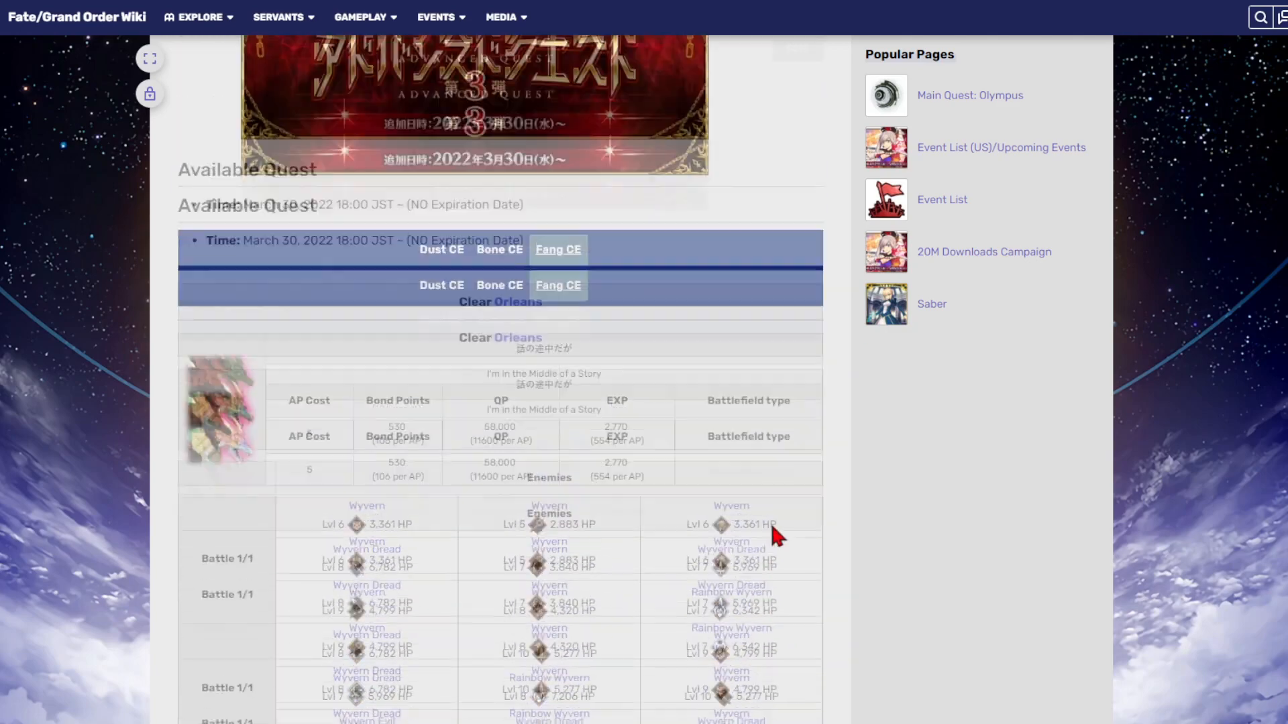
pyautogui.scroll(3)
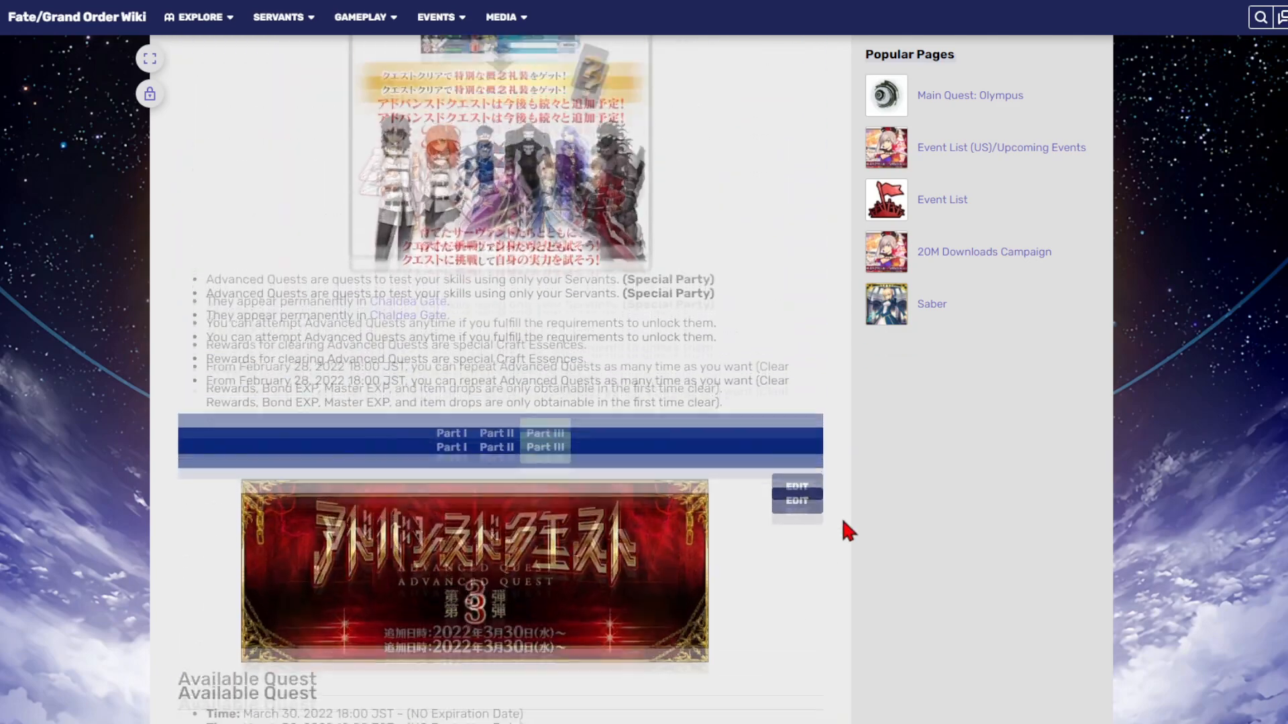
pyautogui.scroll(3)
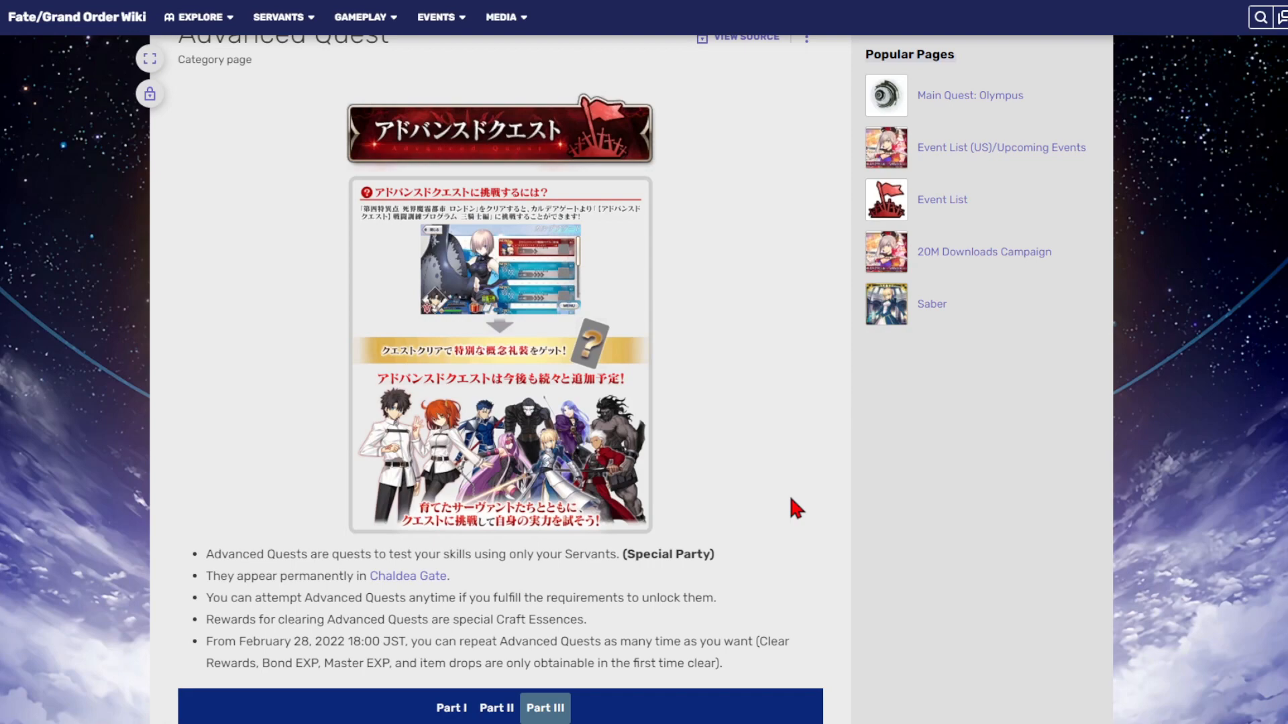
pyautogui.moveTo(829, 435)
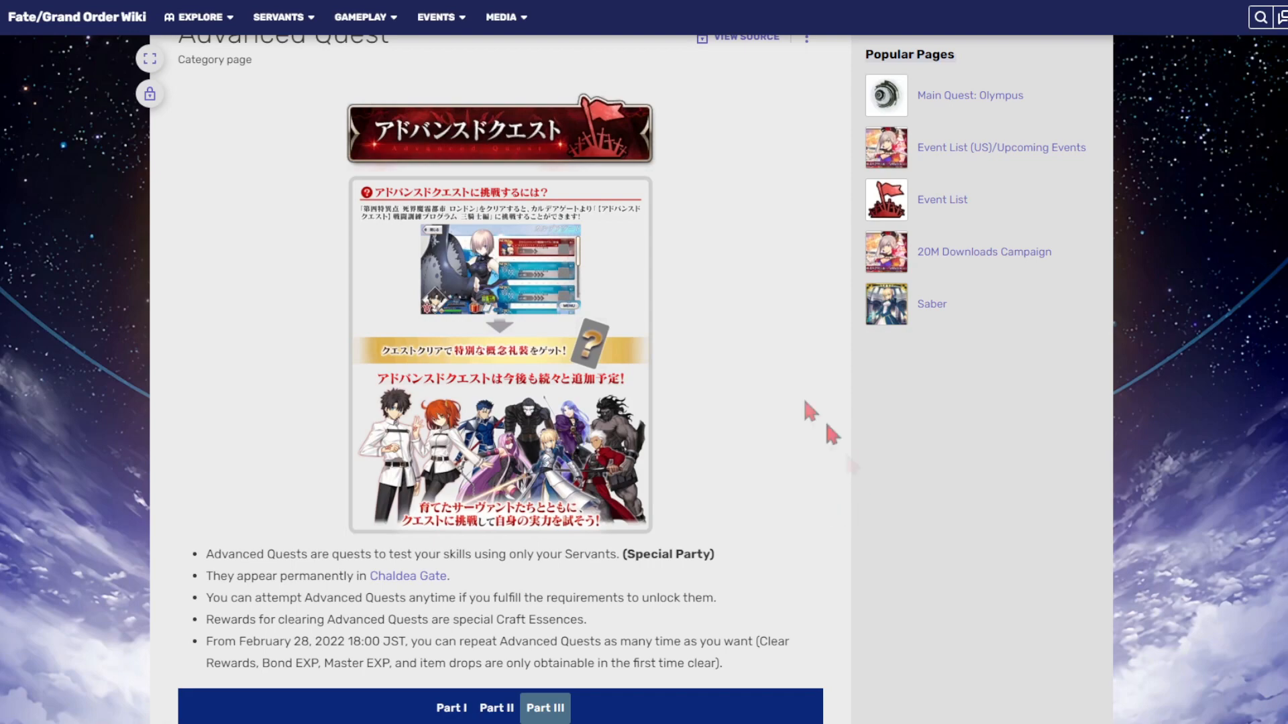
pyautogui.scroll(-3)
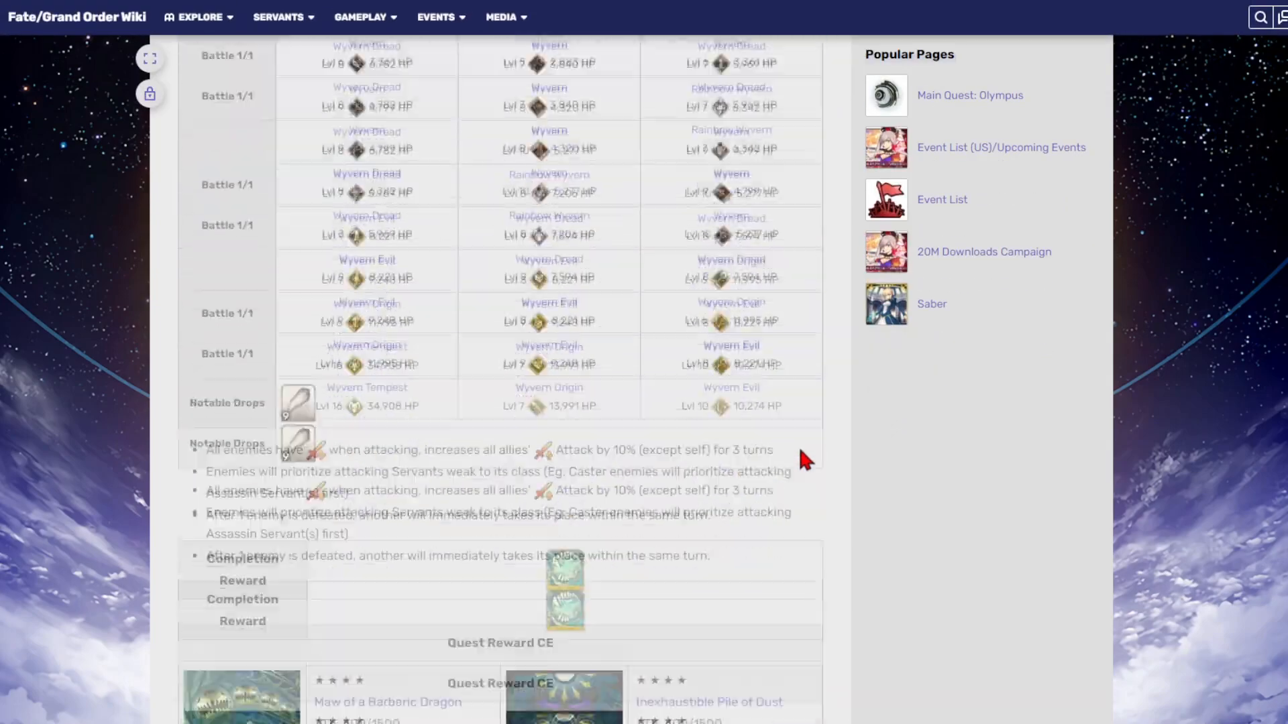
pyautogui.scroll(-3)
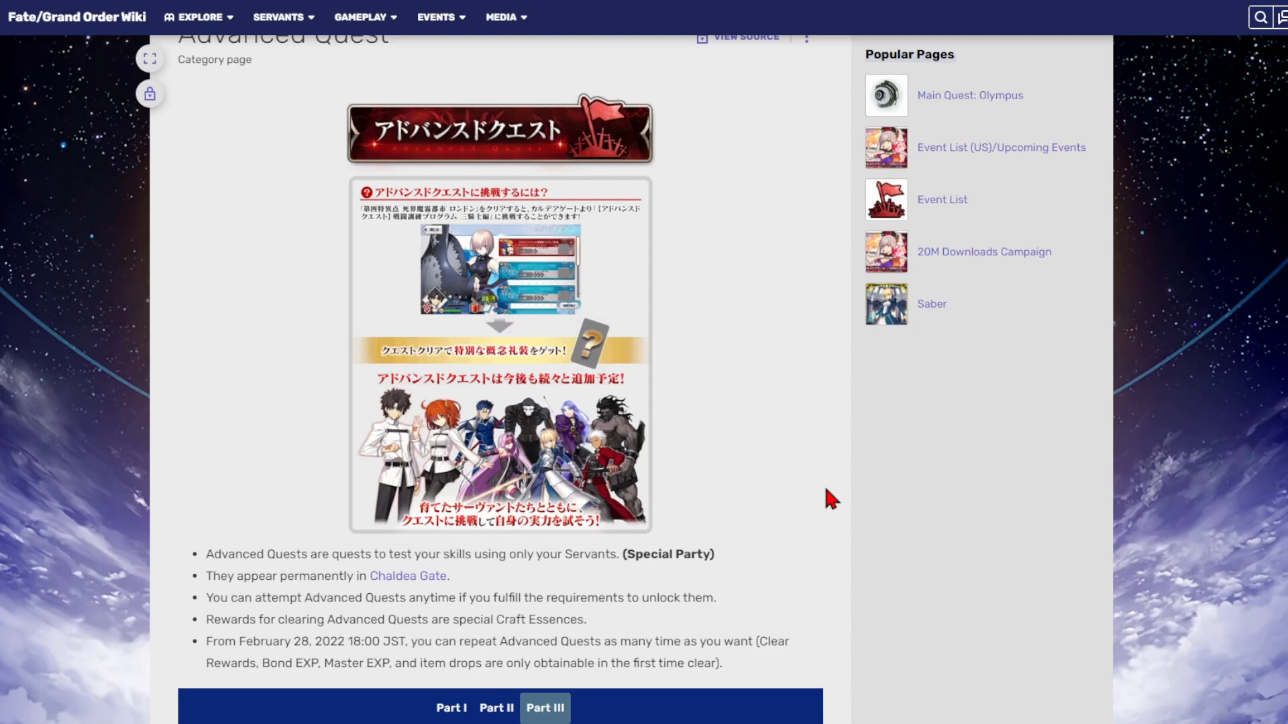
pyautogui.scroll(-3)
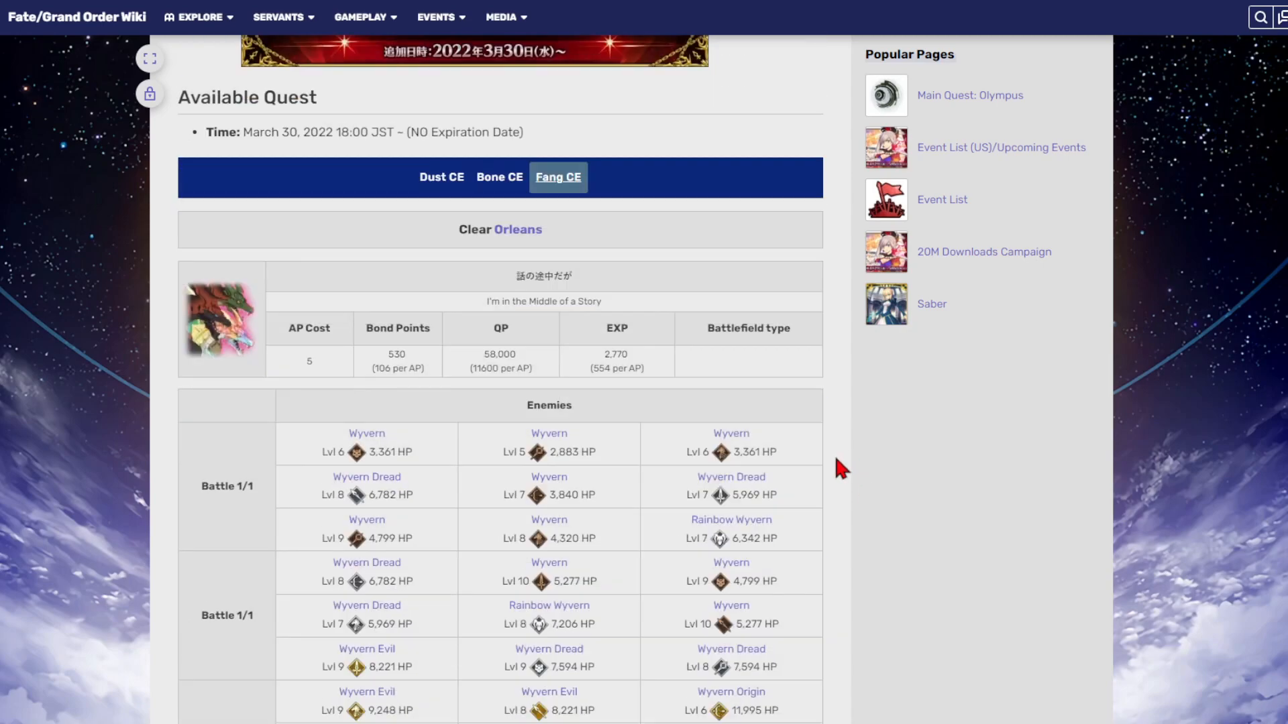
pyautogui.scroll(-3)
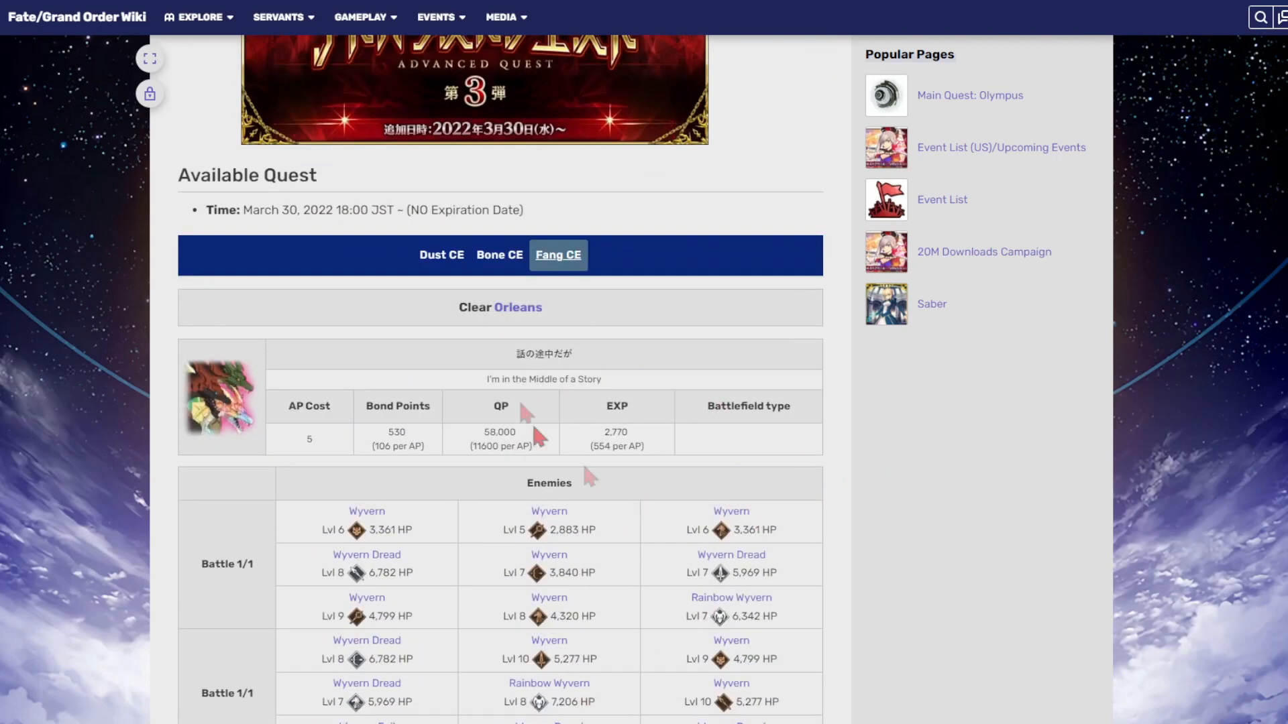
pyautogui.scroll(-3)
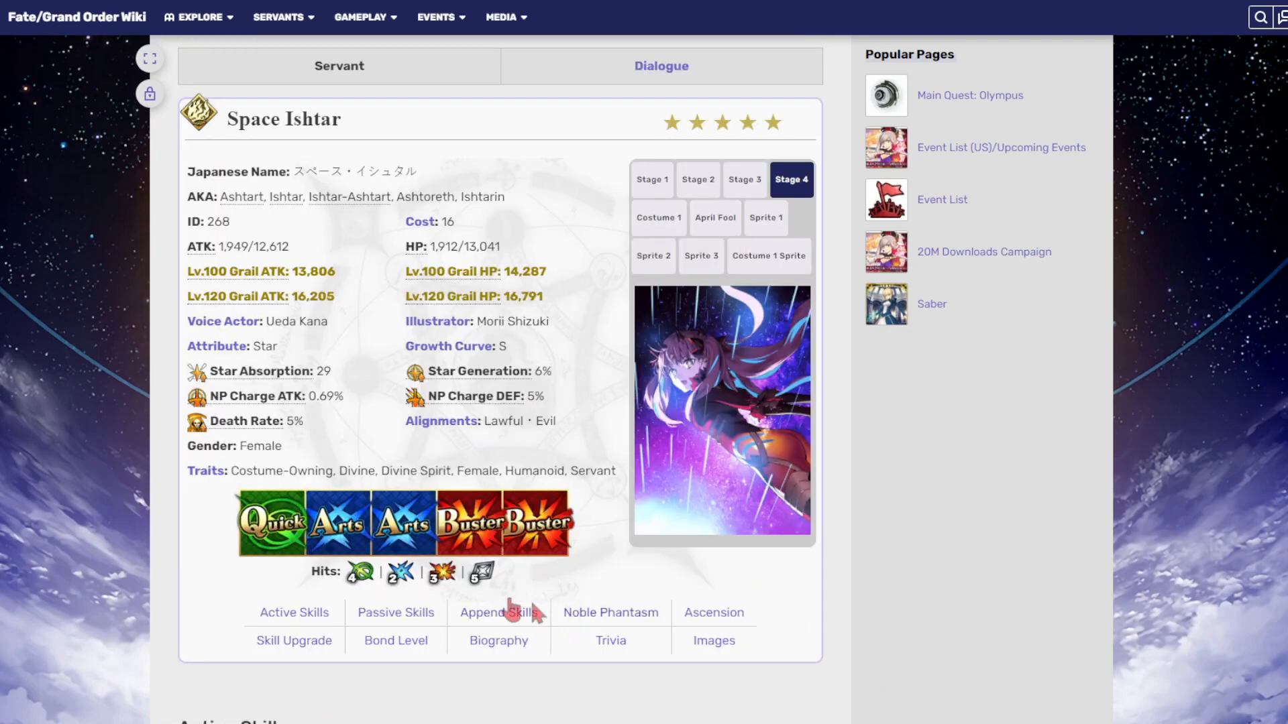
# - Jump to Space Ishtar's Append Skills and scroll to her skill reinforcement materials
pyautogui.click(498, 612)
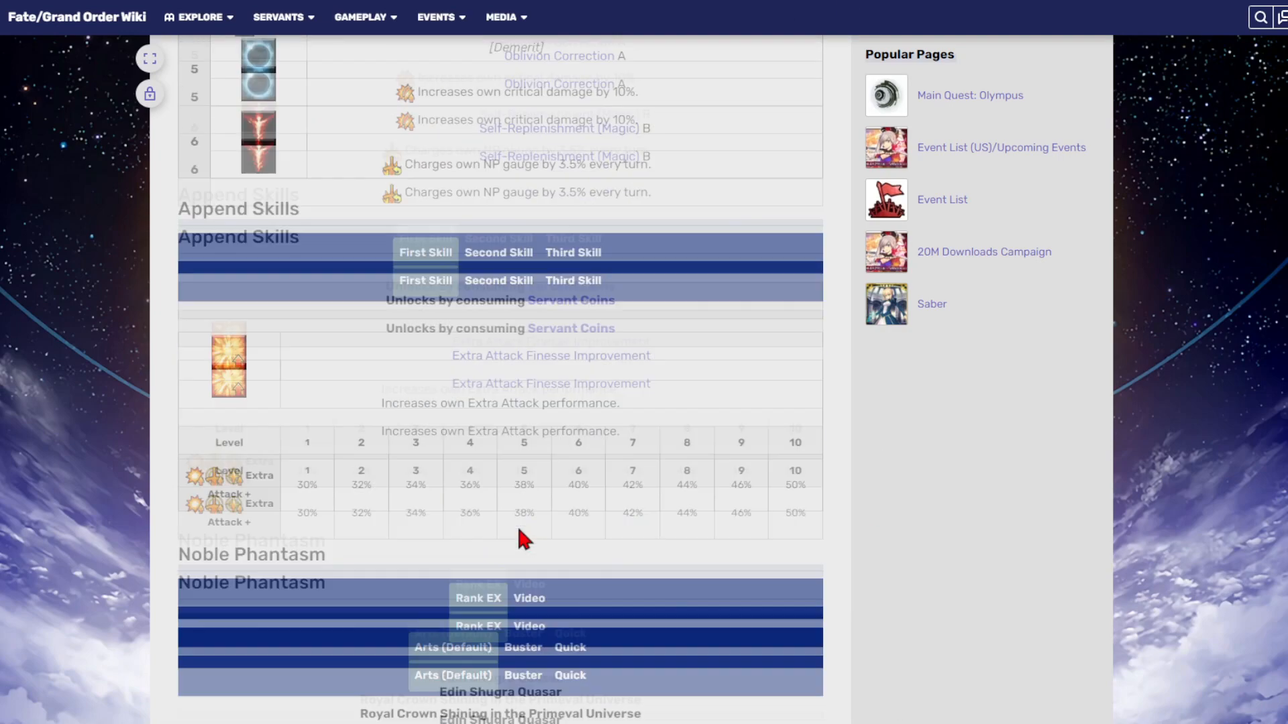
pyautogui.scroll(-3)
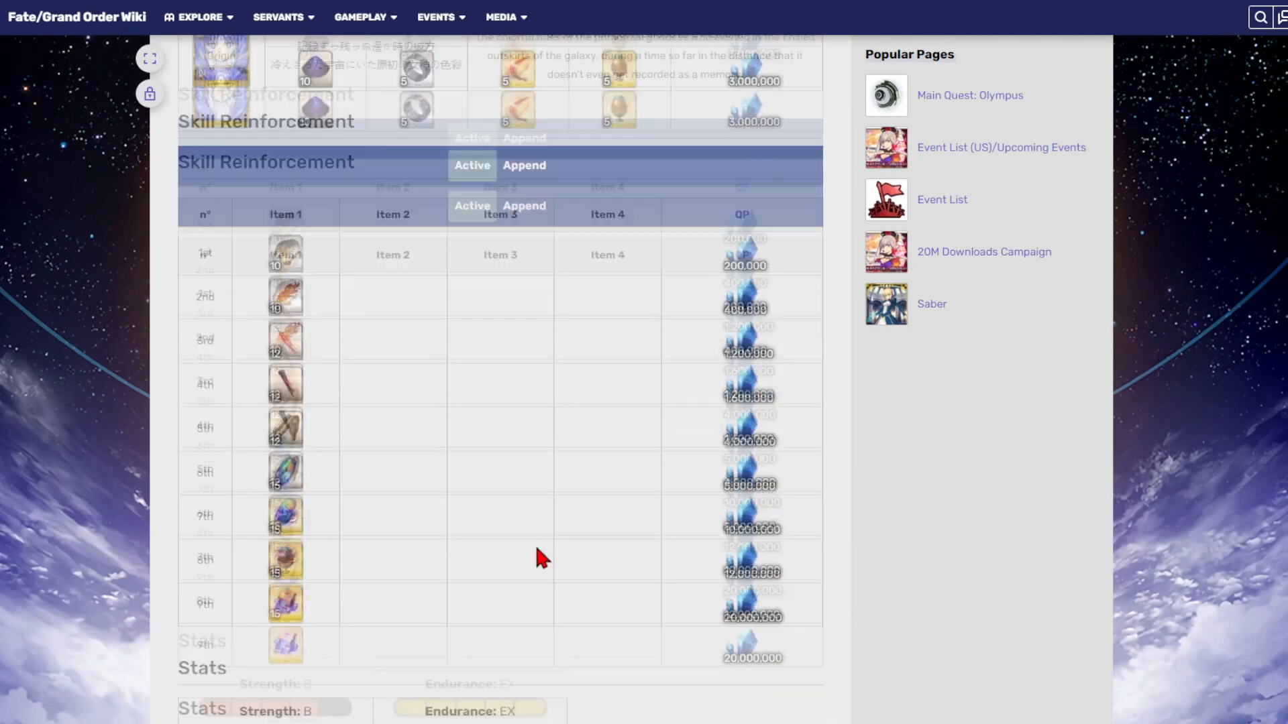
pyautogui.scroll(-3)
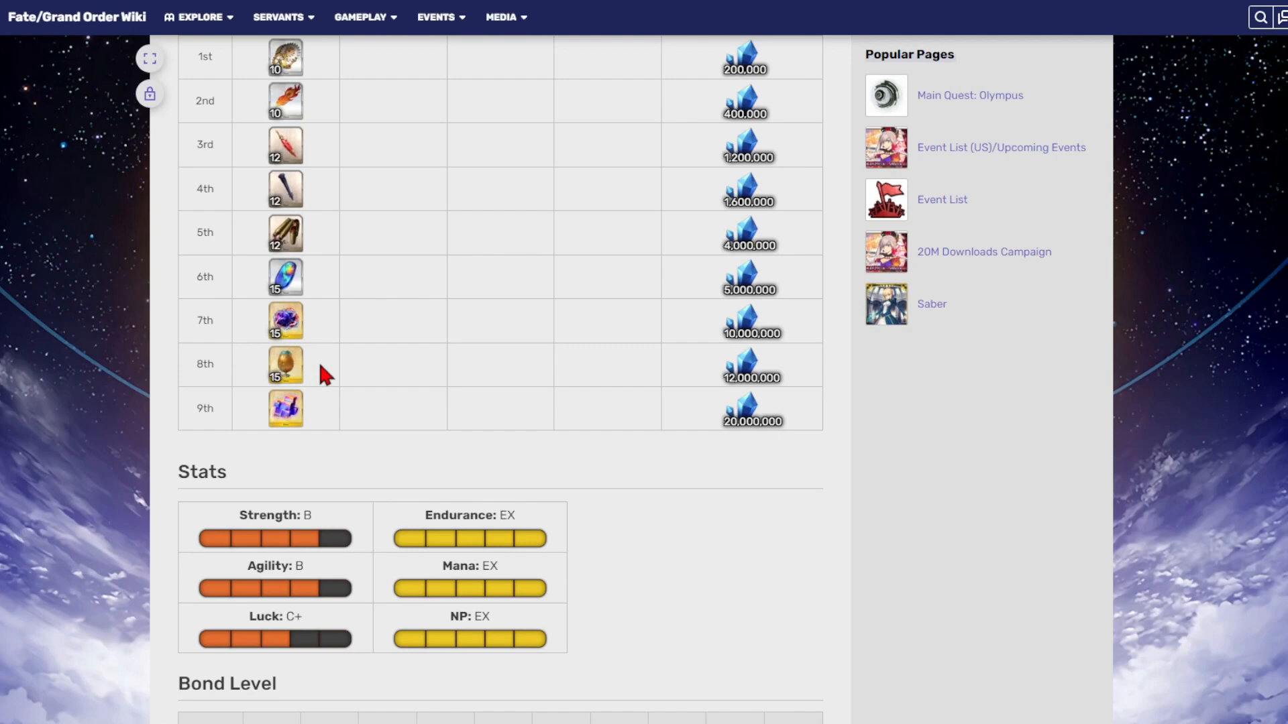
pyautogui.moveTo(330, 379)
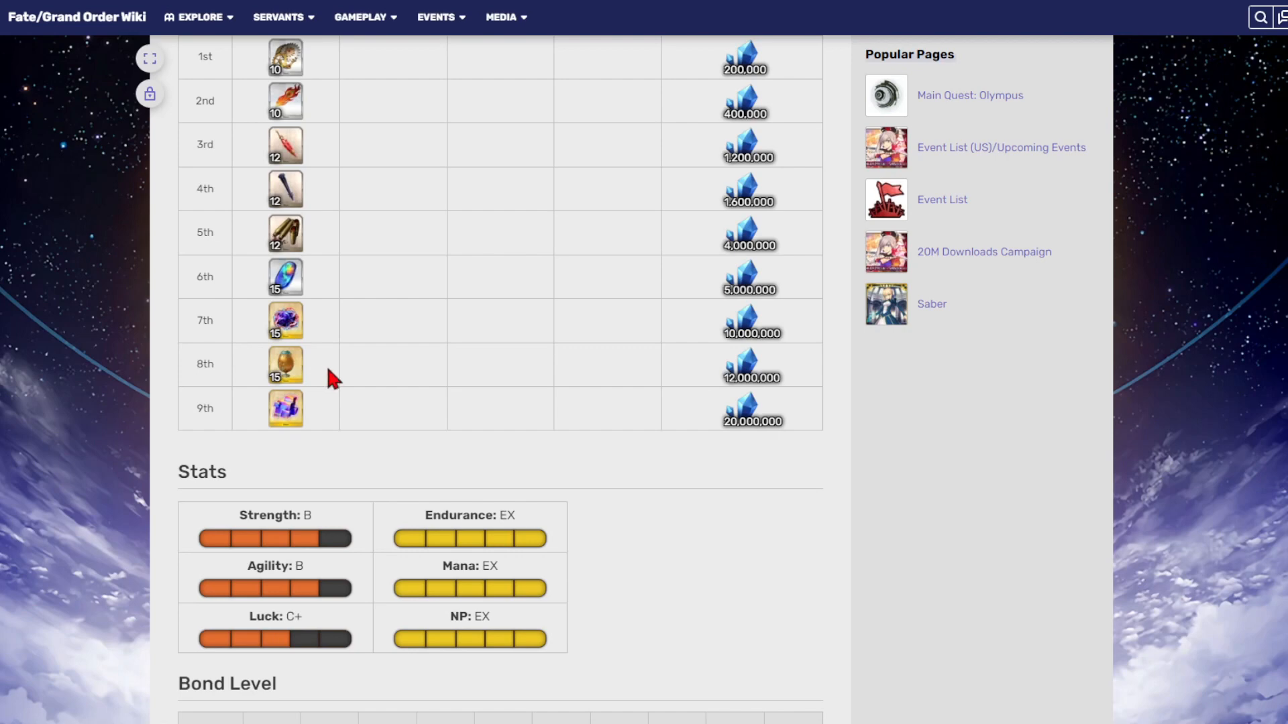
pyautogui.moveTo(334, 390)
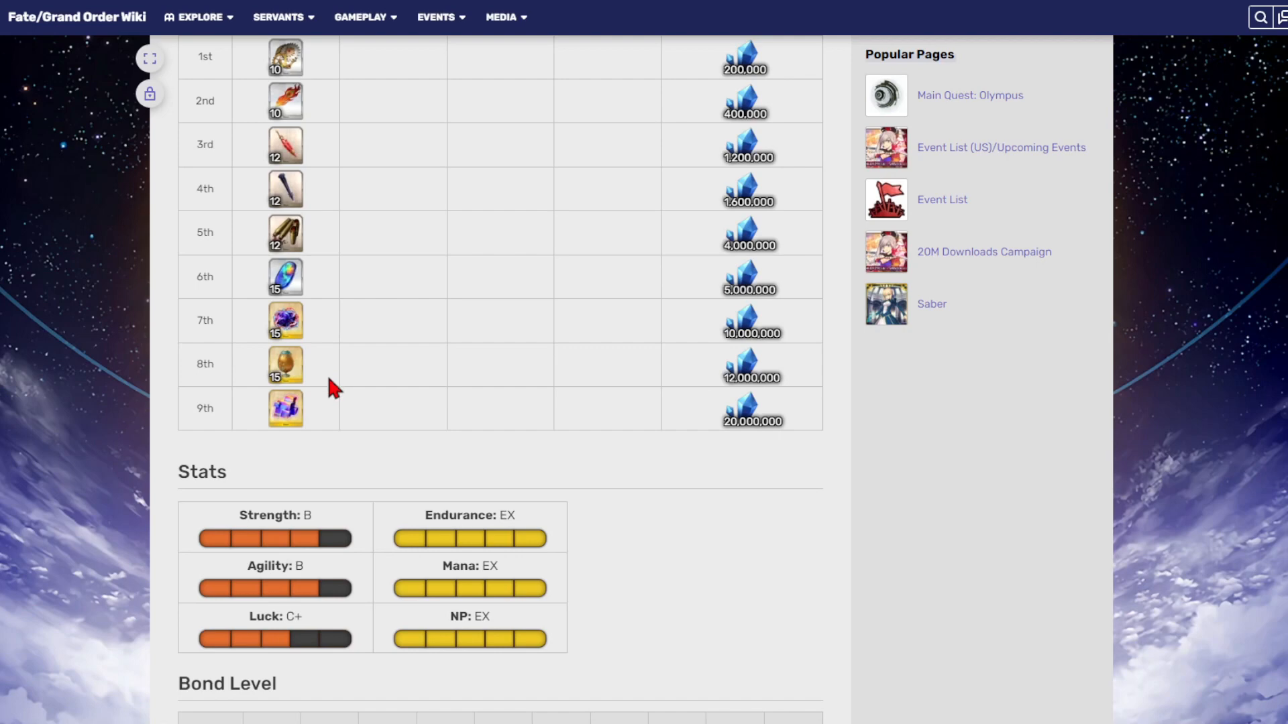
pyautogui.moveTo(336, 369)
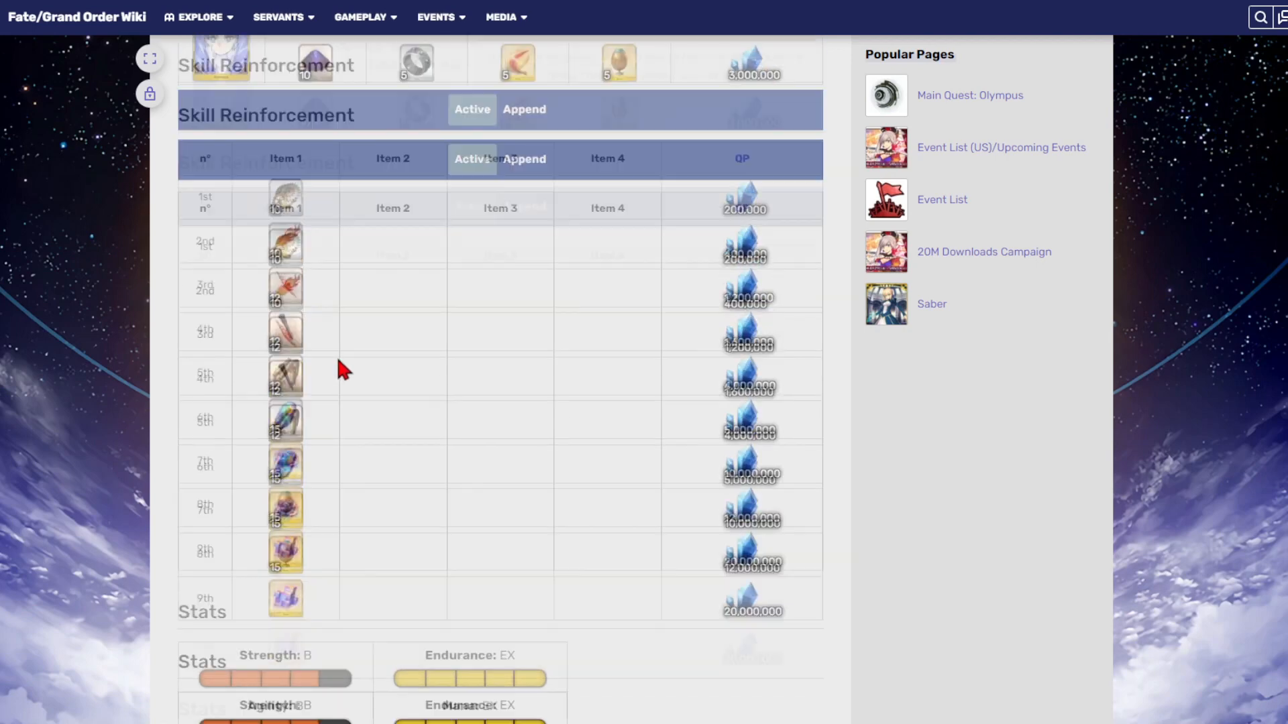
pyautogui.scroll(-3)
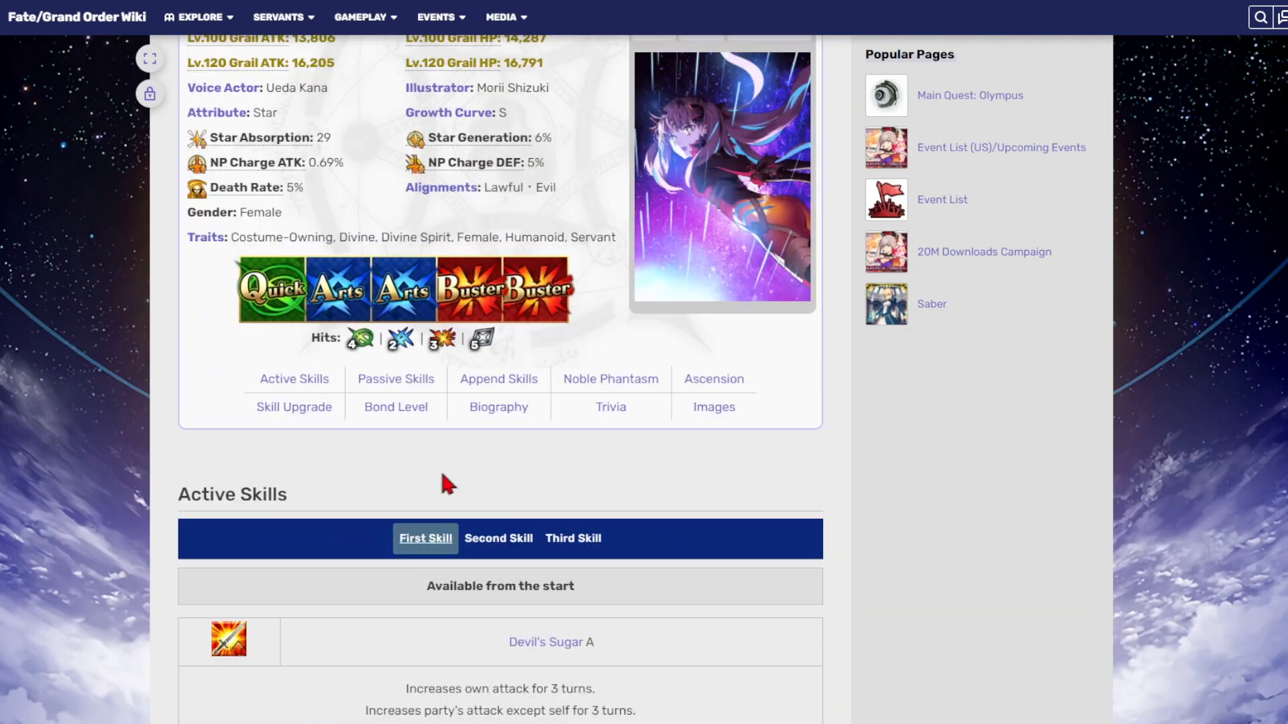
pyautogui.moveTo(574, 180)
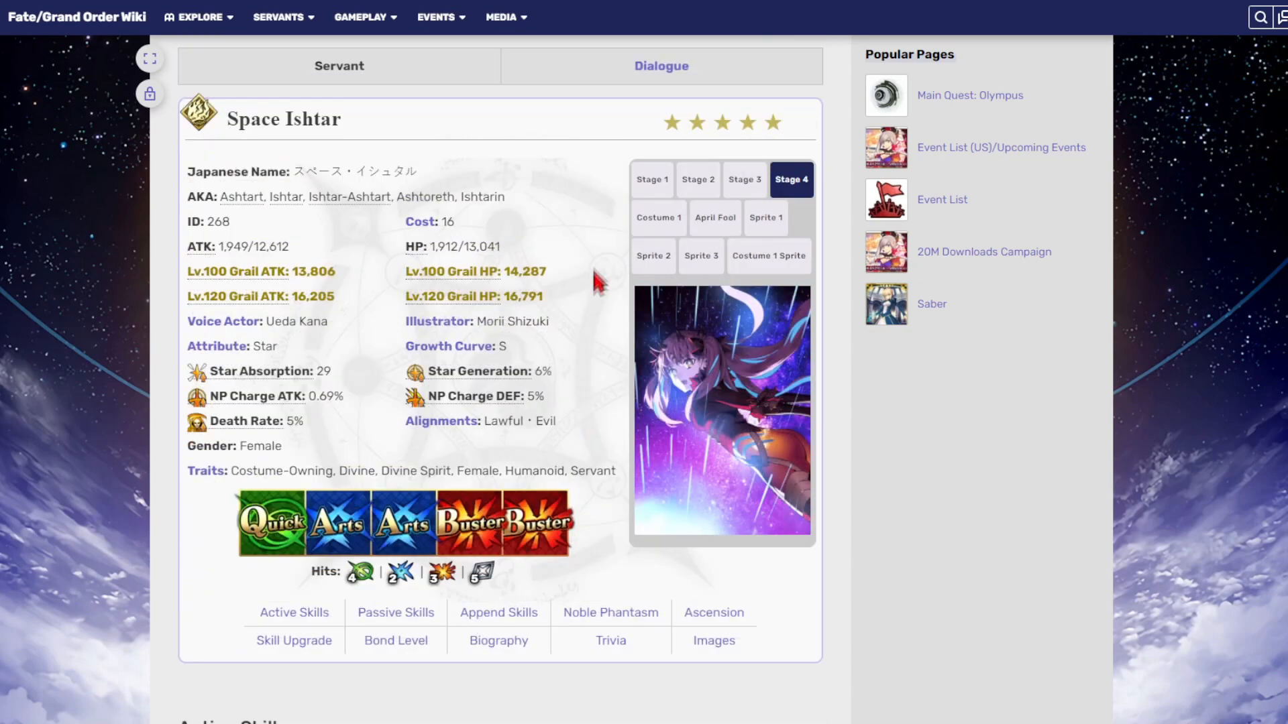
pyautogui.moveTo(501, 186)
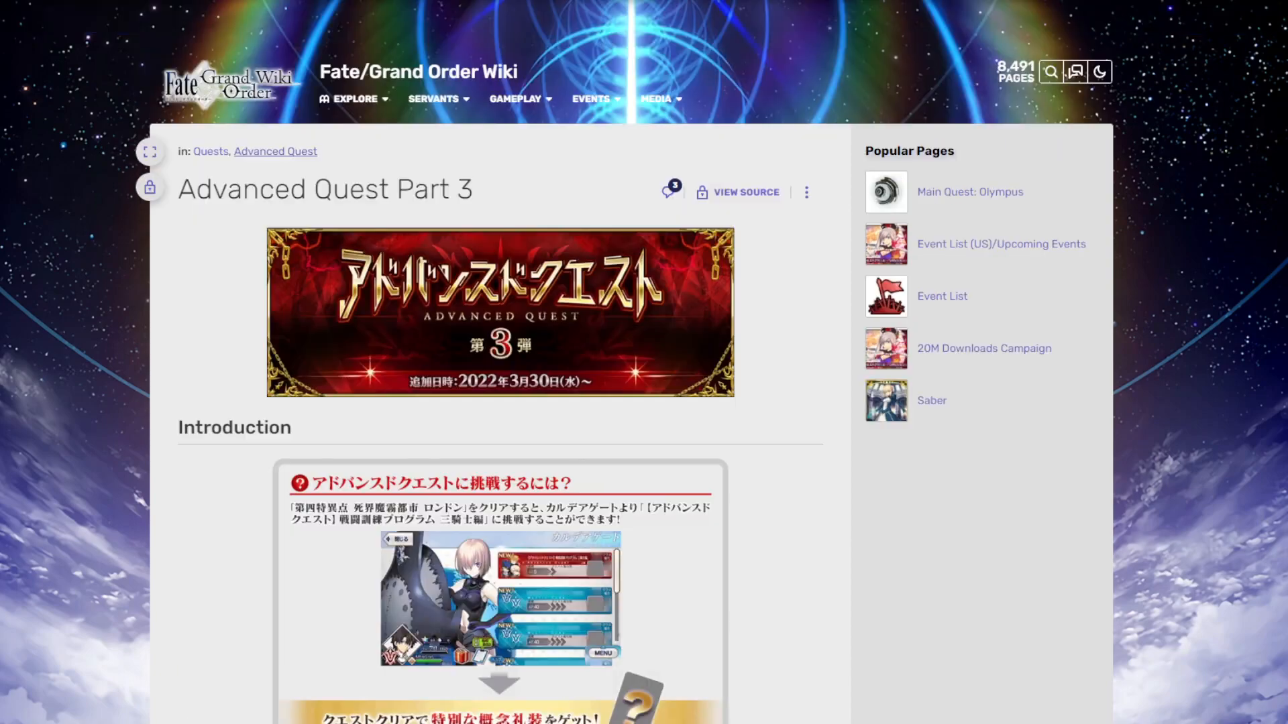
# - Scroll through Advanced Quest Part 3's quest enemies, skills and reward CEs
pyautogui.scroll(-3)
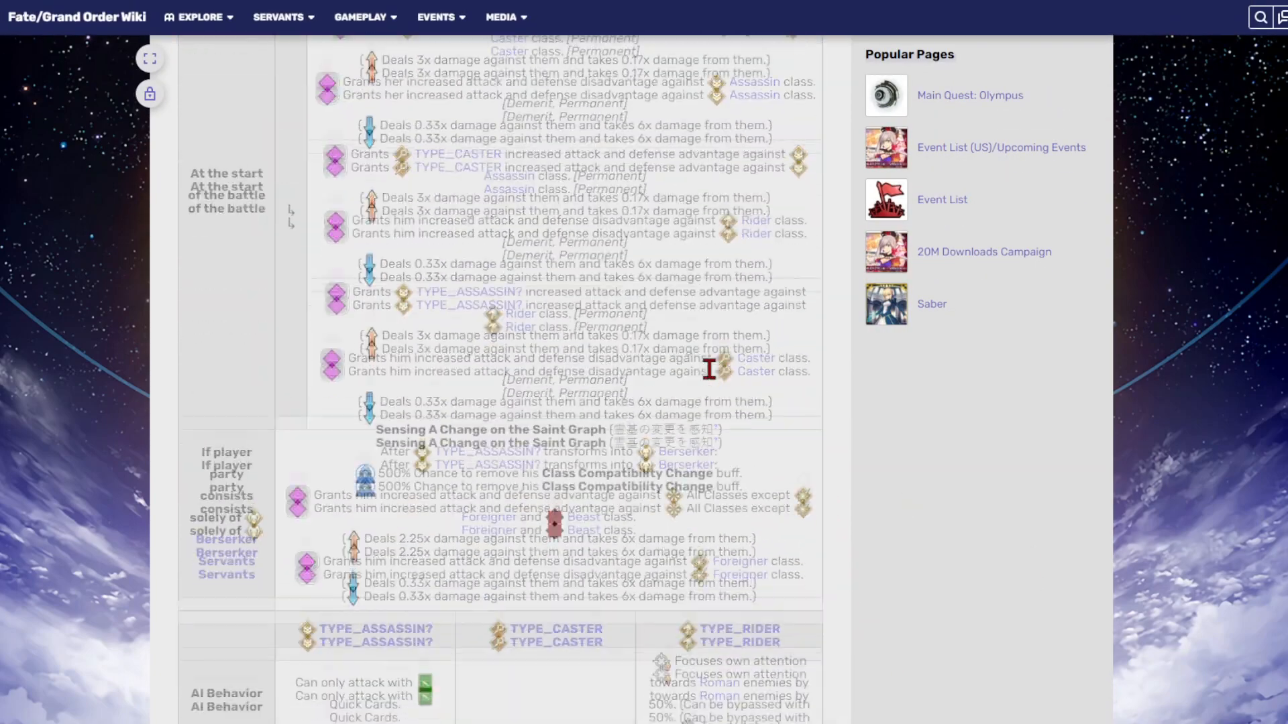
pyautogui.scroll(-3)
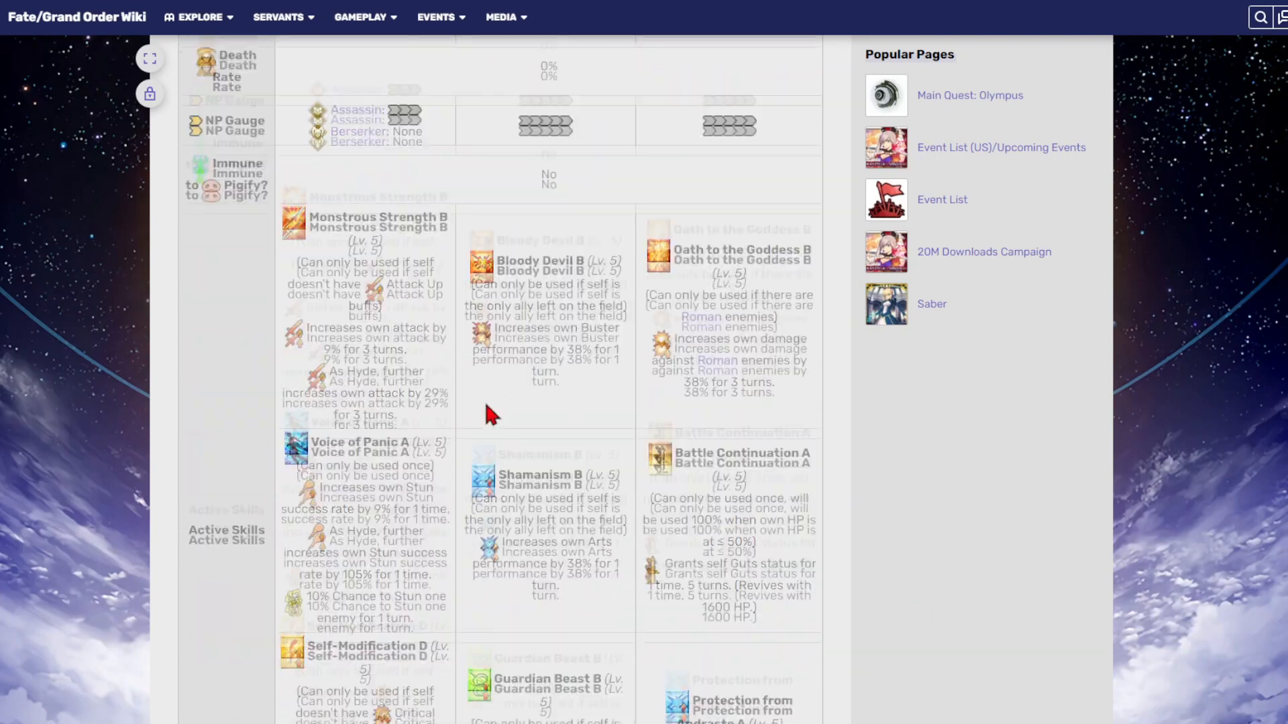
pyautogui.scroll(-3)
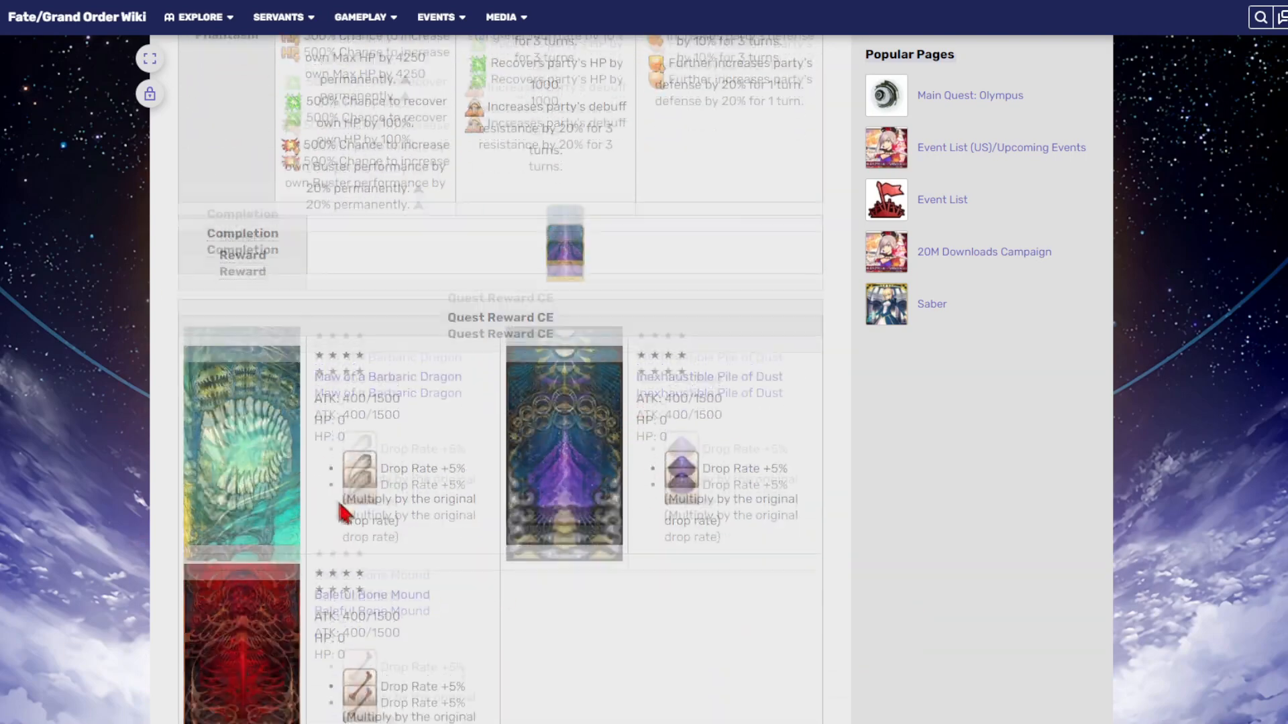
pyautogui.scroll(-3)
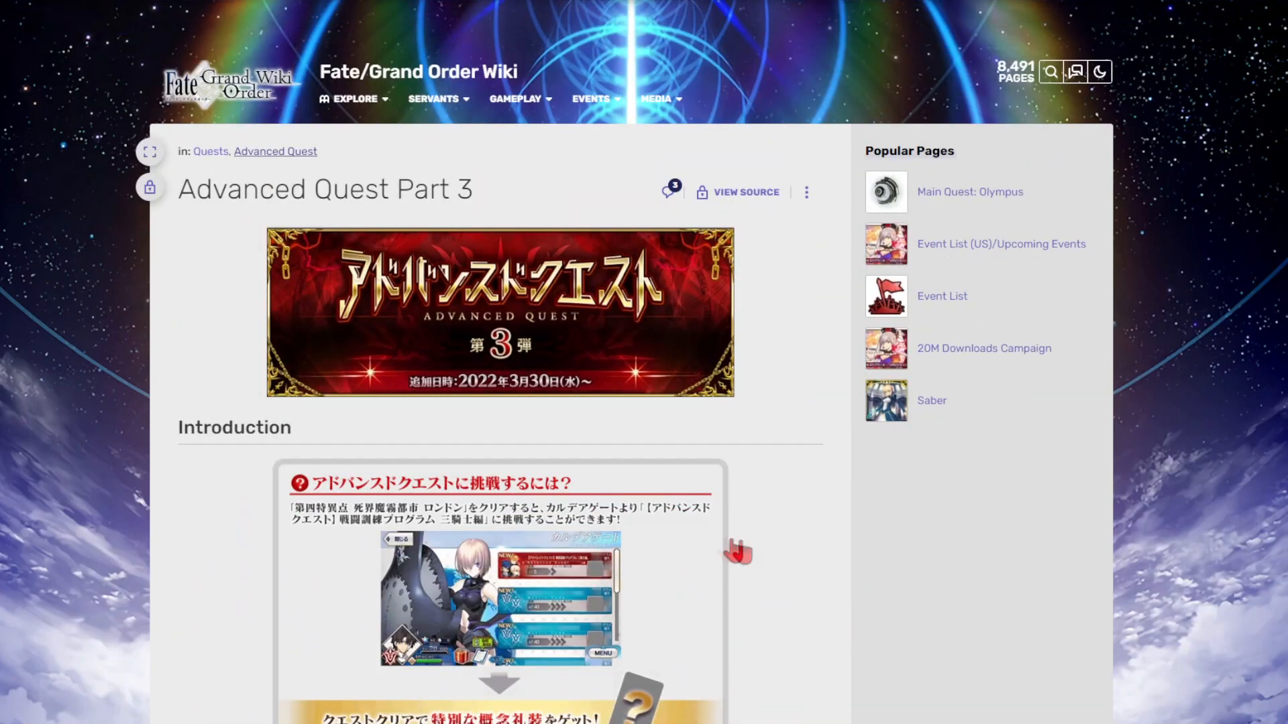
pyautogui.moveTo(789, 503)
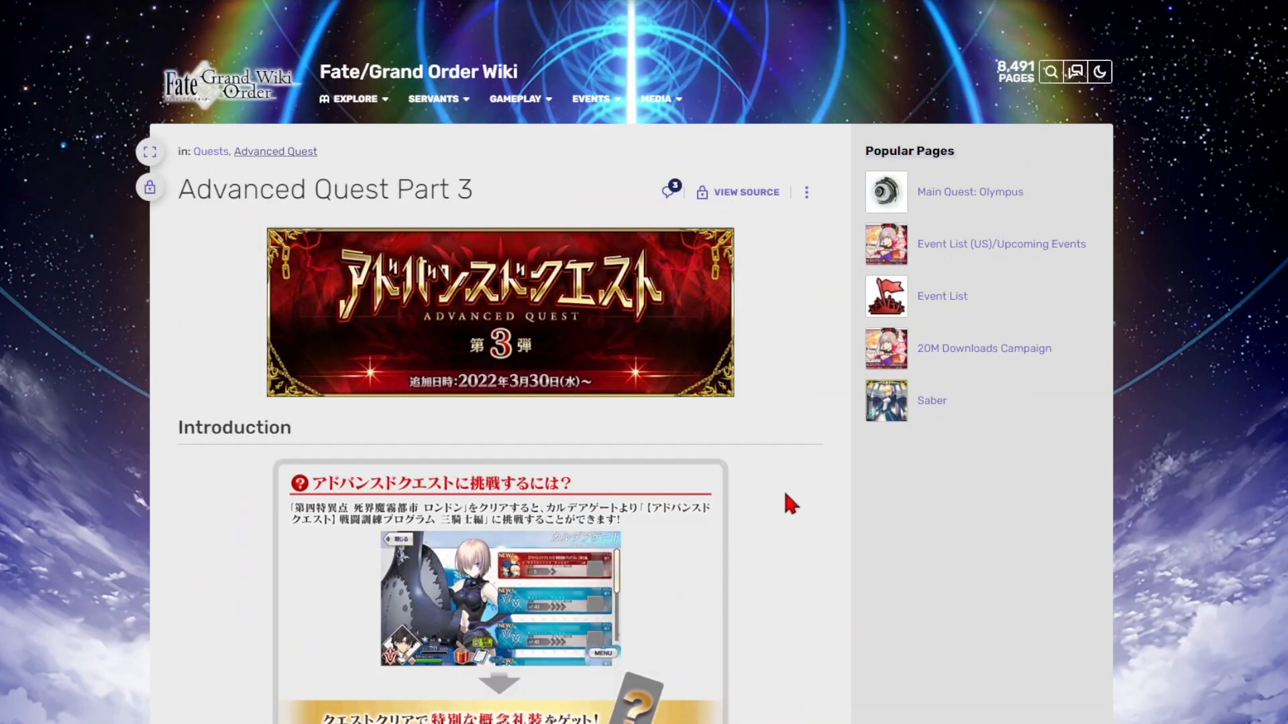
pyautogui.moveTo(774, 472)
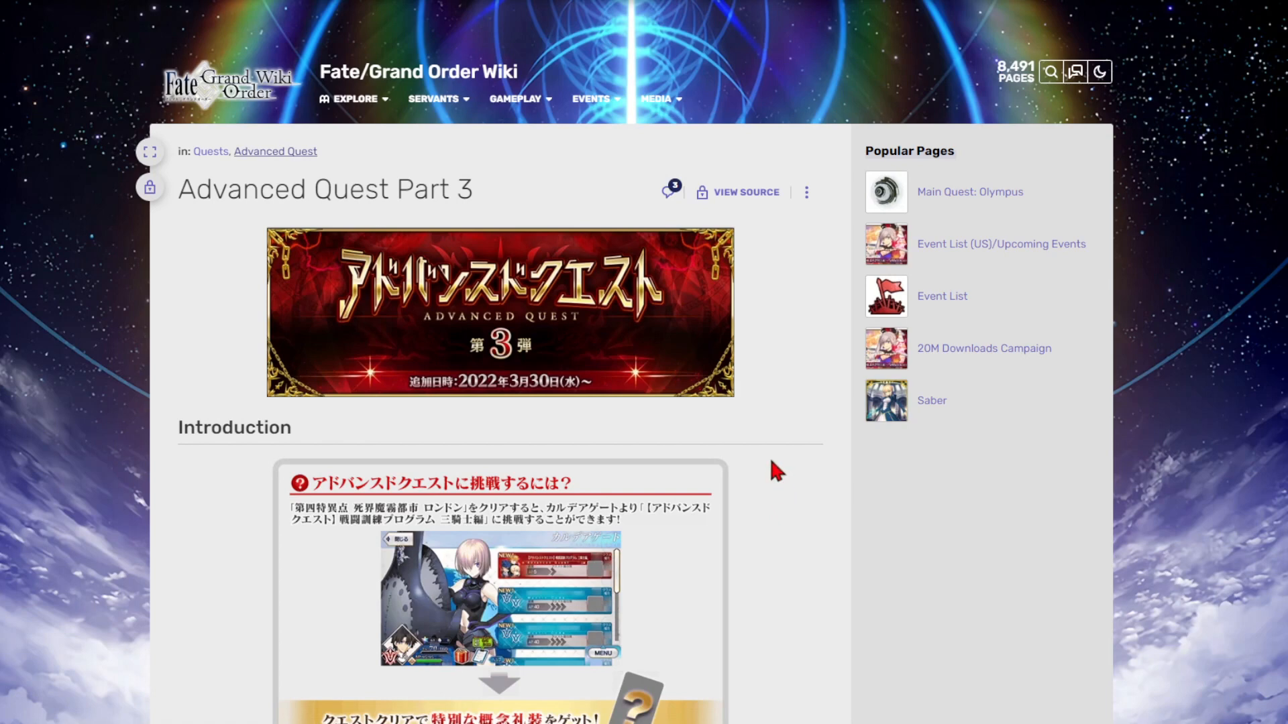
pyautogui.moveTo(789, 444)
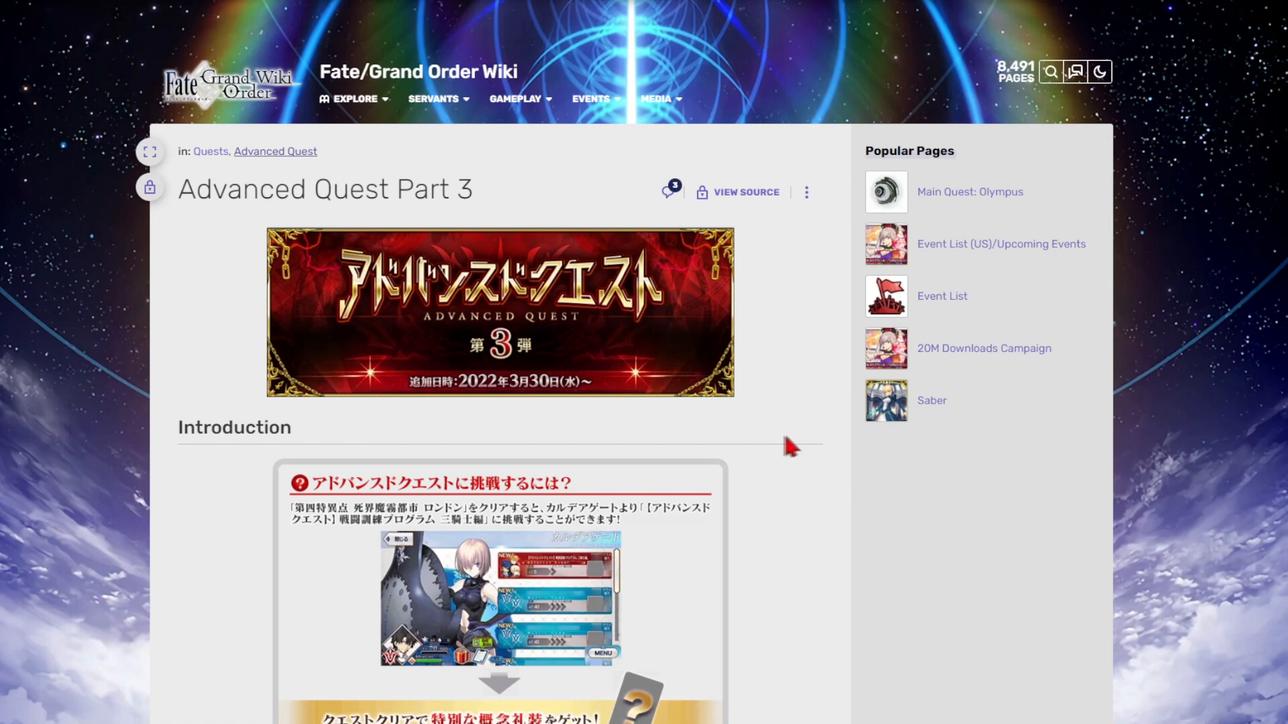
pyautogui.moveTo(814, 434)
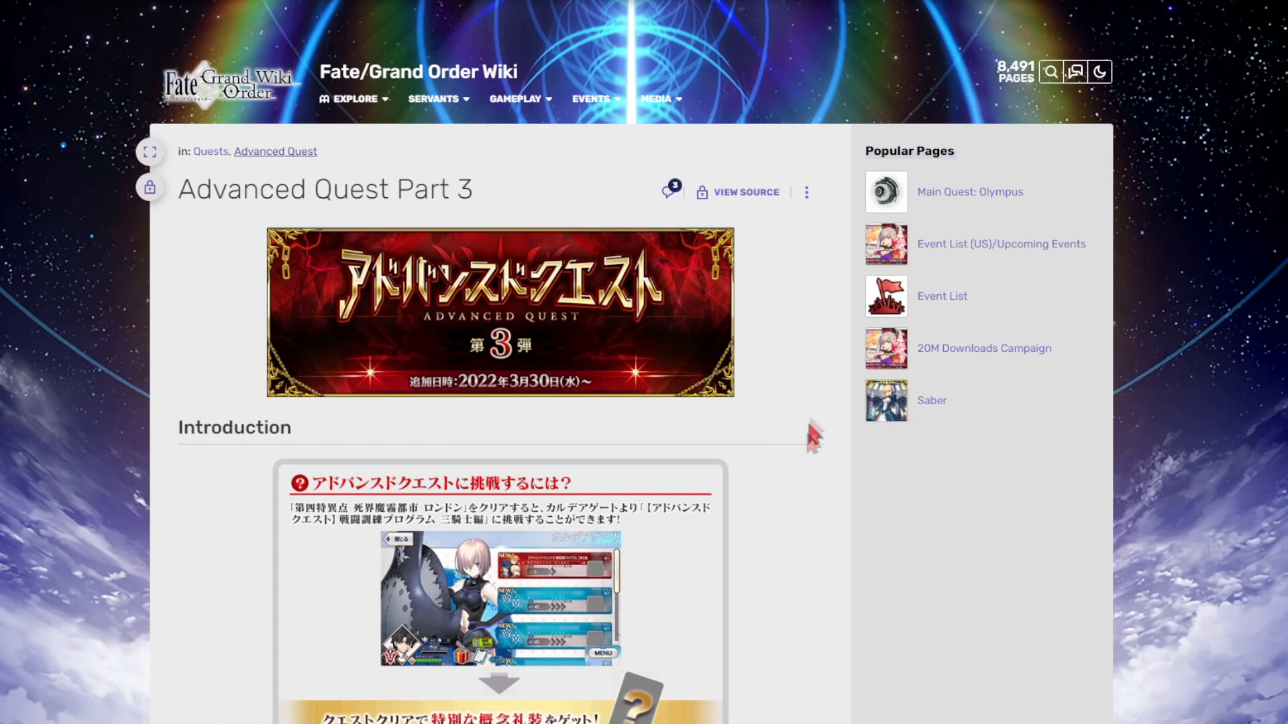
pyautogui.moveTo(802, 396)
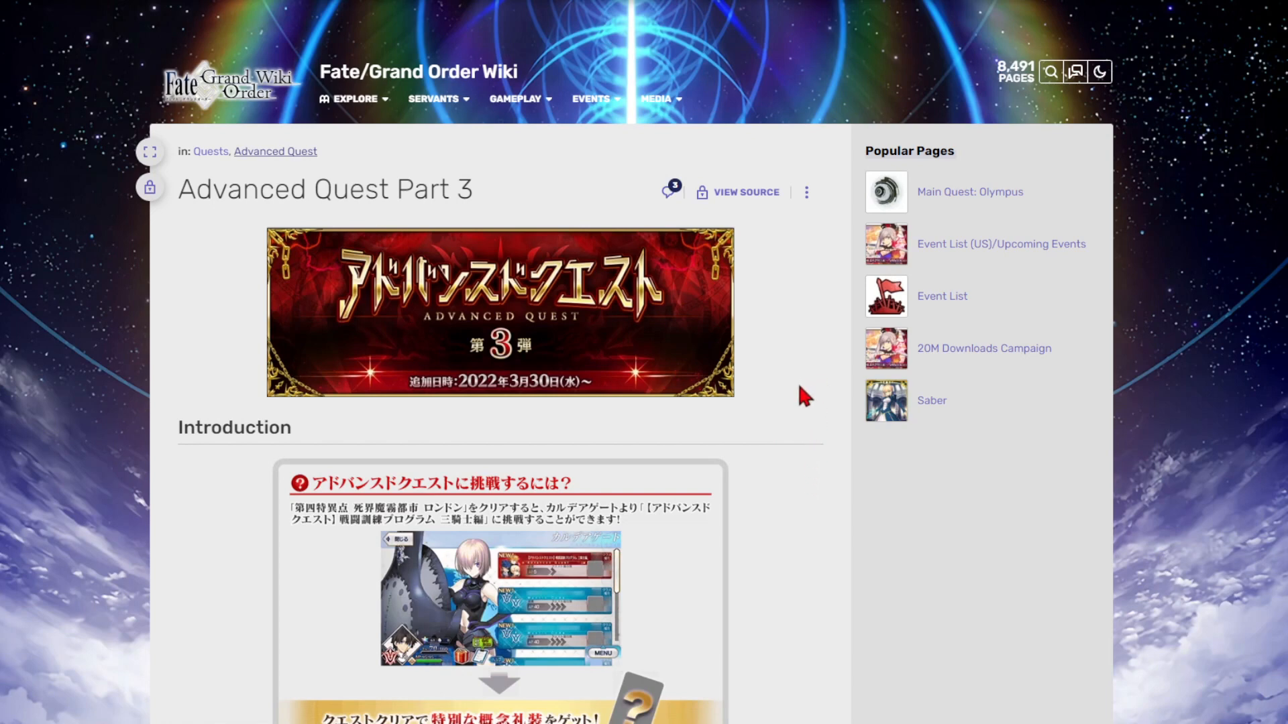
pyautogui.moveTo(760, 424)
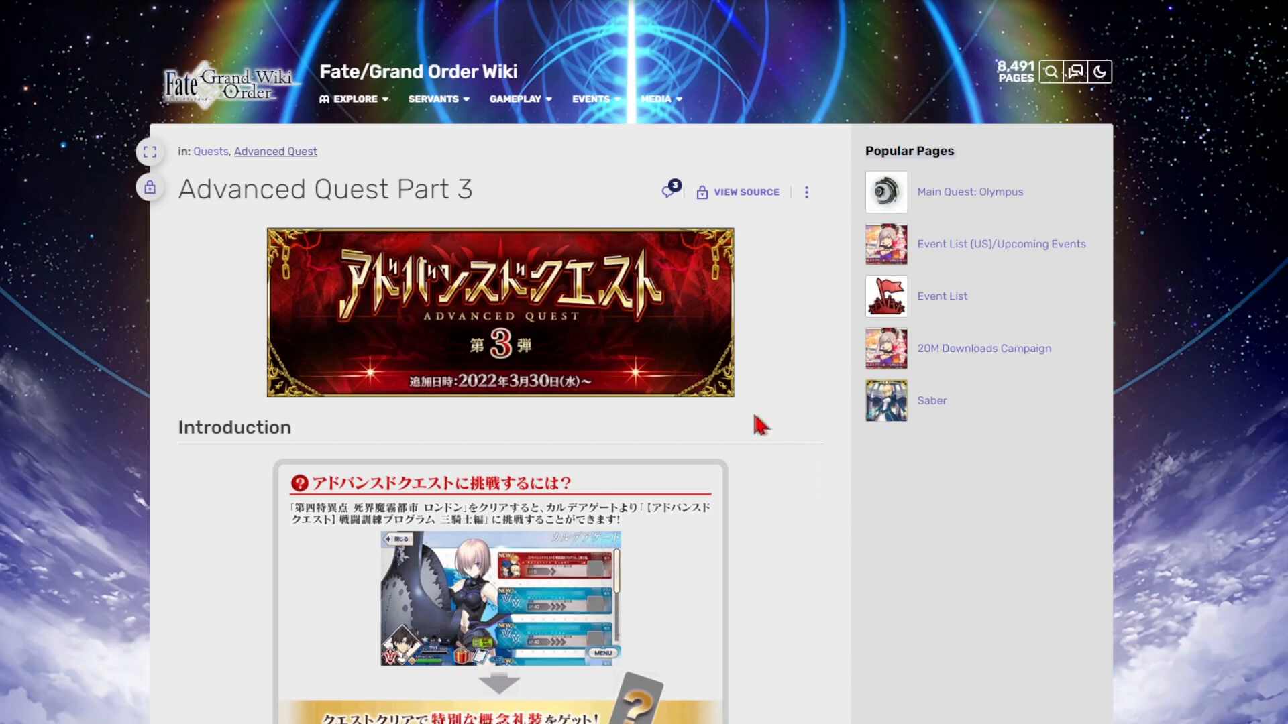
pyautogui.moveTo(795, 431)
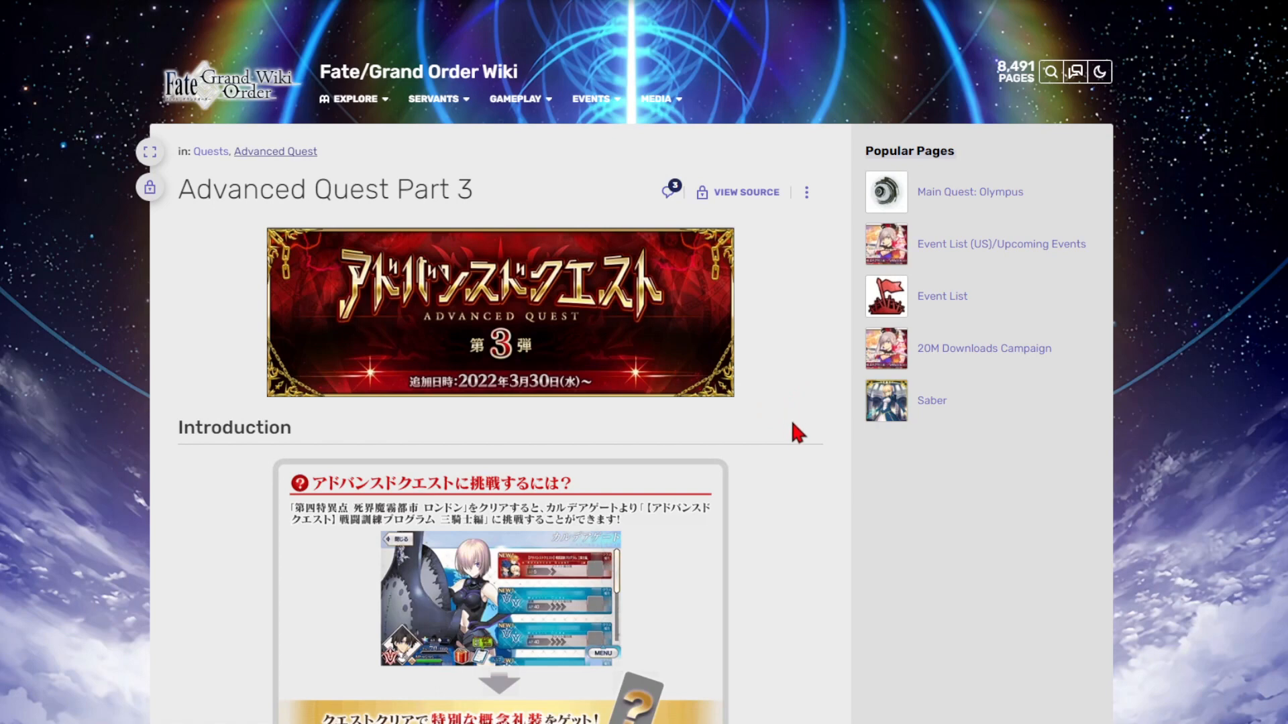
pyautogui.moveTo(787, 431)
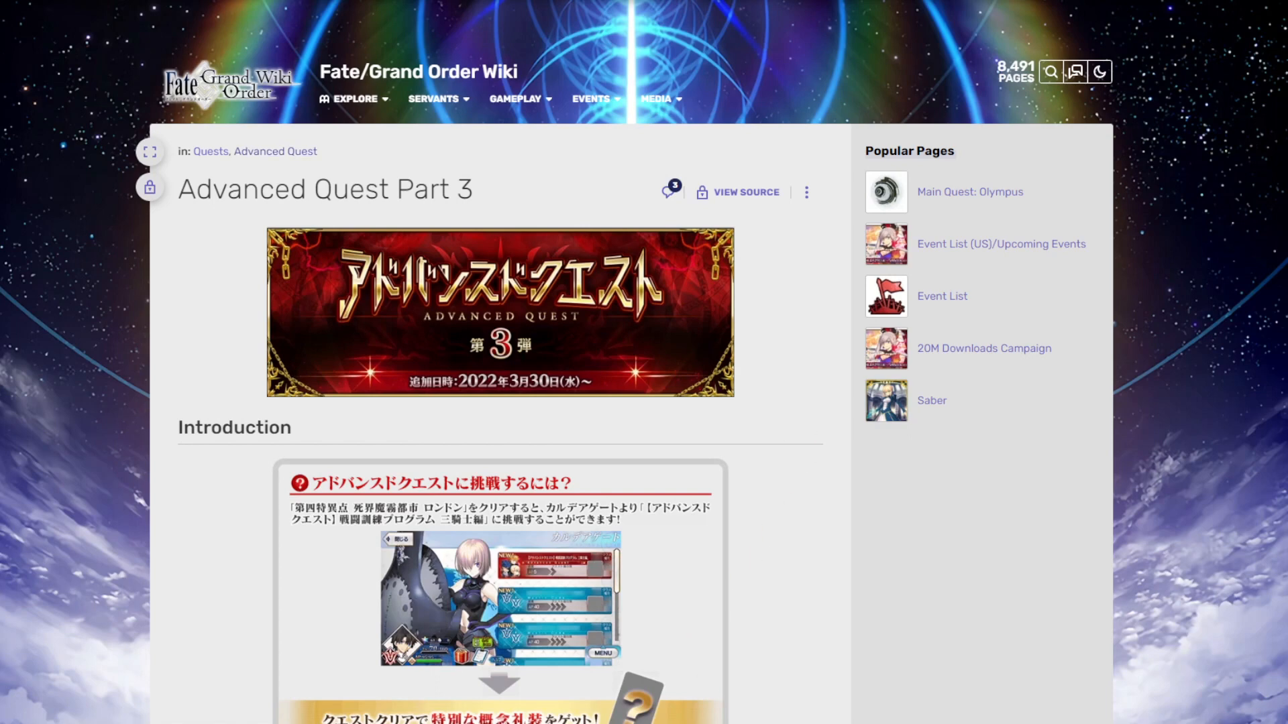
pyautogui.moveTo(836, 654)
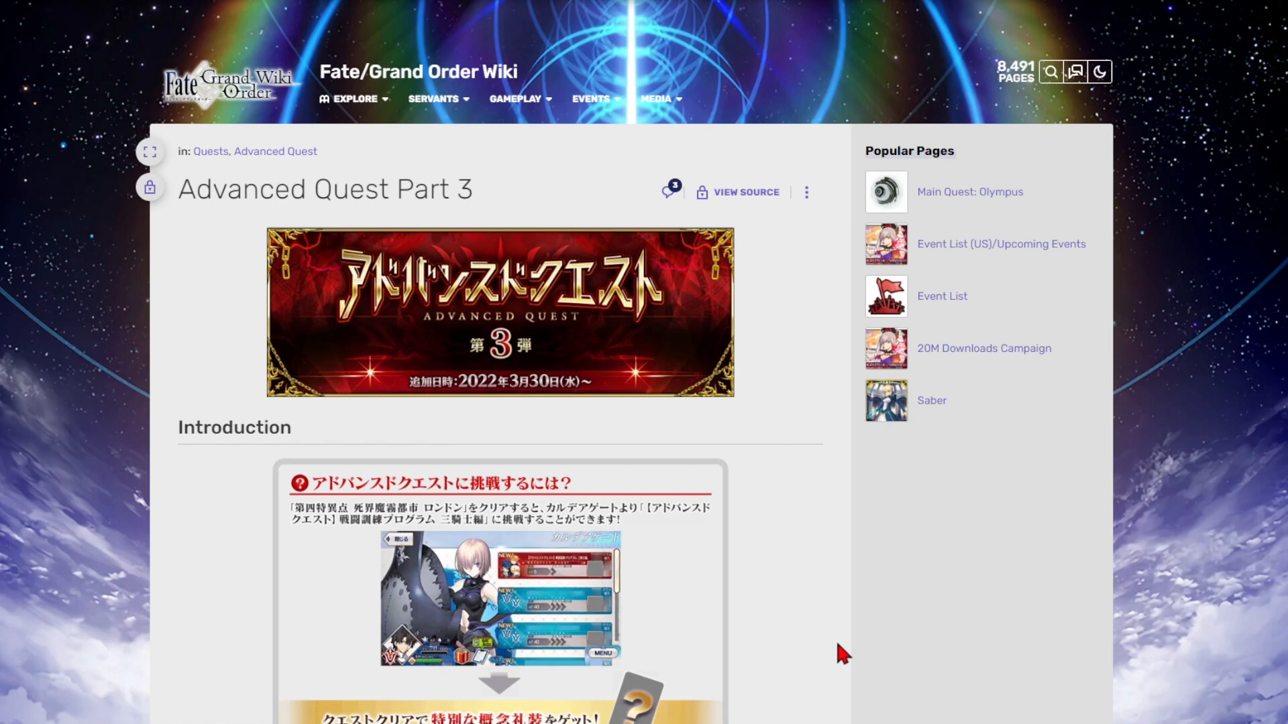
pyautogui.moveTo(791, 472)
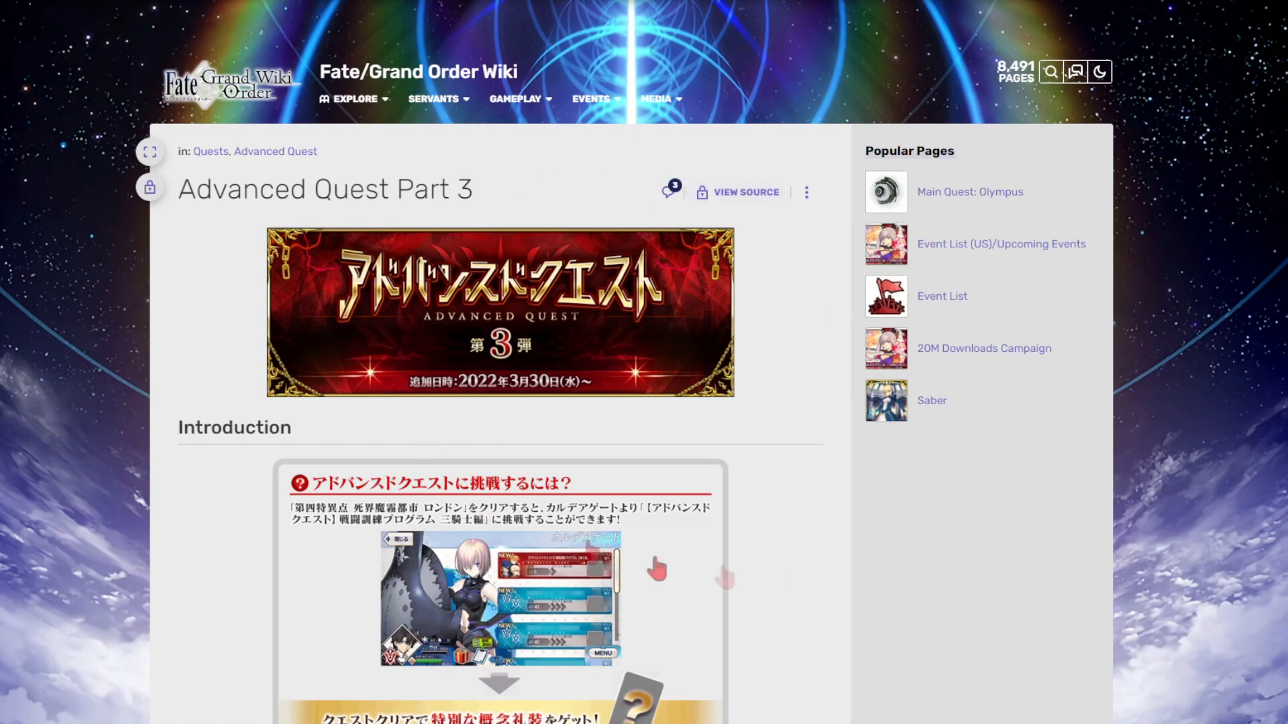
pyautogui.moveTo(717, 455)
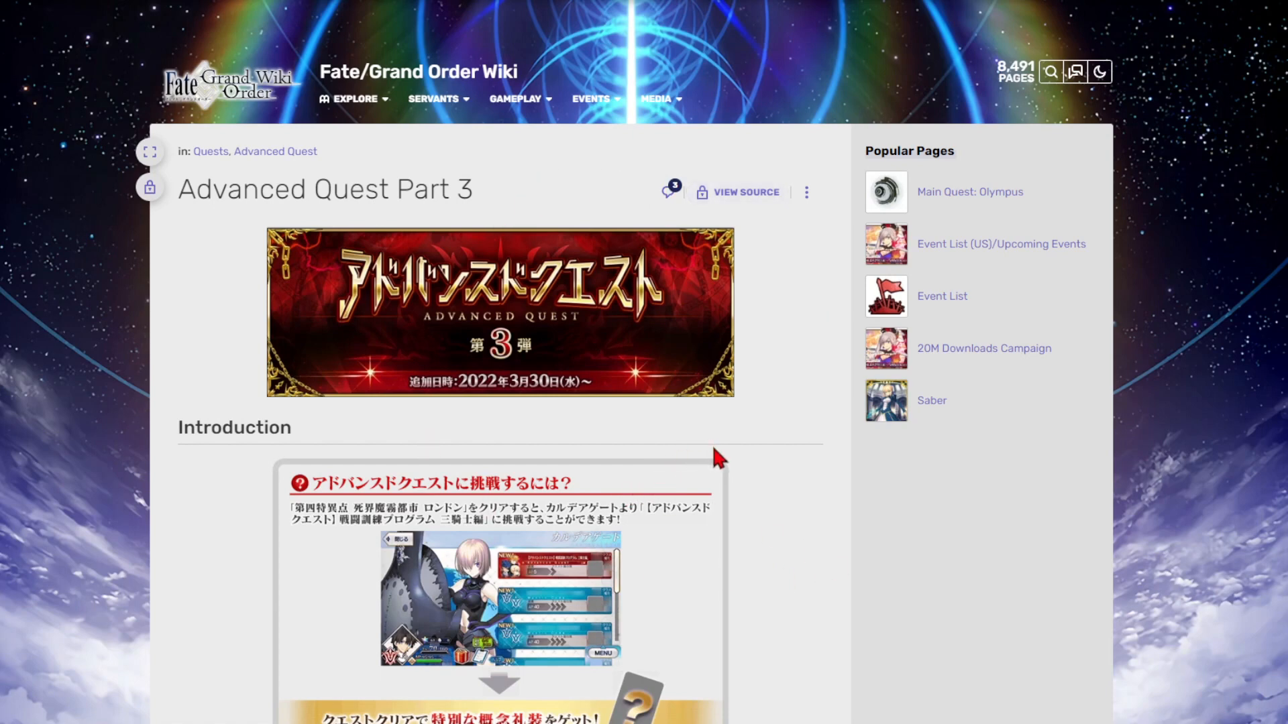
pyautogui.moveTo(1021, 698)
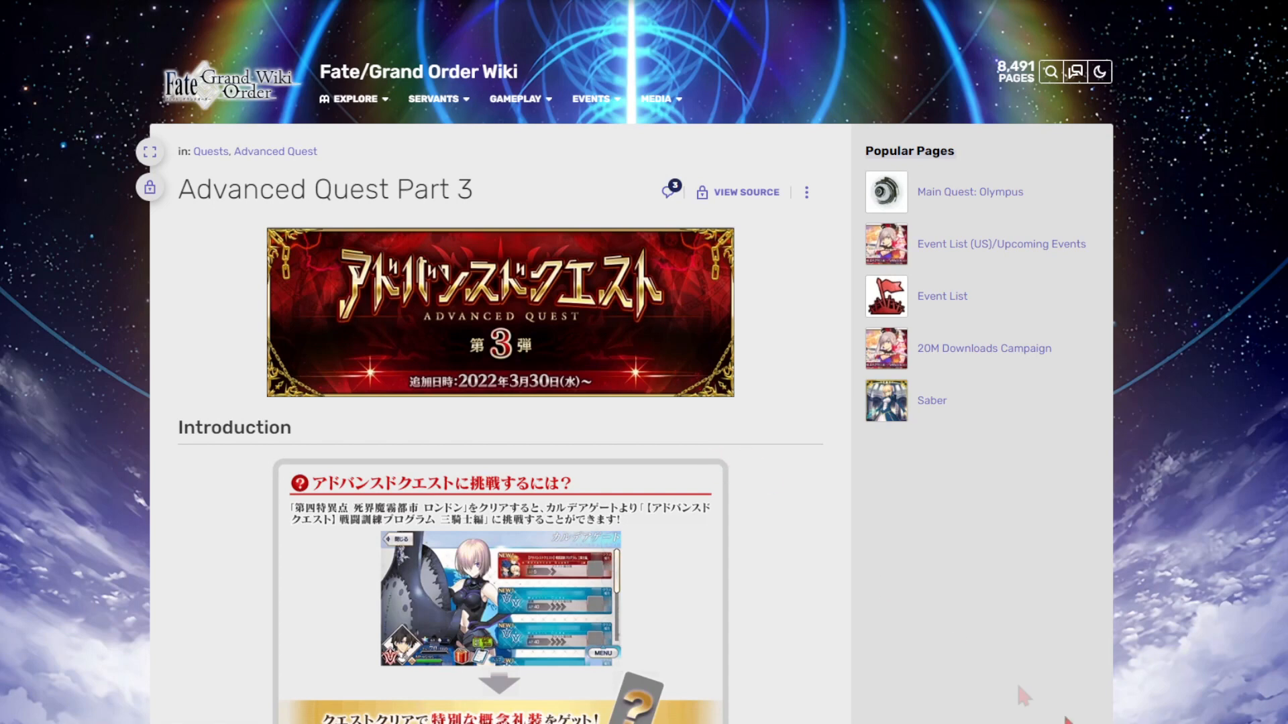
pyautogui.moveTo(779, 334)
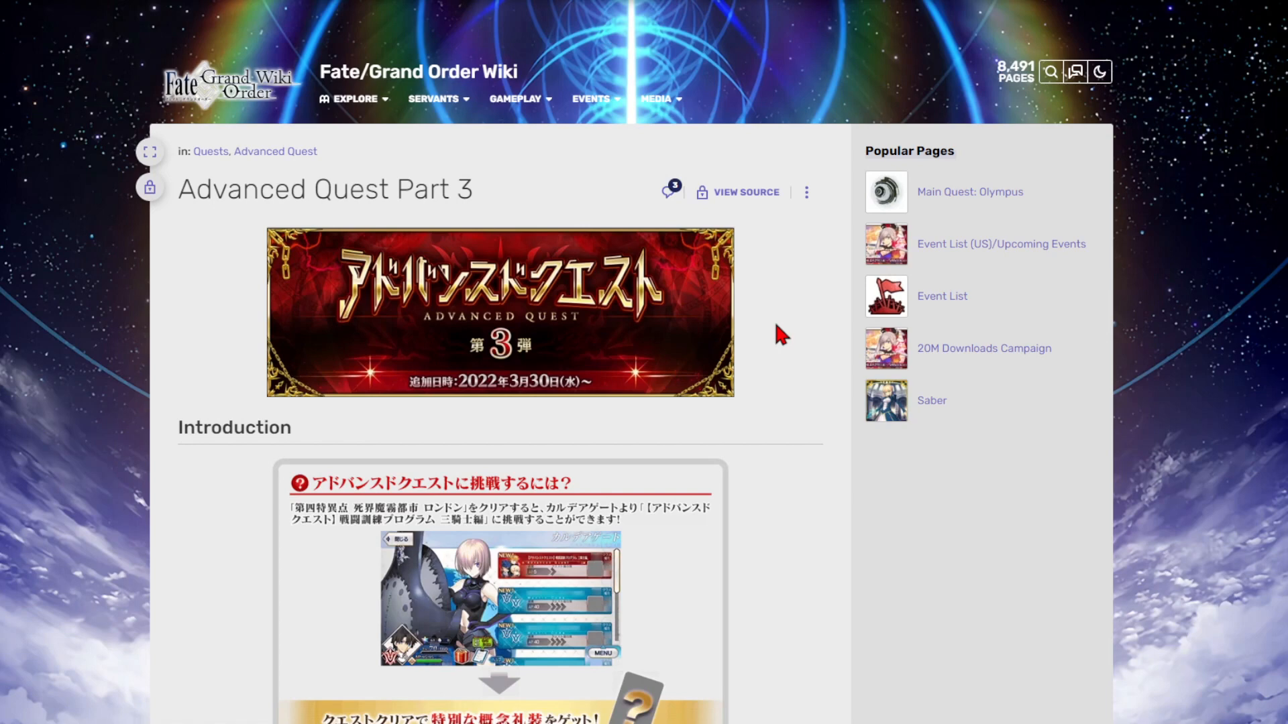
pyautogui.moveTo(796, 346)
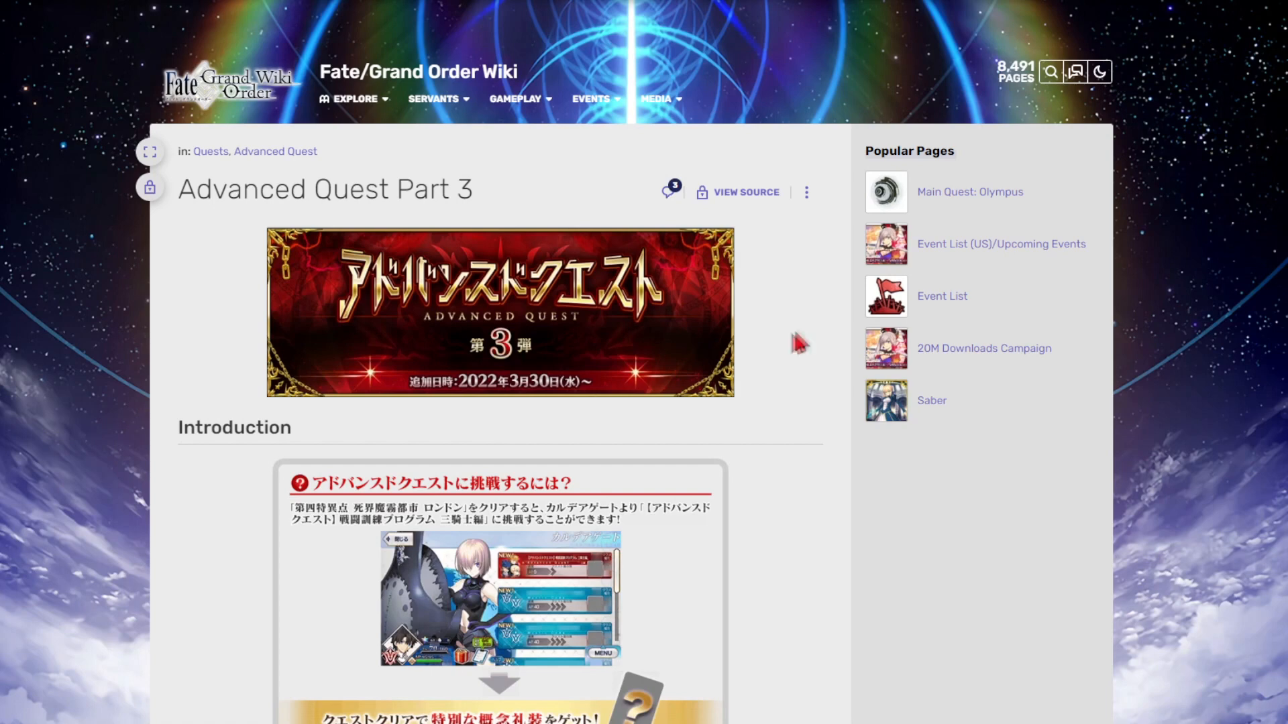
pyautogui.moveTo(766, 325)
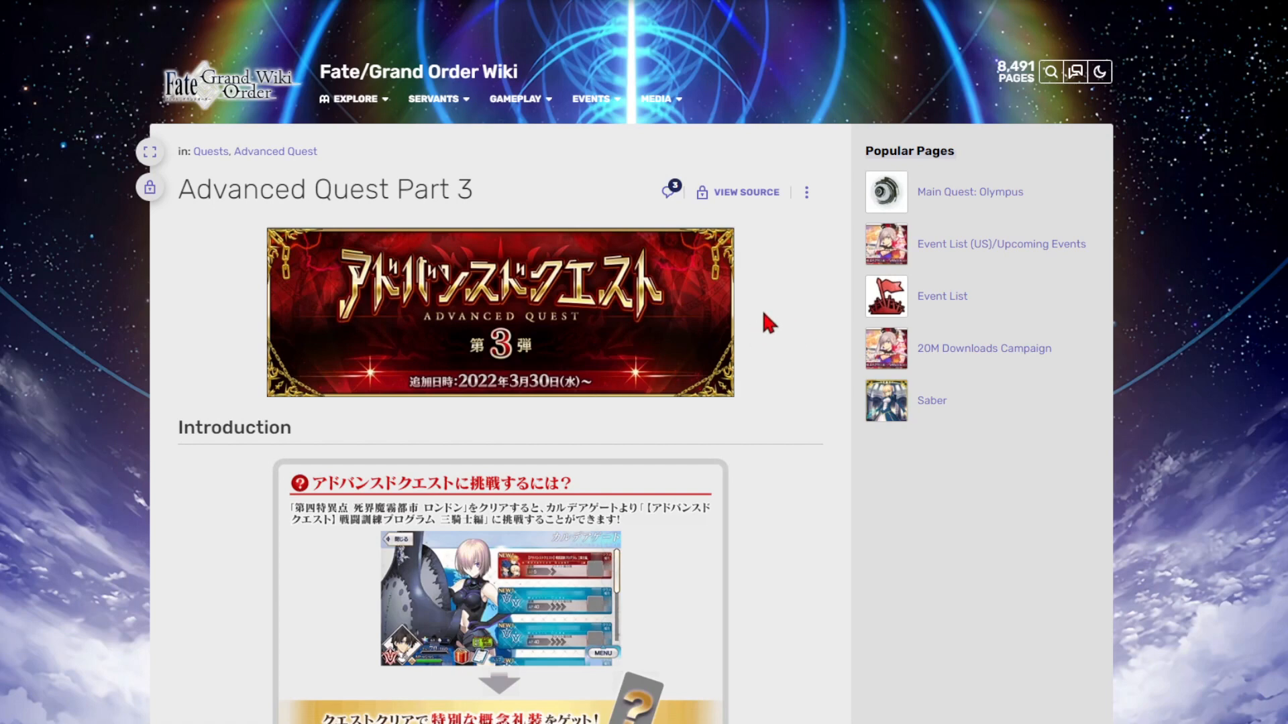
pyautogui.moveTo(778, 322)
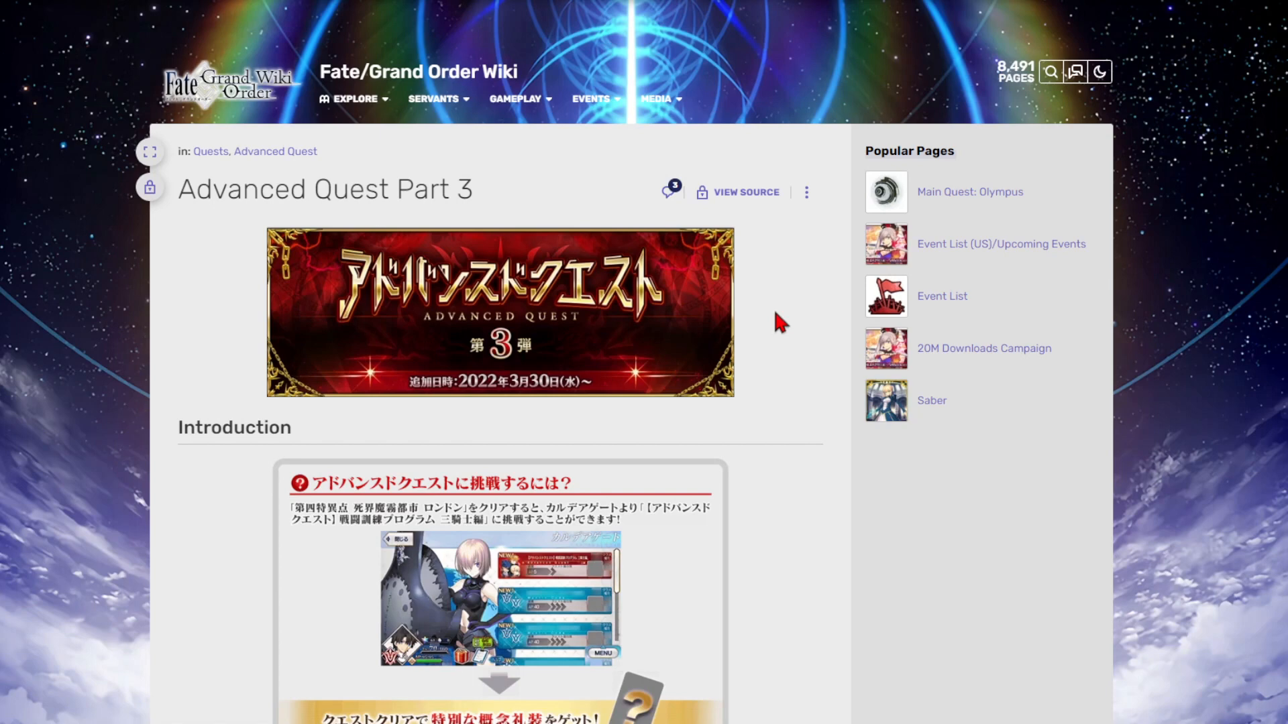
pyautogui.moveTo(825, 263)
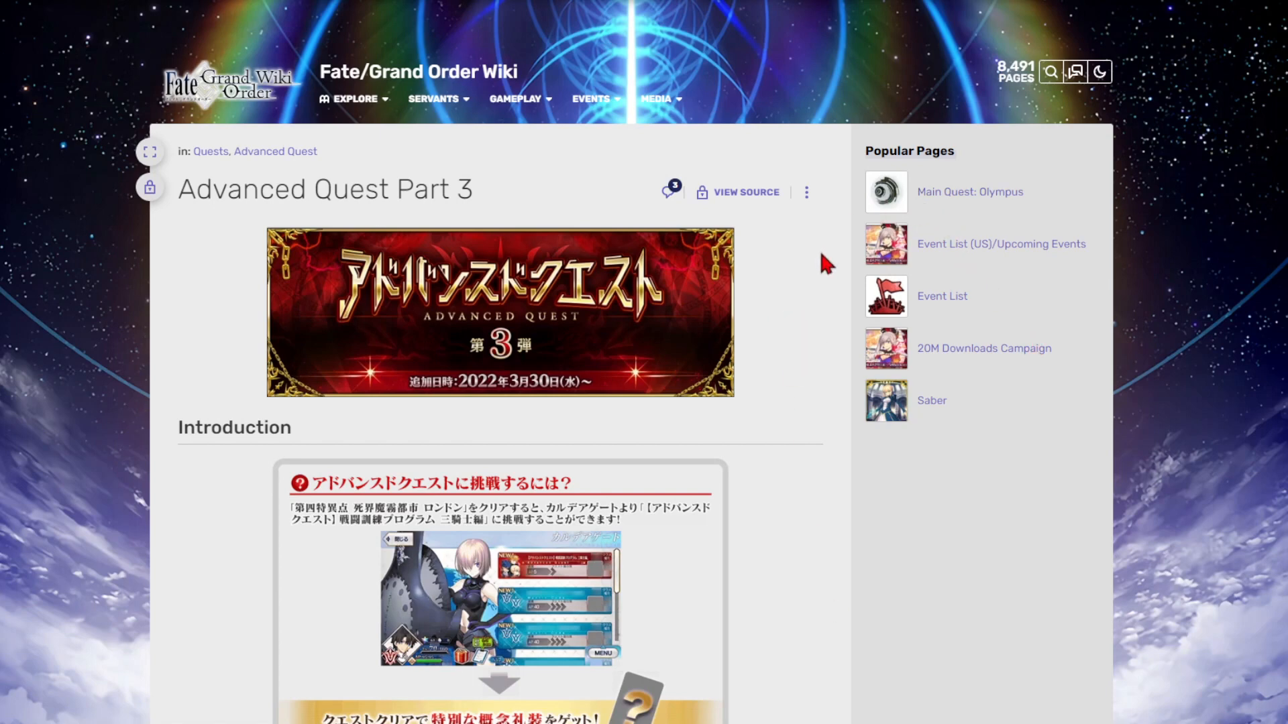
pyautogui.moveTo(798, 302)
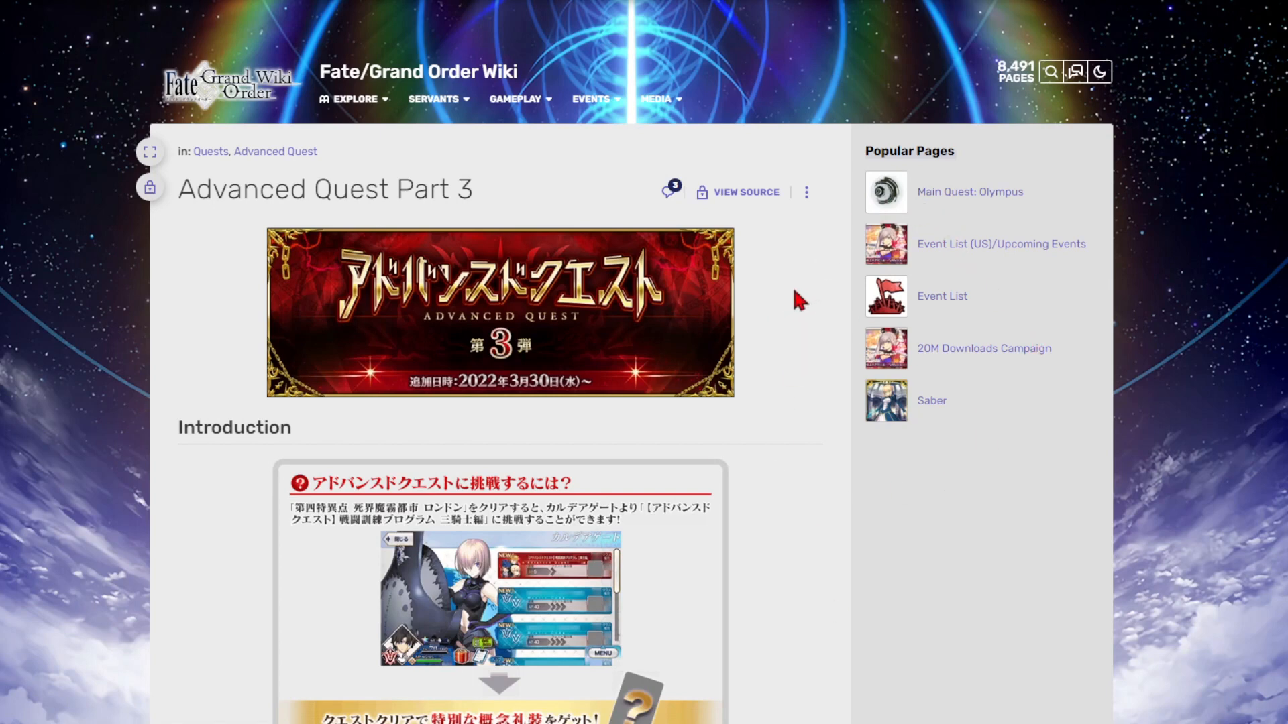
pyautogui.moveTo(807, 316)
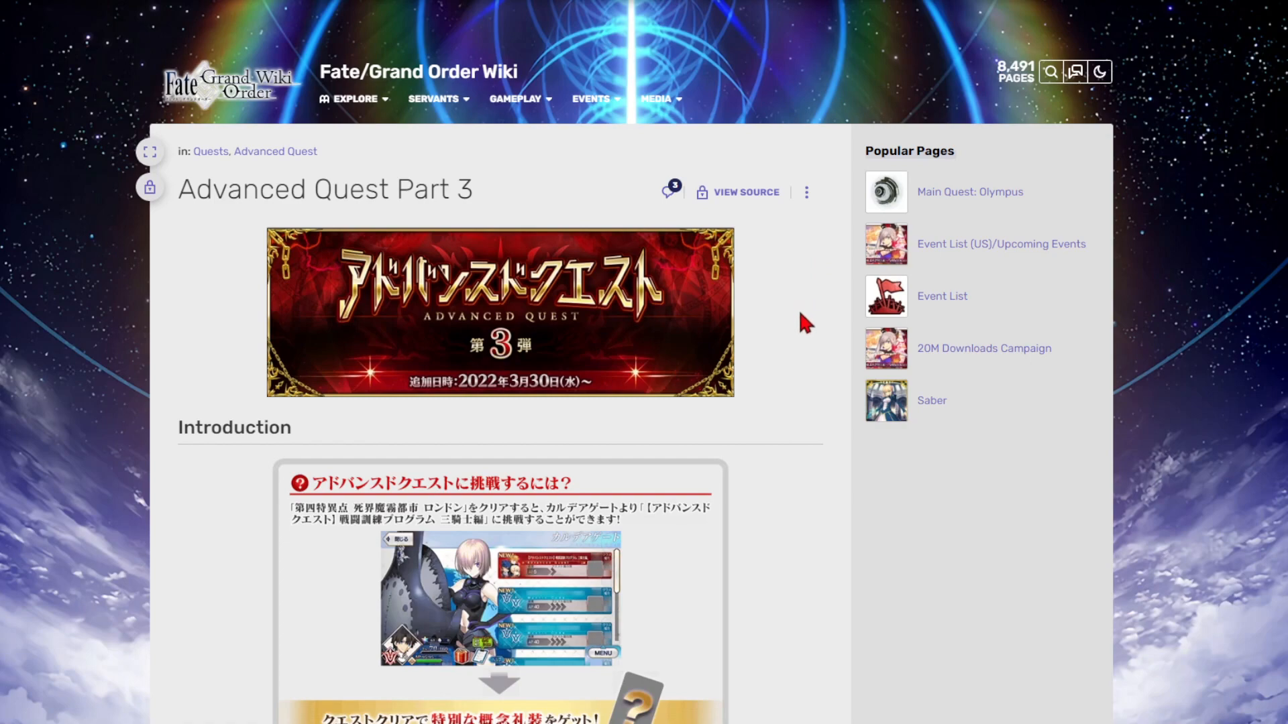
pyautogui.moveTo(863, 405)
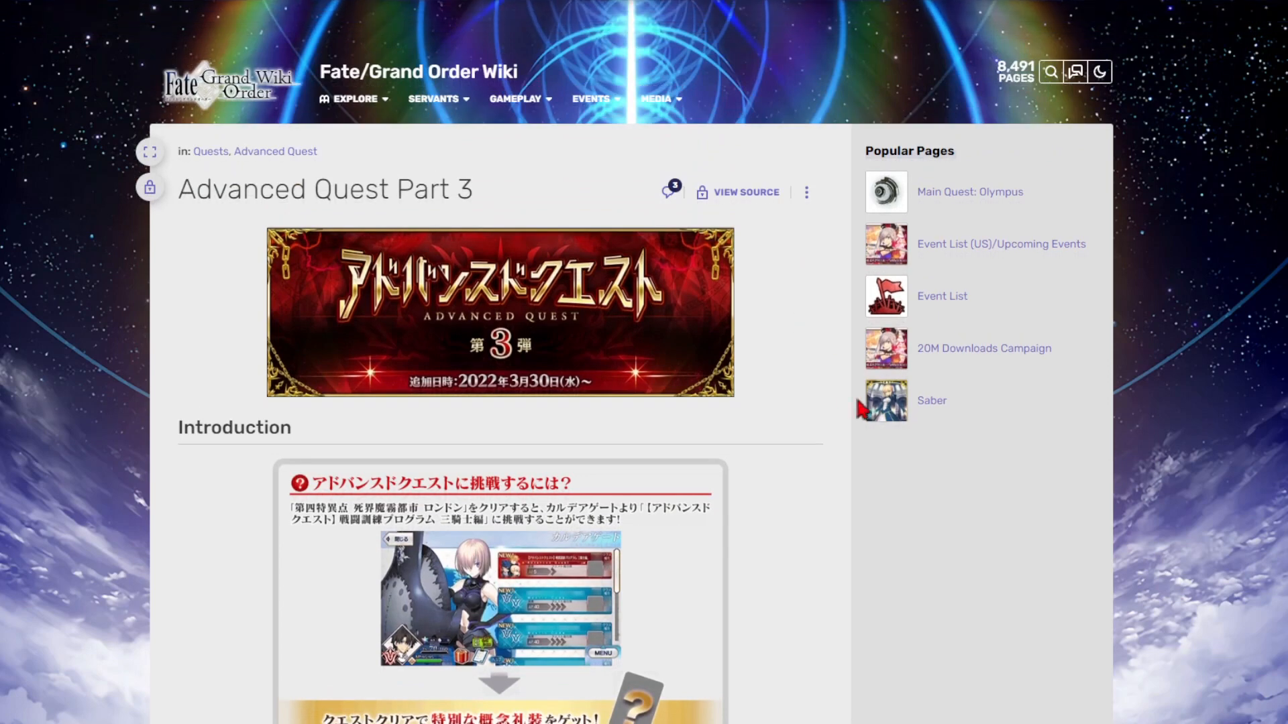
pyautogui.moveTo(792, 304)
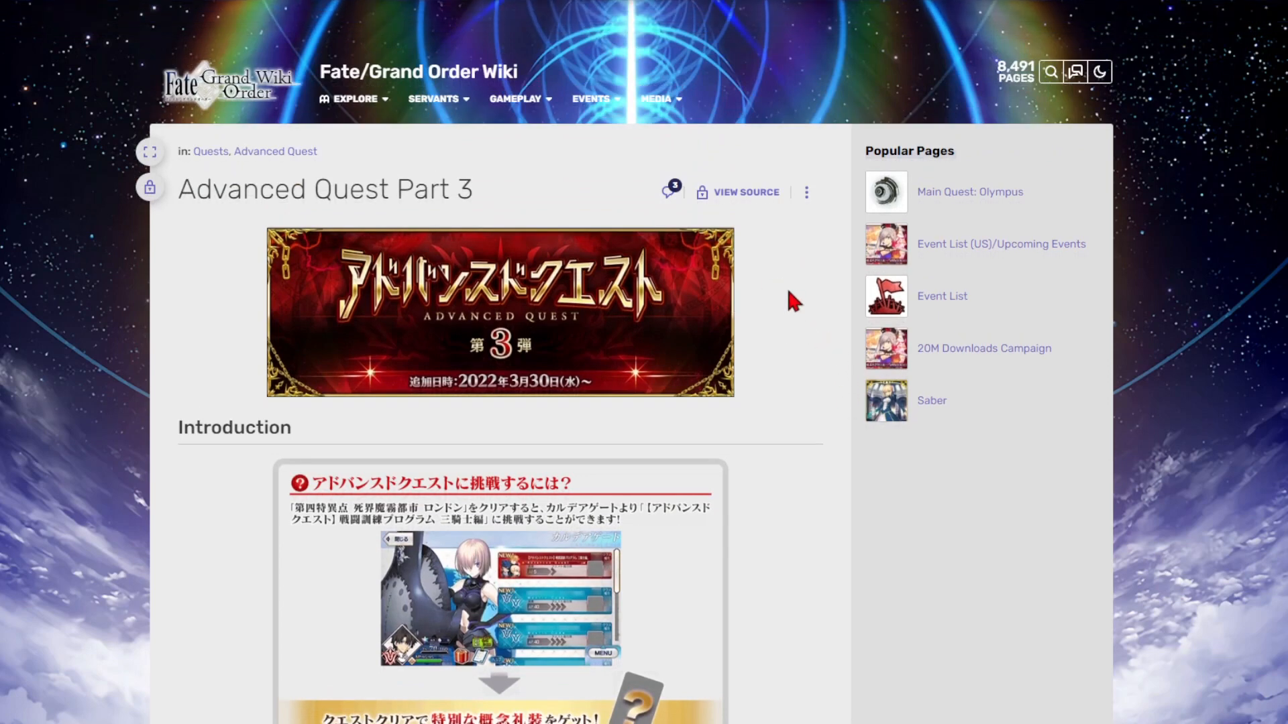
pyautogui.moveTo(803, 306)
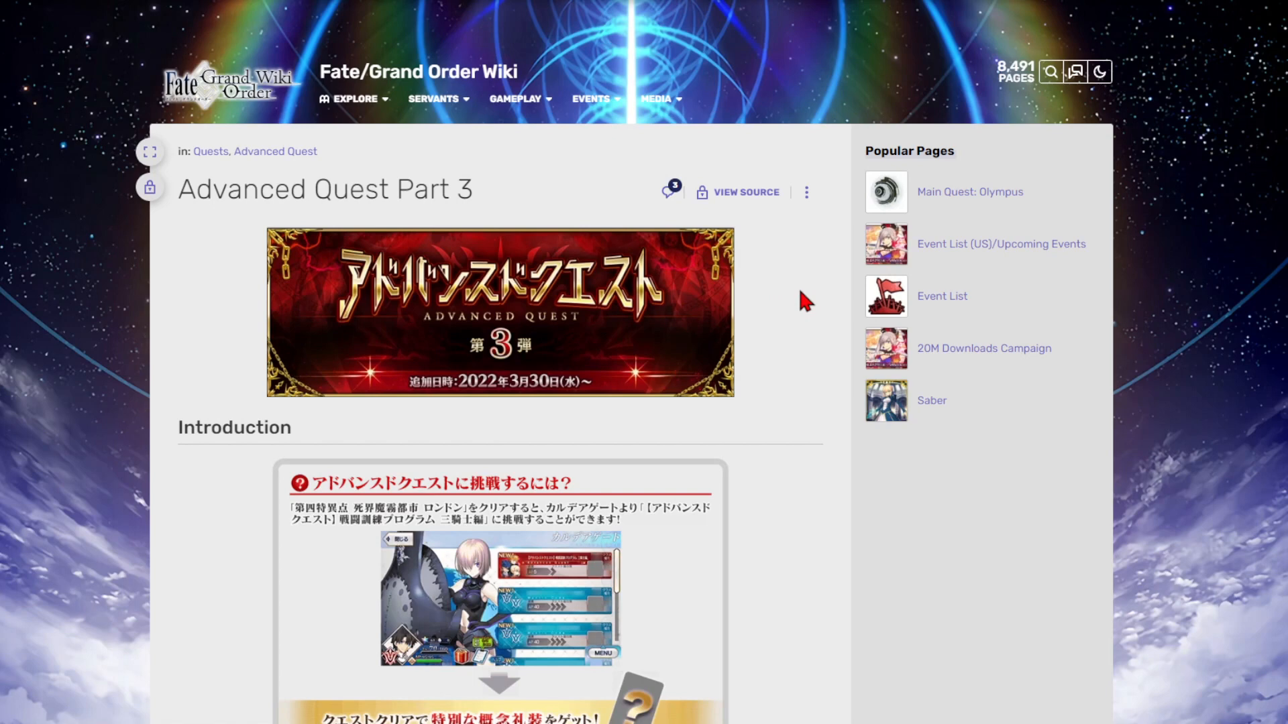
pyautogui.moveTo(794, 329)
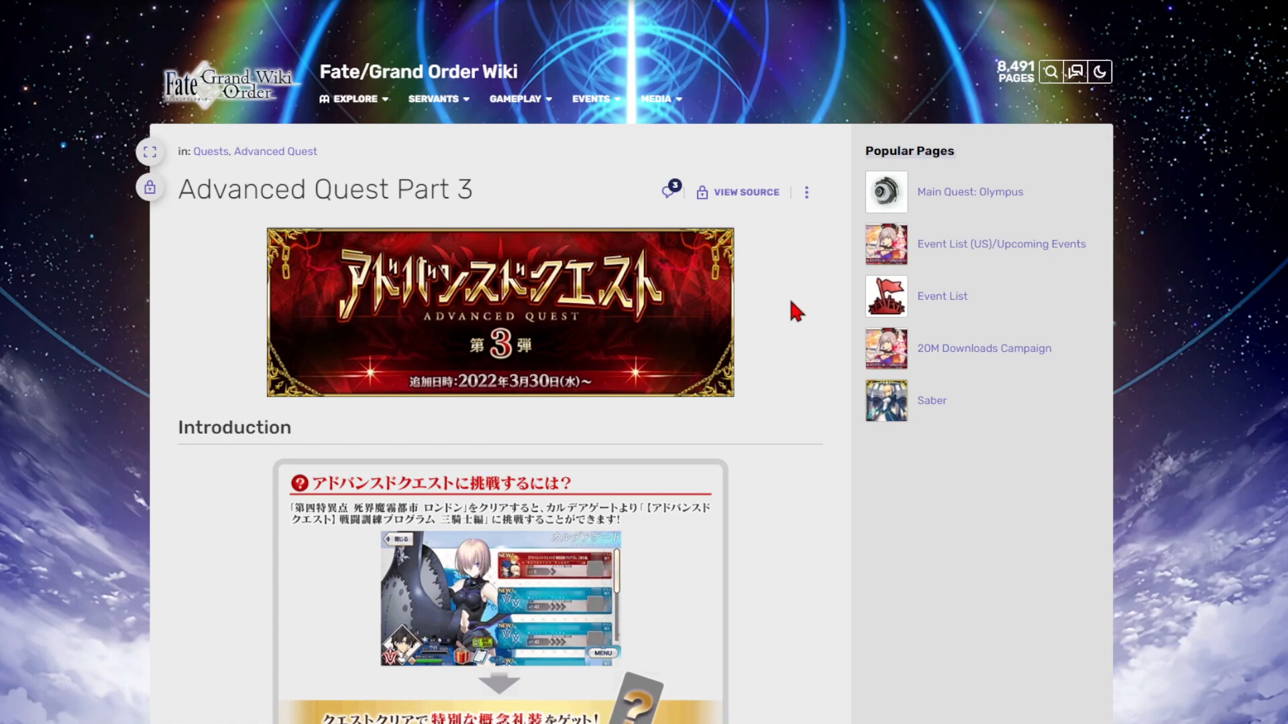
pyautogui.moveTo(819, 322)
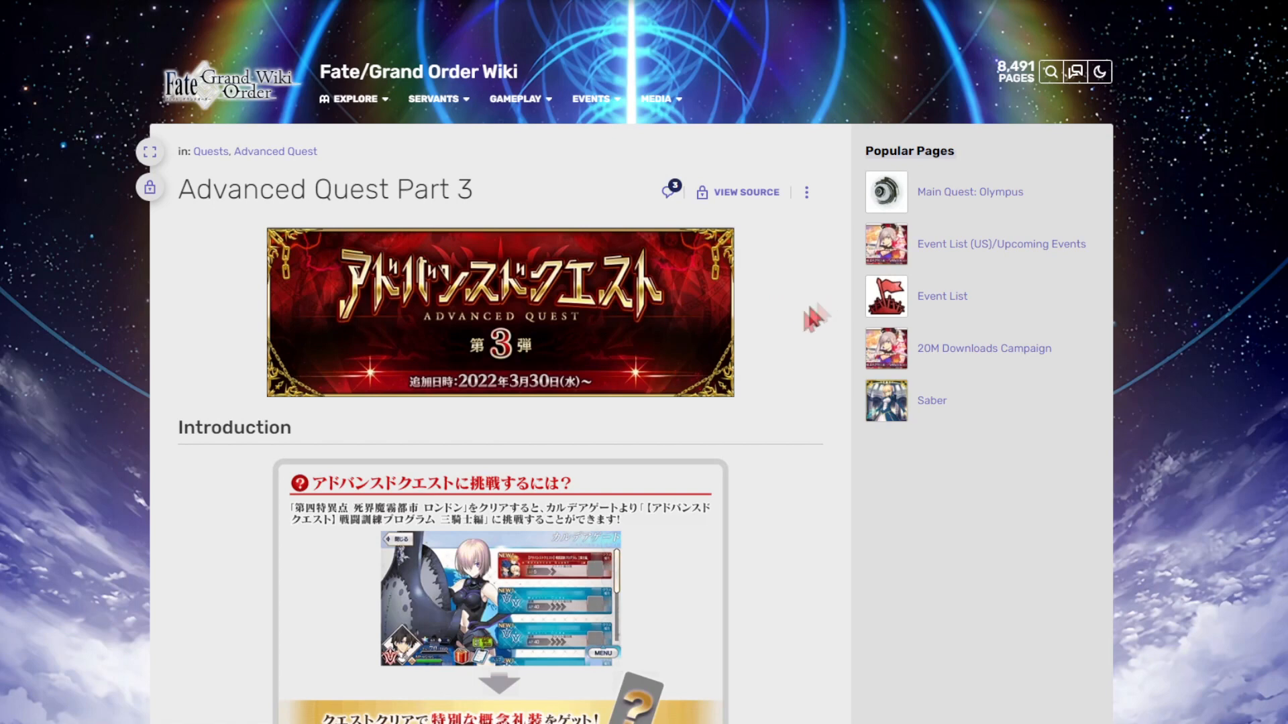
pyautogui.scroll(-3)
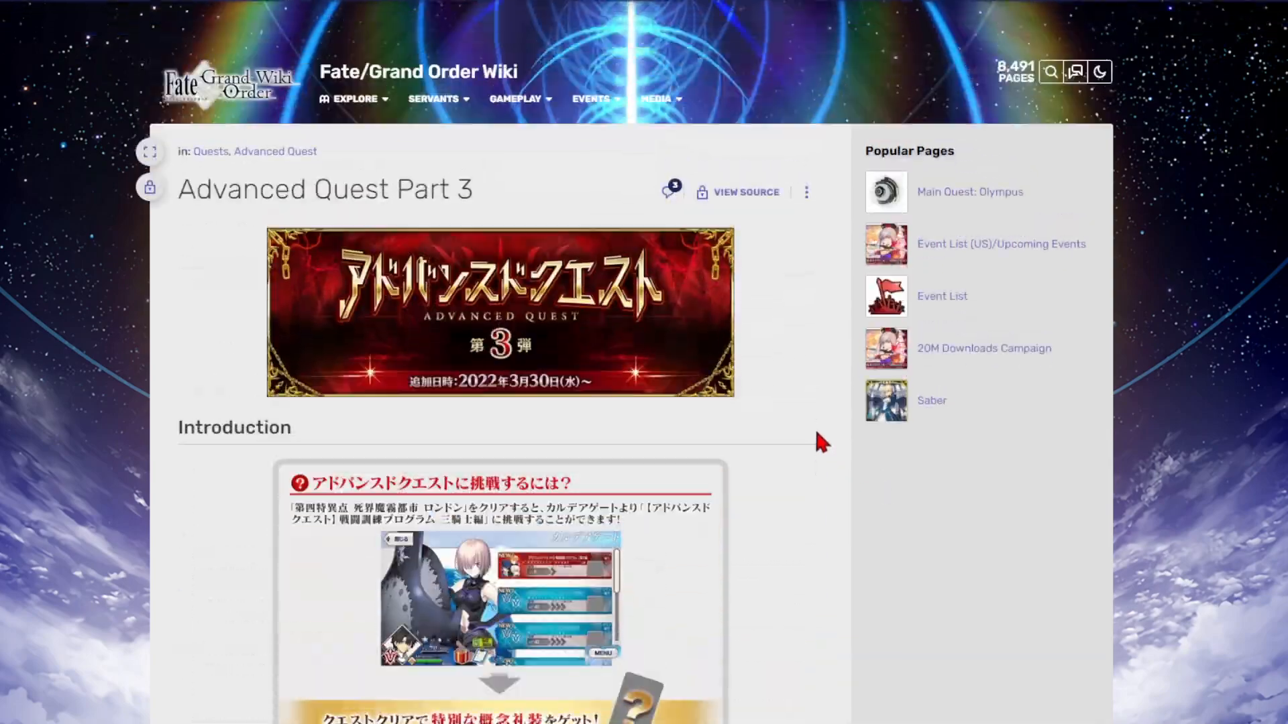
pyautogui.scroll(-3)
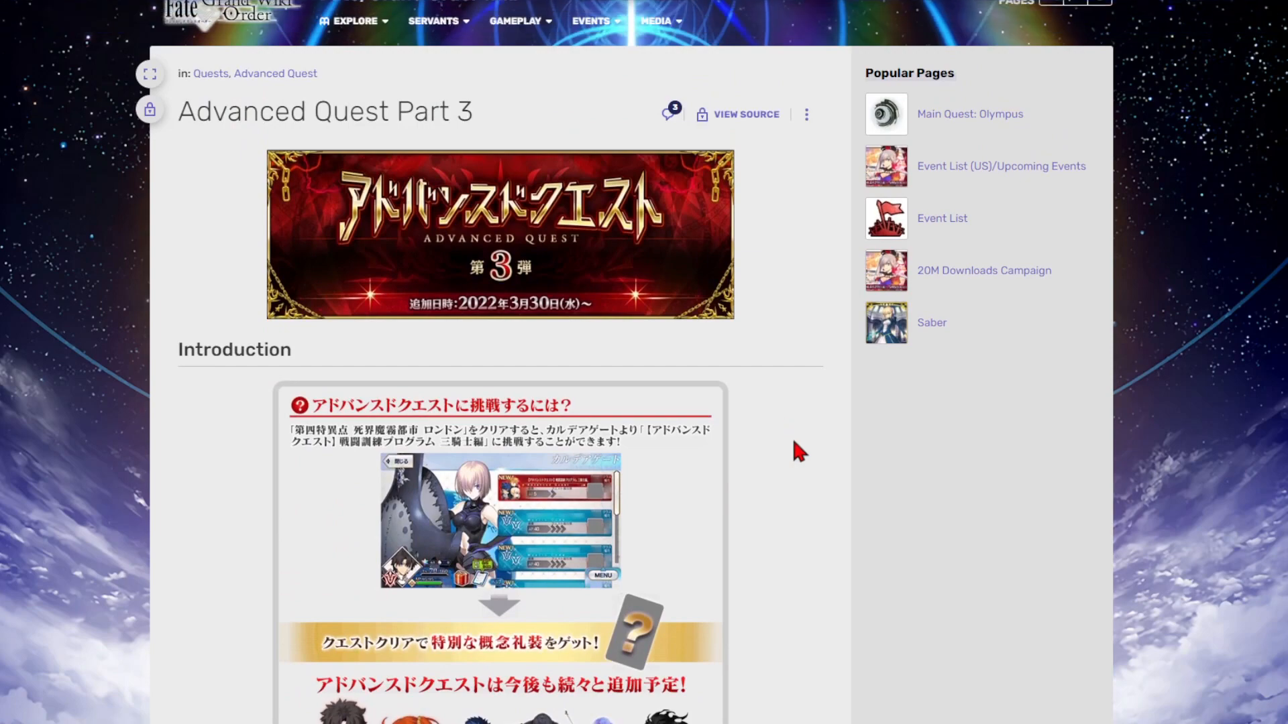